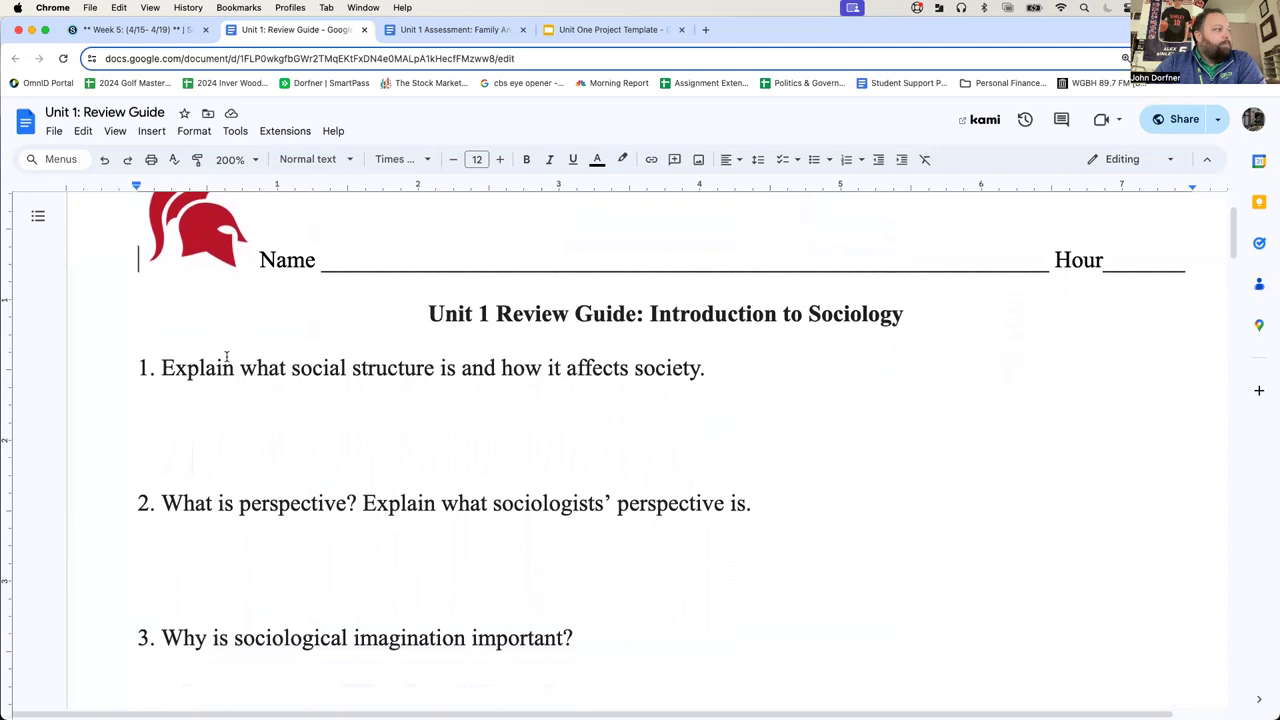
# Step: Highlight the phrase 'how it affects society' and scroll down to Functional integration
pyautogui.scroll(-3)
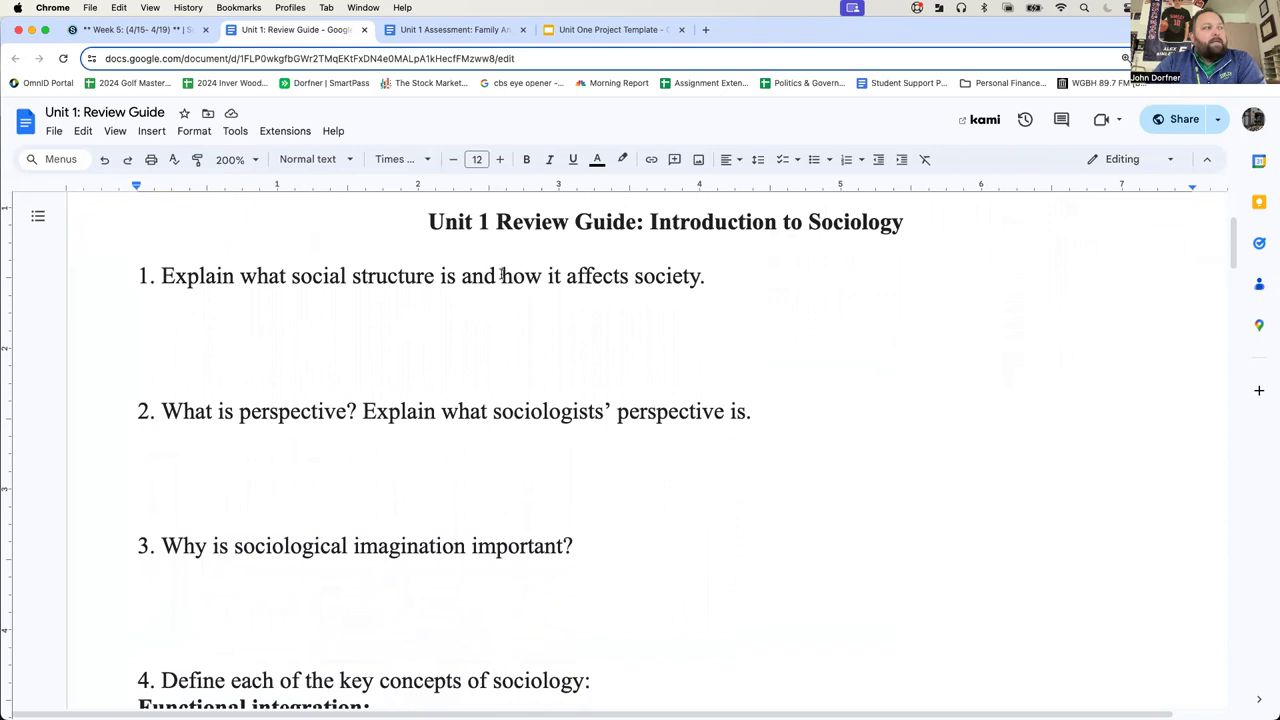
pyautogui.moveTo(501, 276); pyautogui.dragTo(703, 276)
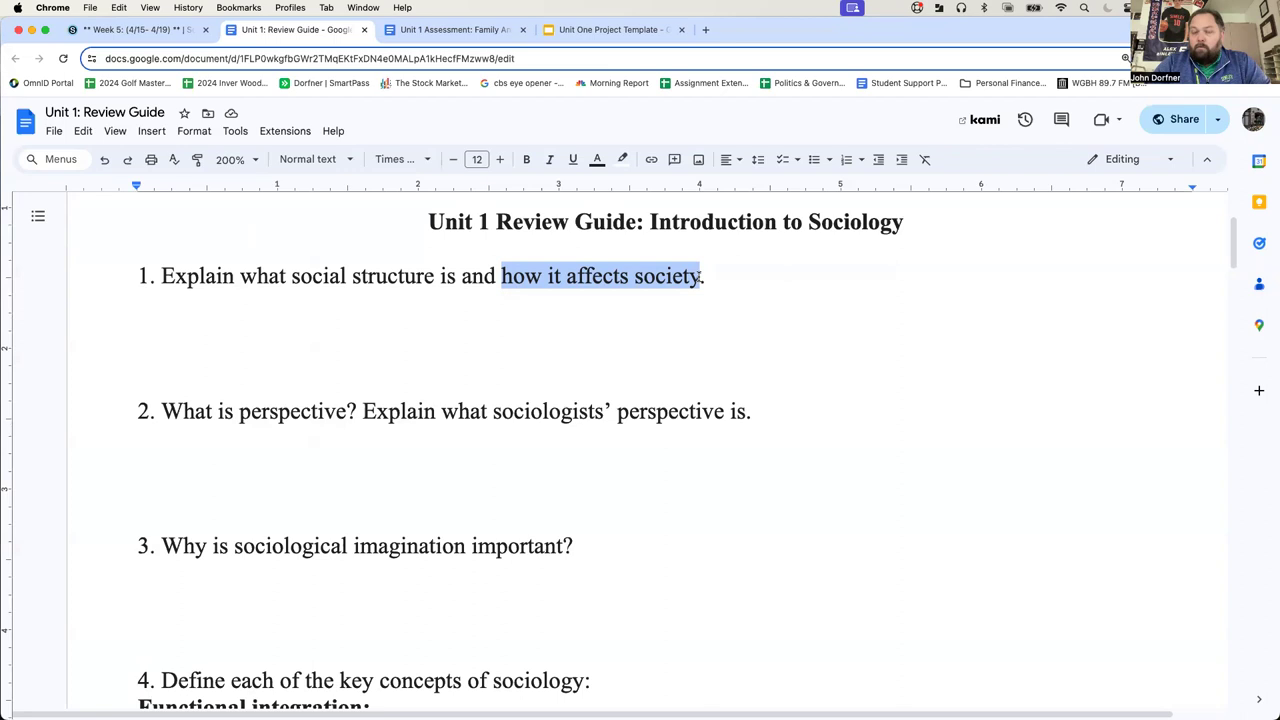
pyautogui.scroll(-3)
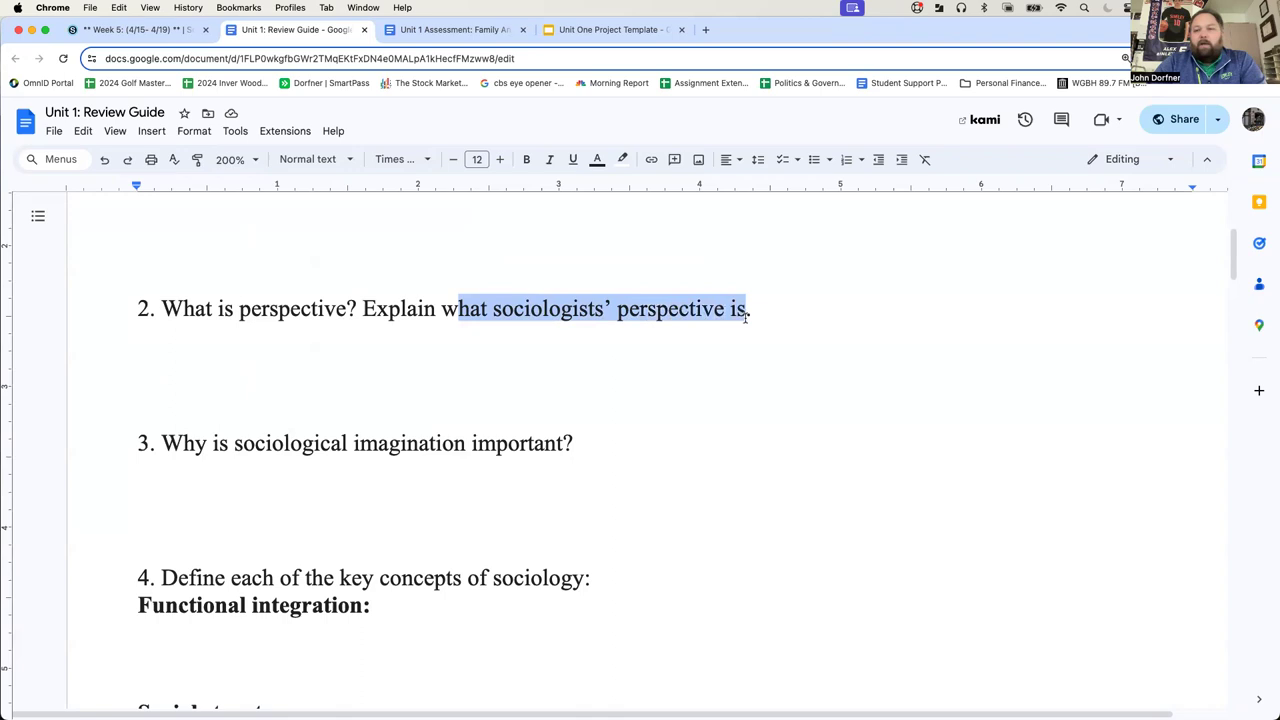
pyautogui.scroll(-3)
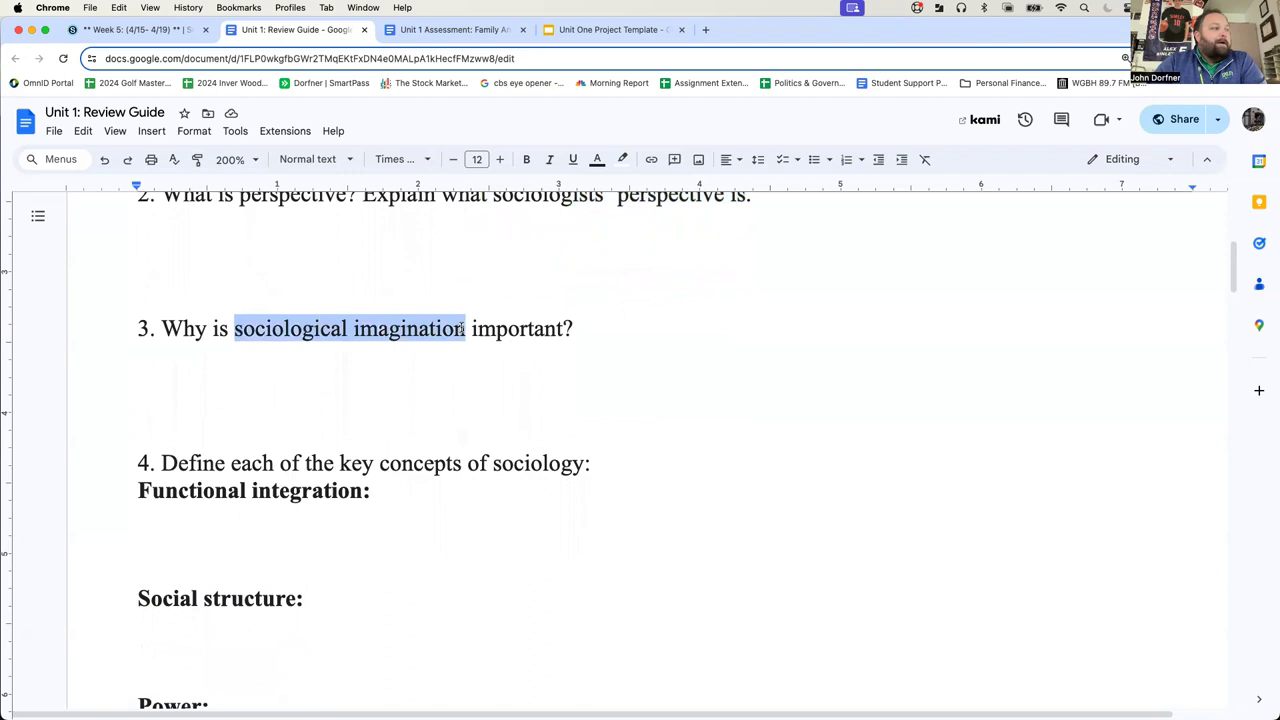
pyautogui.scroll(-3)
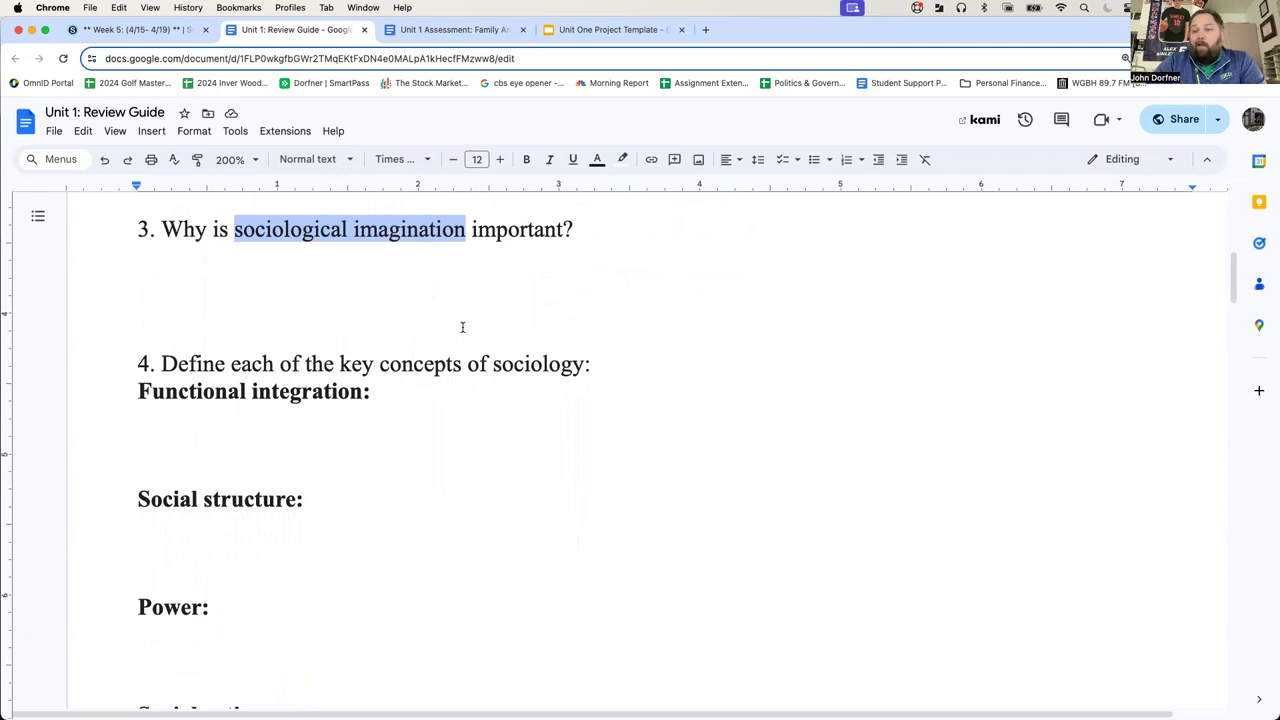
pyautogui.scroll(-3)
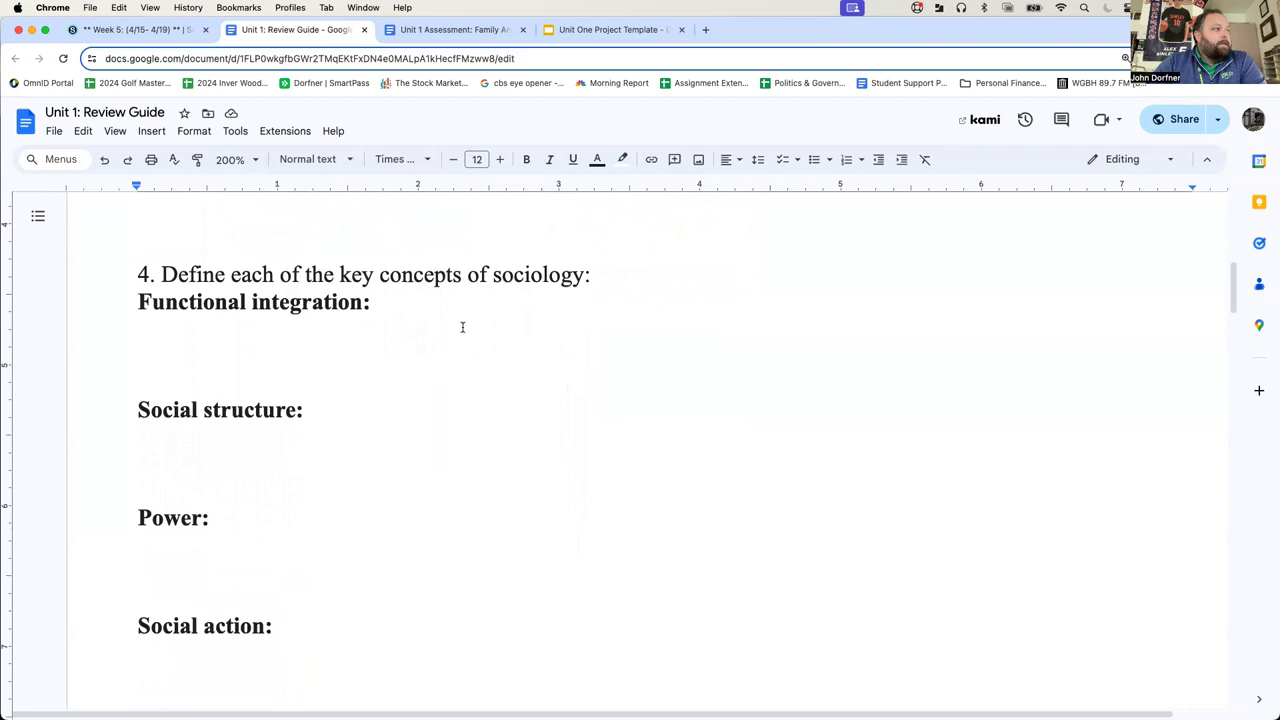
pyautogui.scroll(-3)
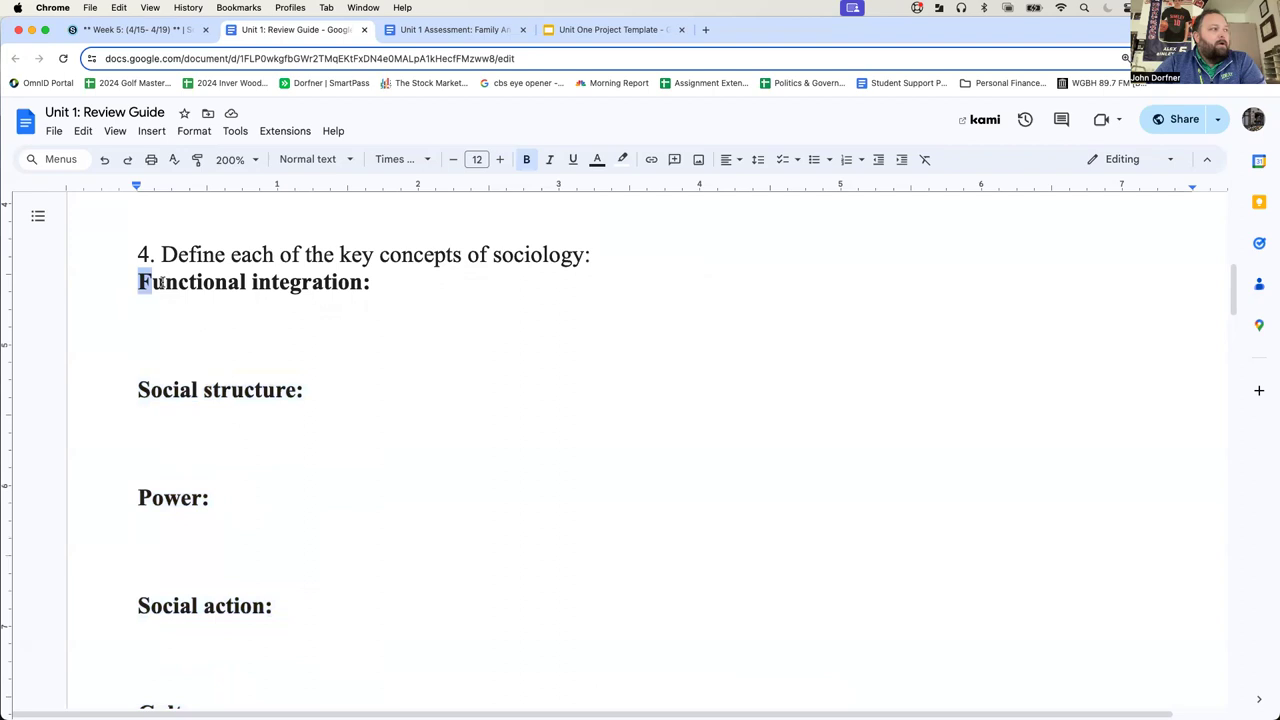
# Step: Under 'Functional integration:', type 'Components of society that perform a function – to make society operate efficiently and consistently'
pyautogui.moveTo(138, 281); pyautogui.dragTo(368, 281)
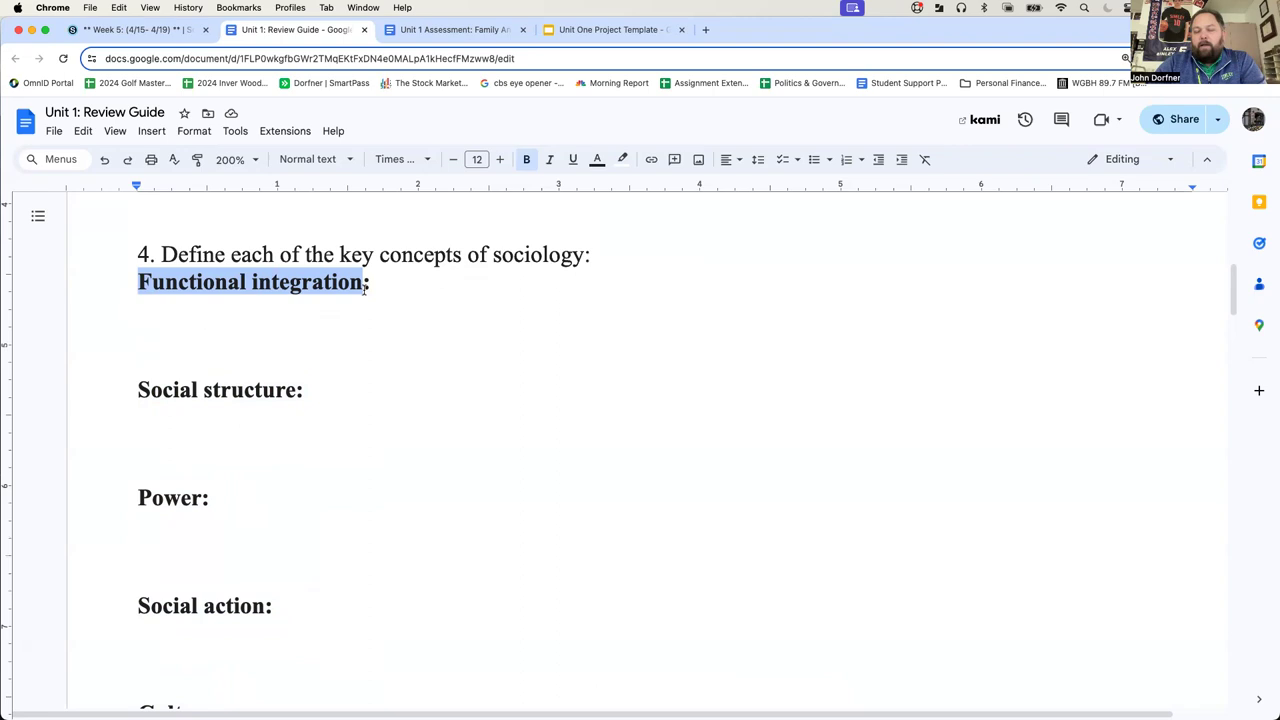
pyautogui.click(139, 336)
pyautogui.write('Components of society')
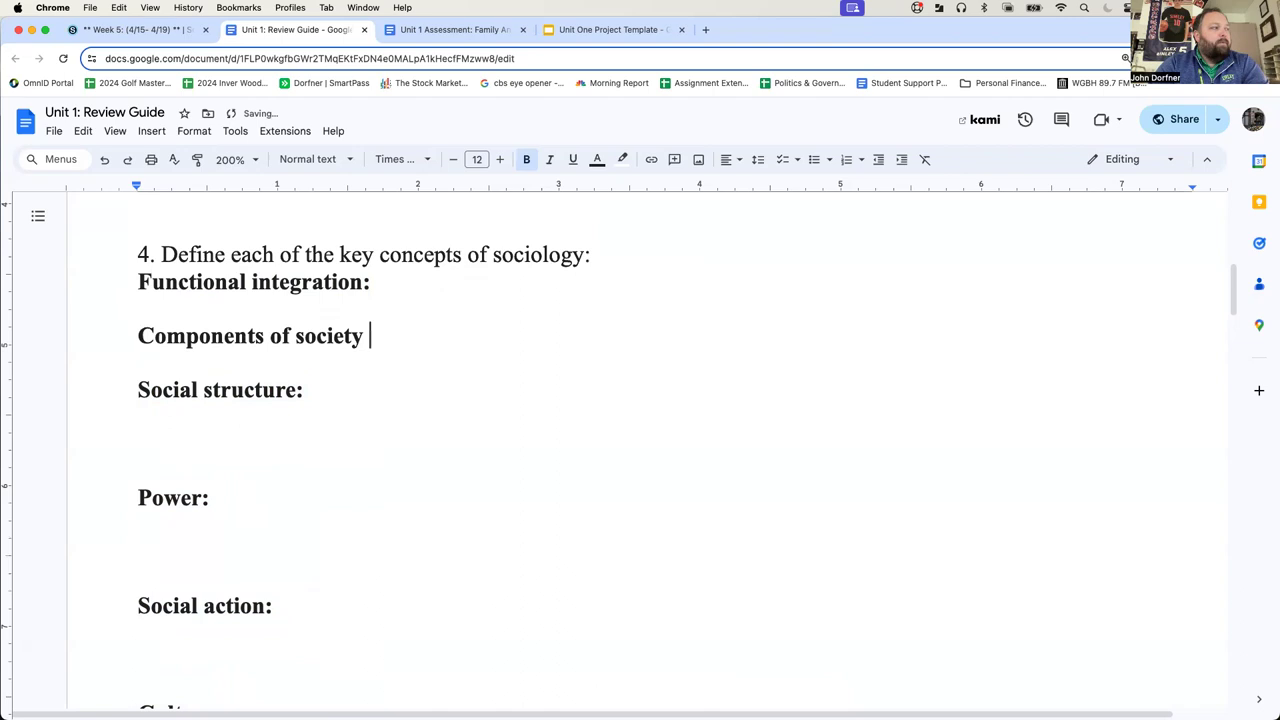
pyautogui.write('that perform a funchi')
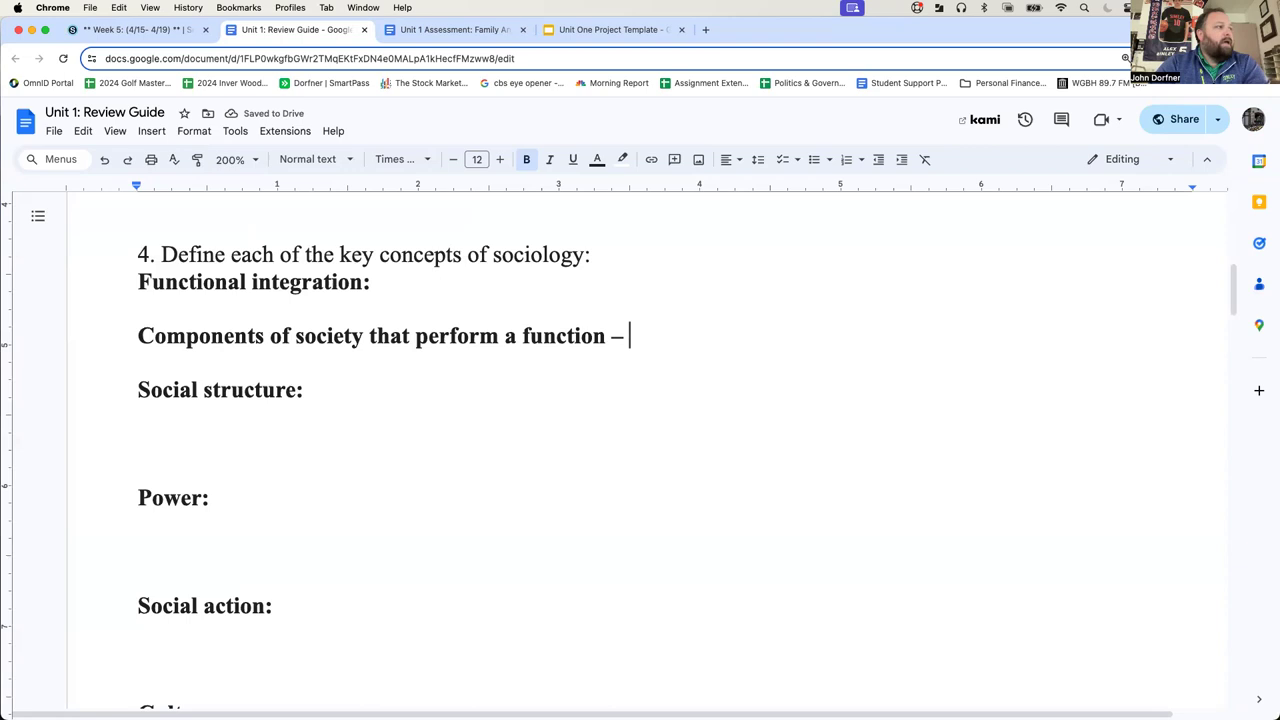
pyautogui.write('to make society operate efficiently and consistently')
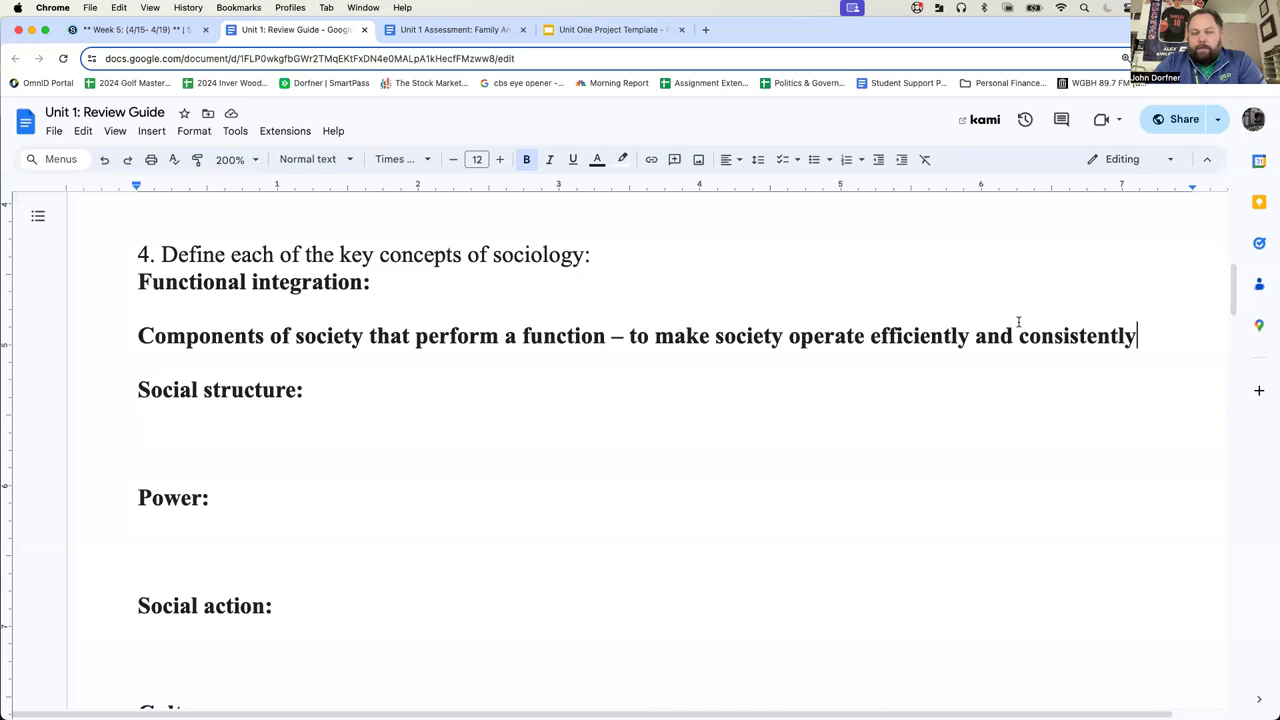
pyautogui.moveTo(747, 347)
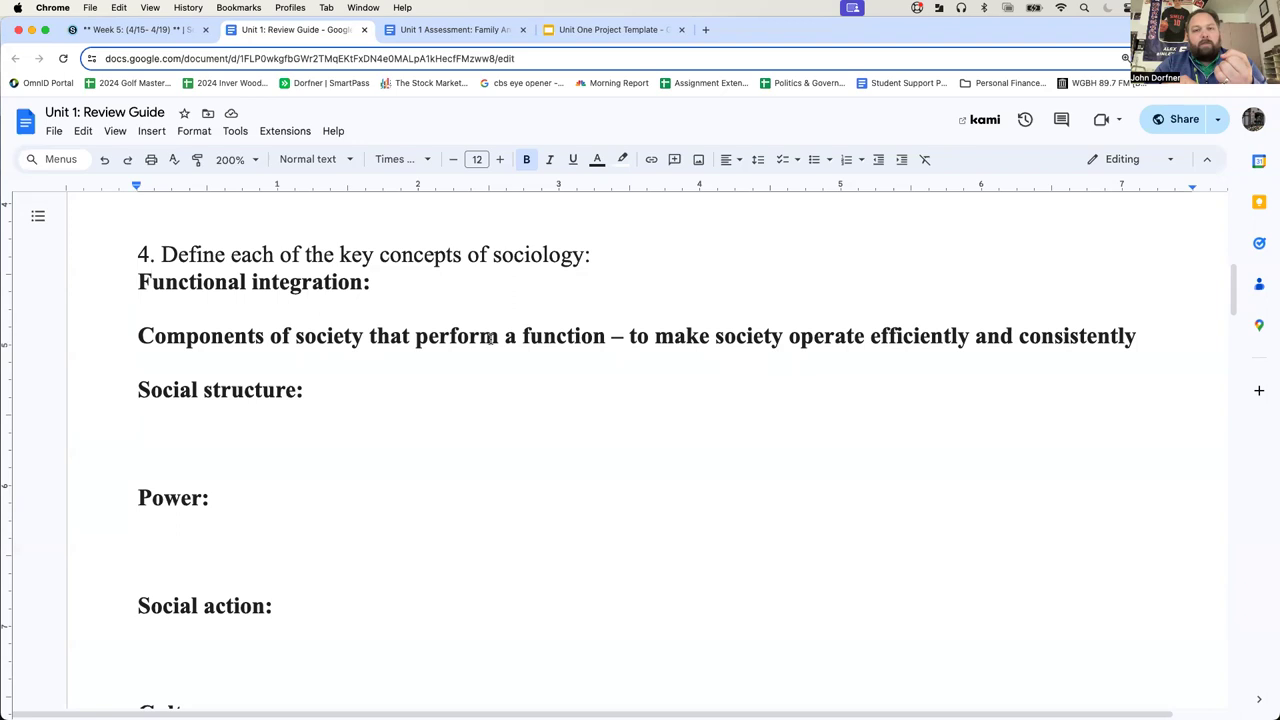
# Step: Add '-School', '-Religion' and '-Government' on separate indented lines below the definition
pyautogui.click(1139, 336)
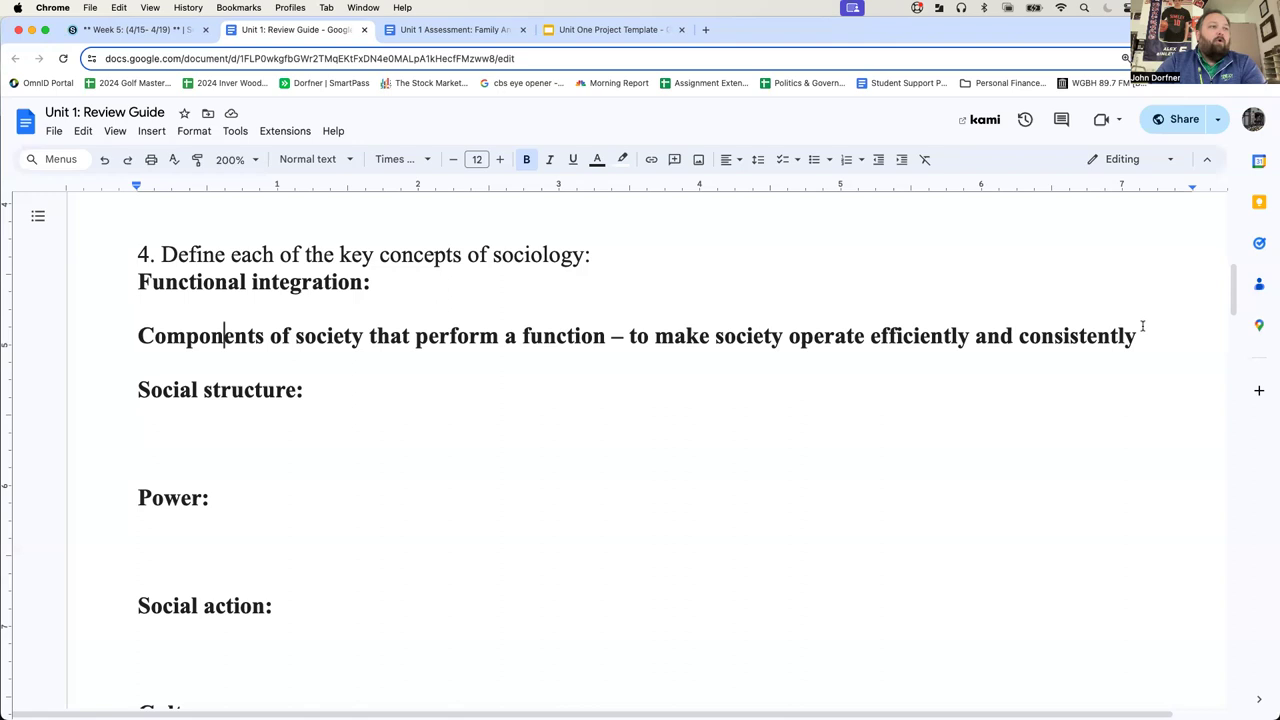
pyautogui.write('-School')
pyautogui.write('-Governme')
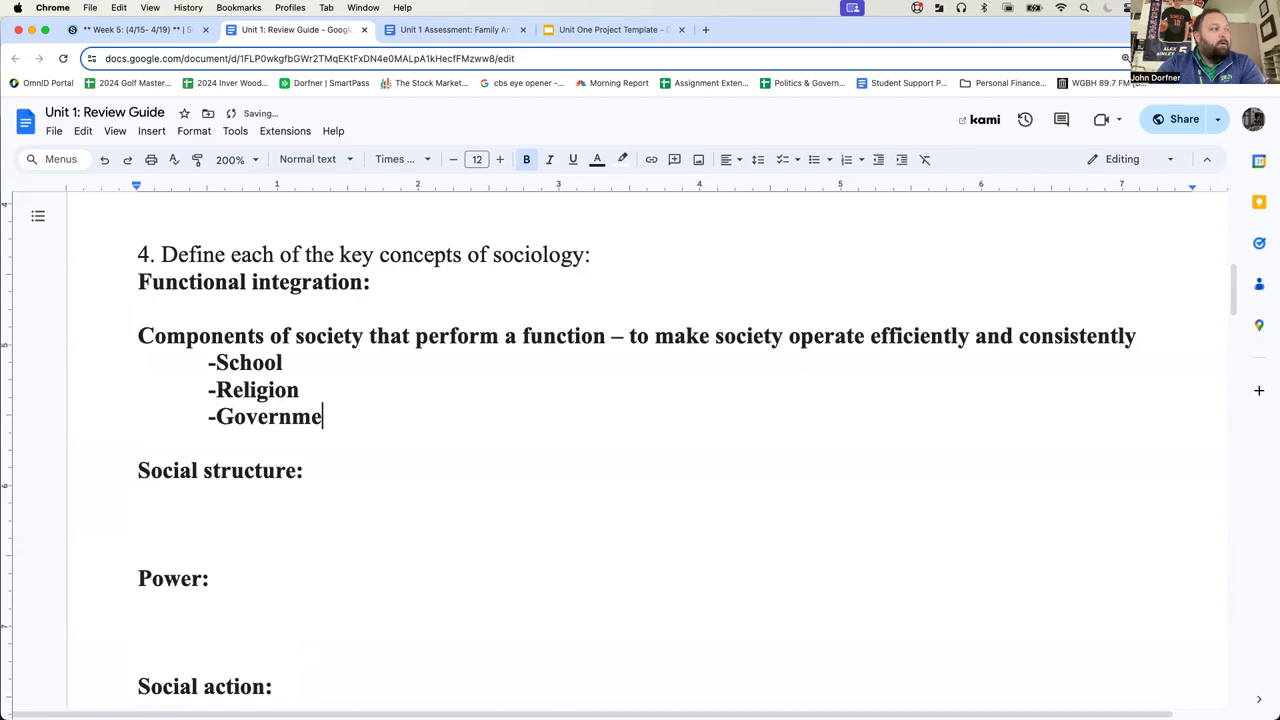
pyautogui.write('nt')
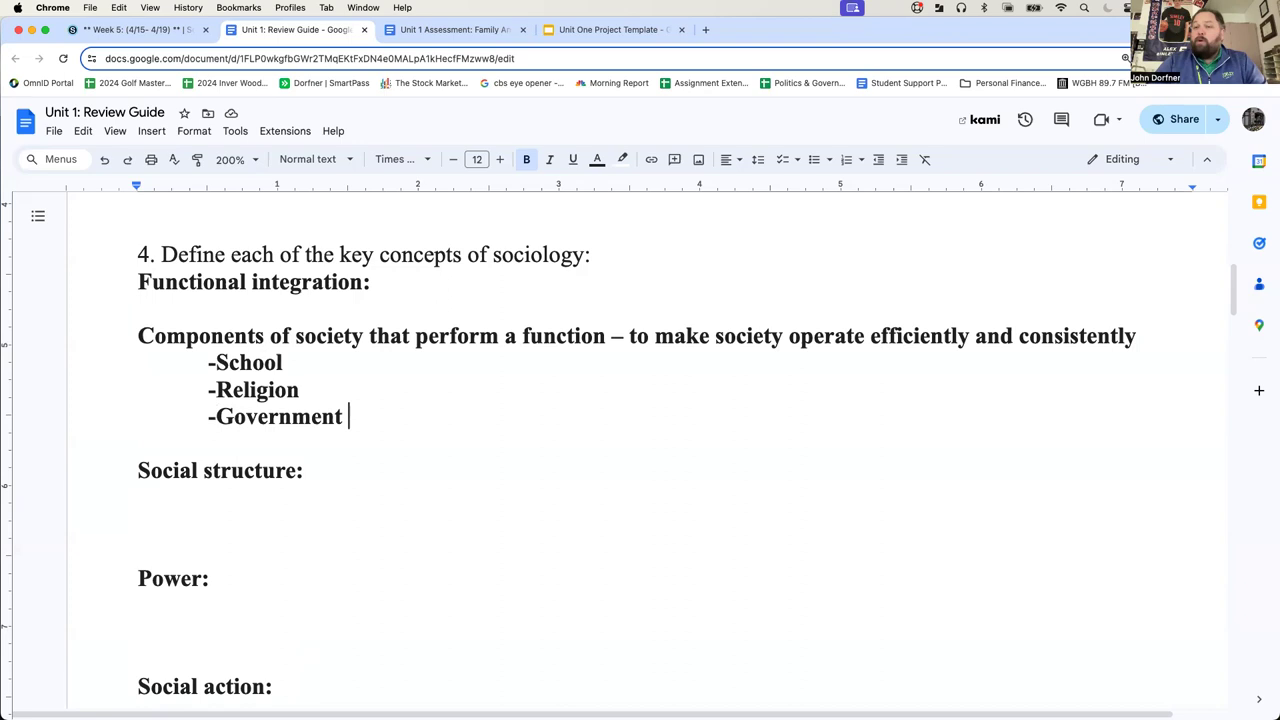
pyautogui.scroll(-3)
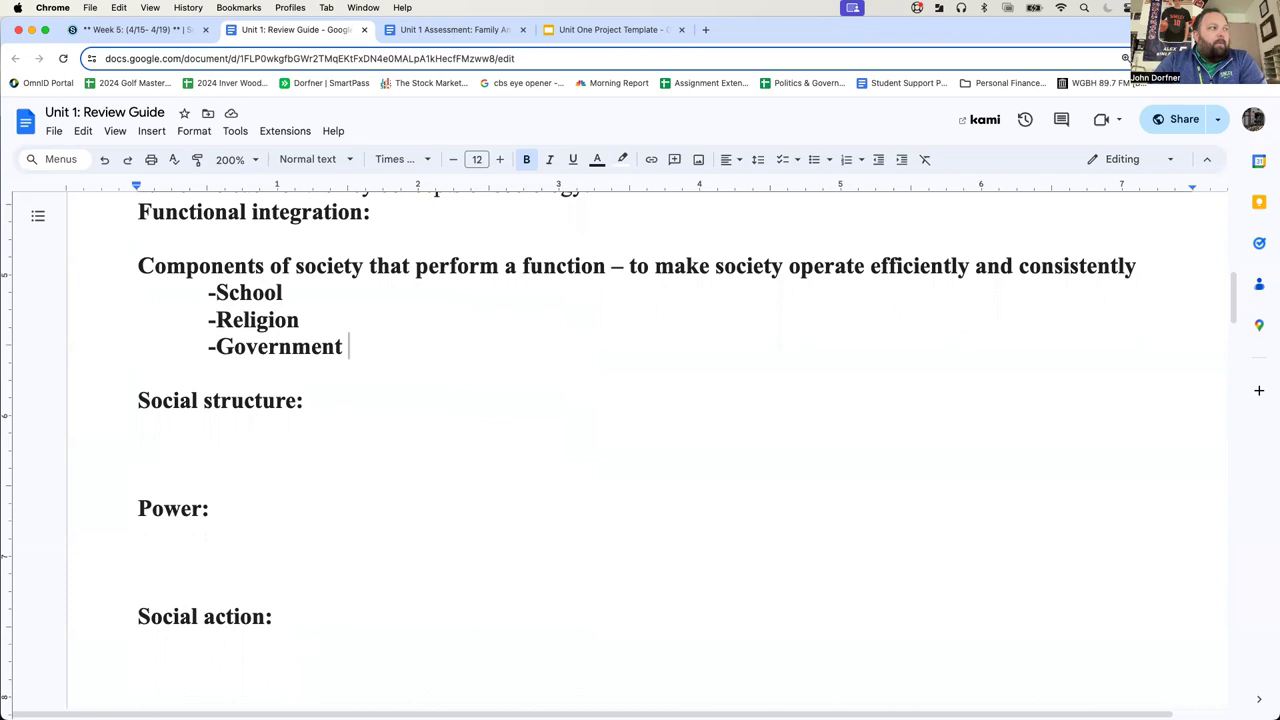
pyautogui.scroll(-3)
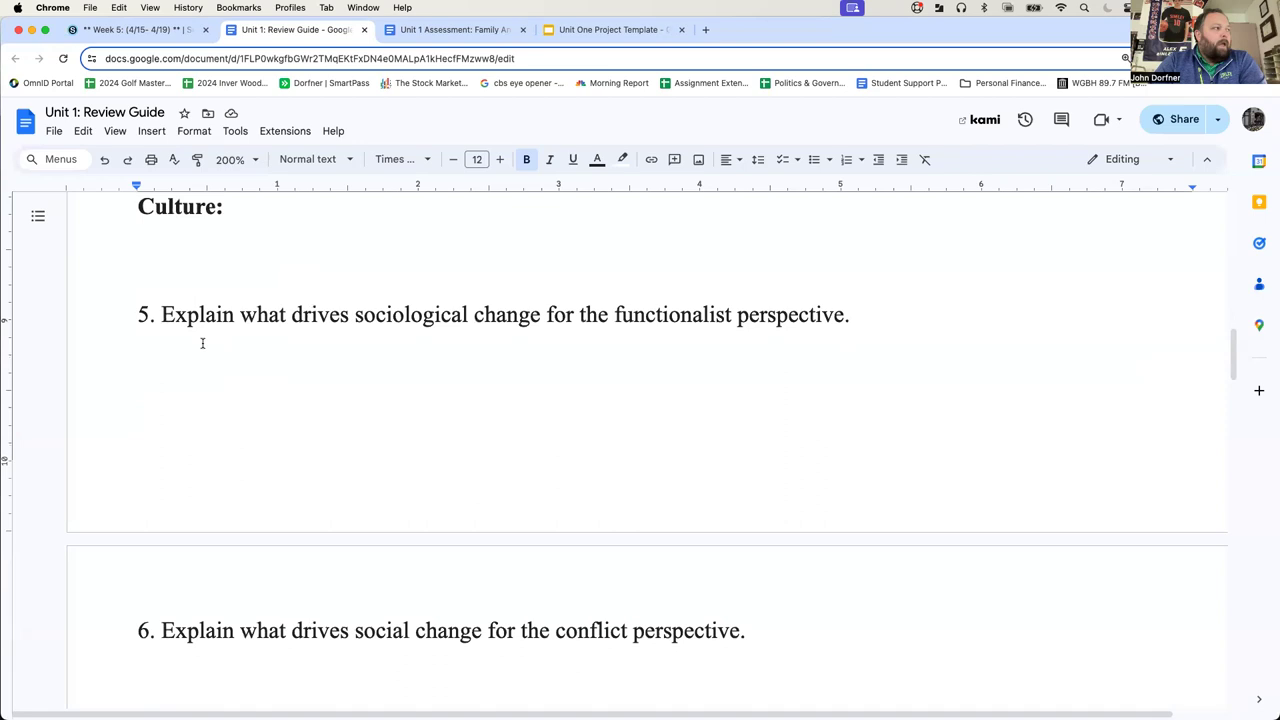
pyautogui.moveTo(162, 314); pyautogui.dragTo(787, 314)
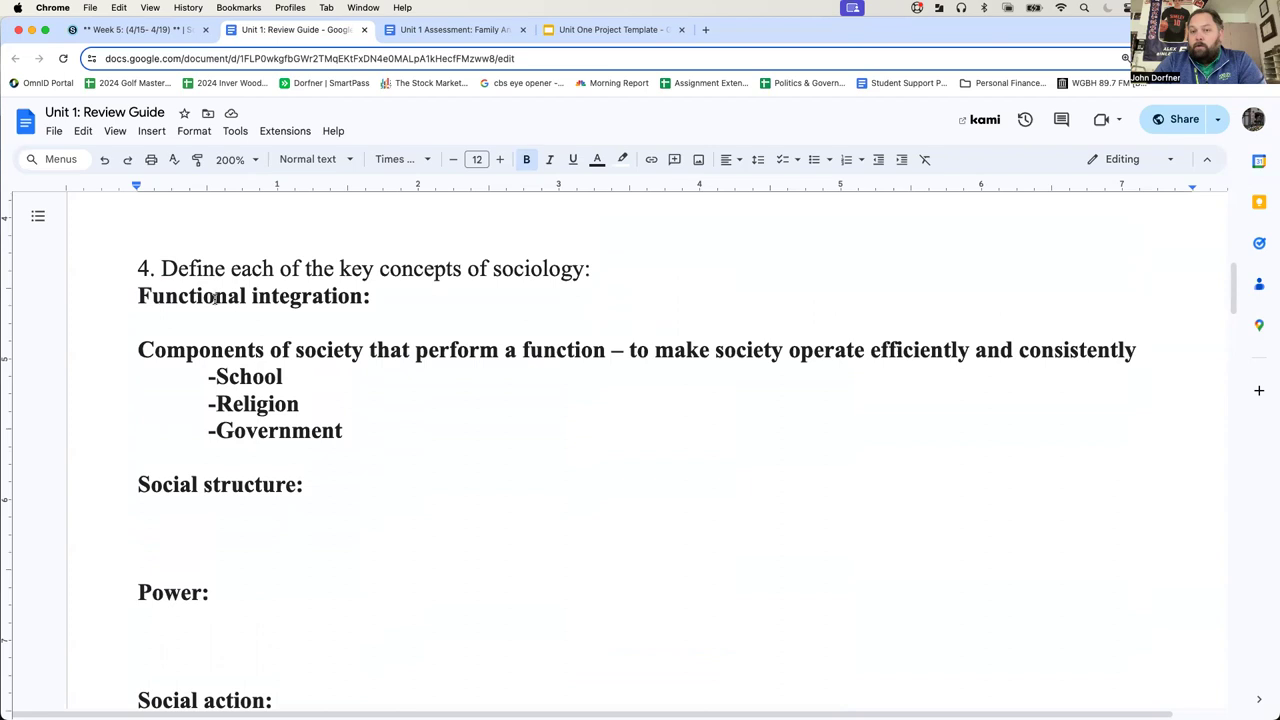
pyautogui.scroll(-3)
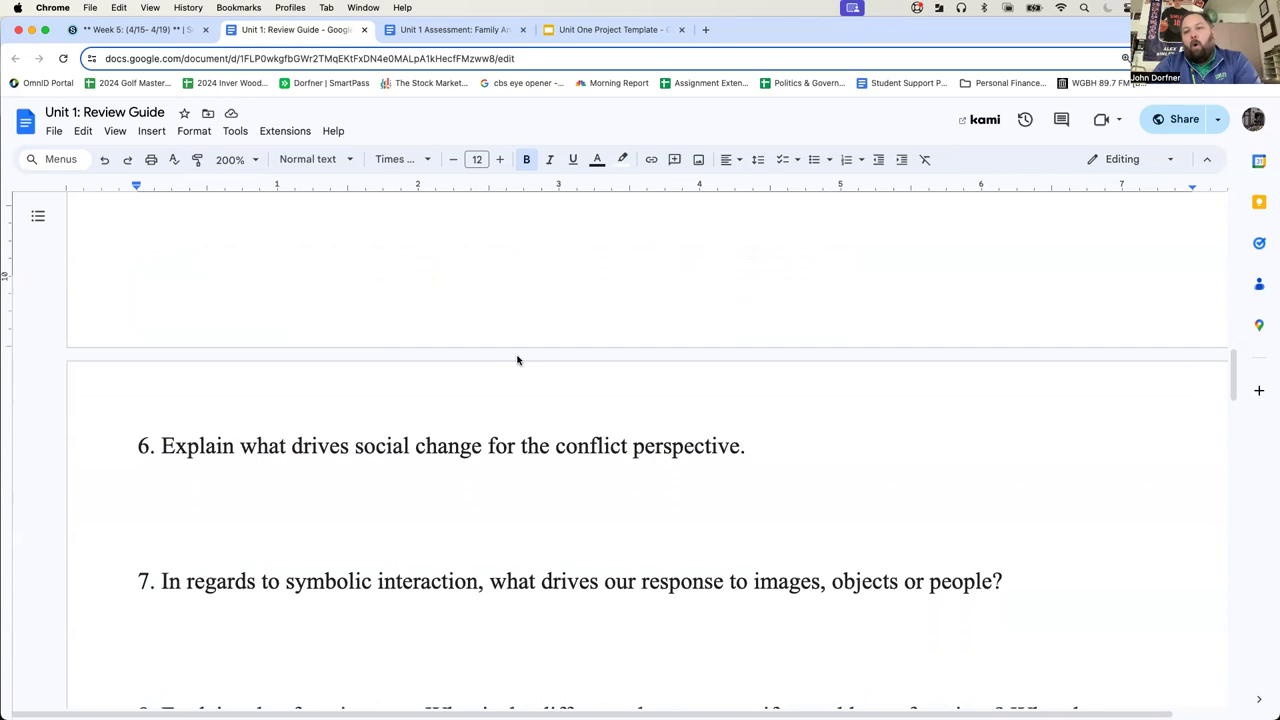
pyautogui.scroll(-3)
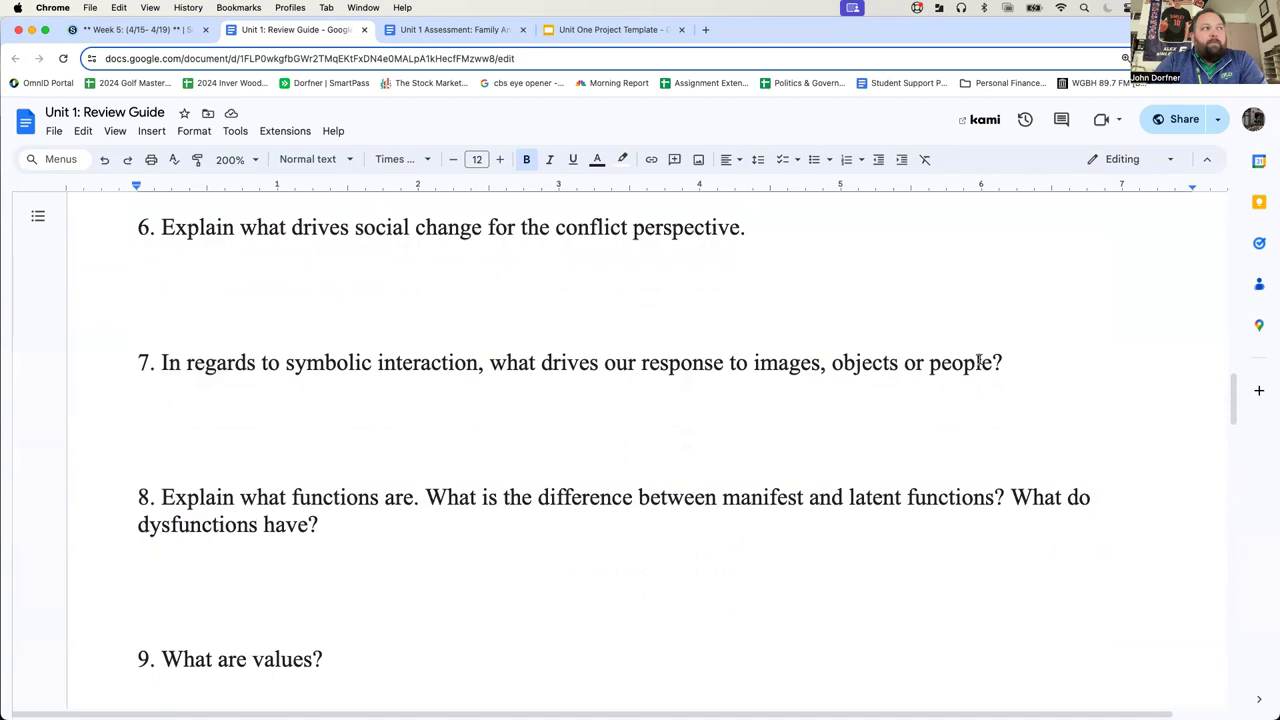
pyautogui.scroll(-3)
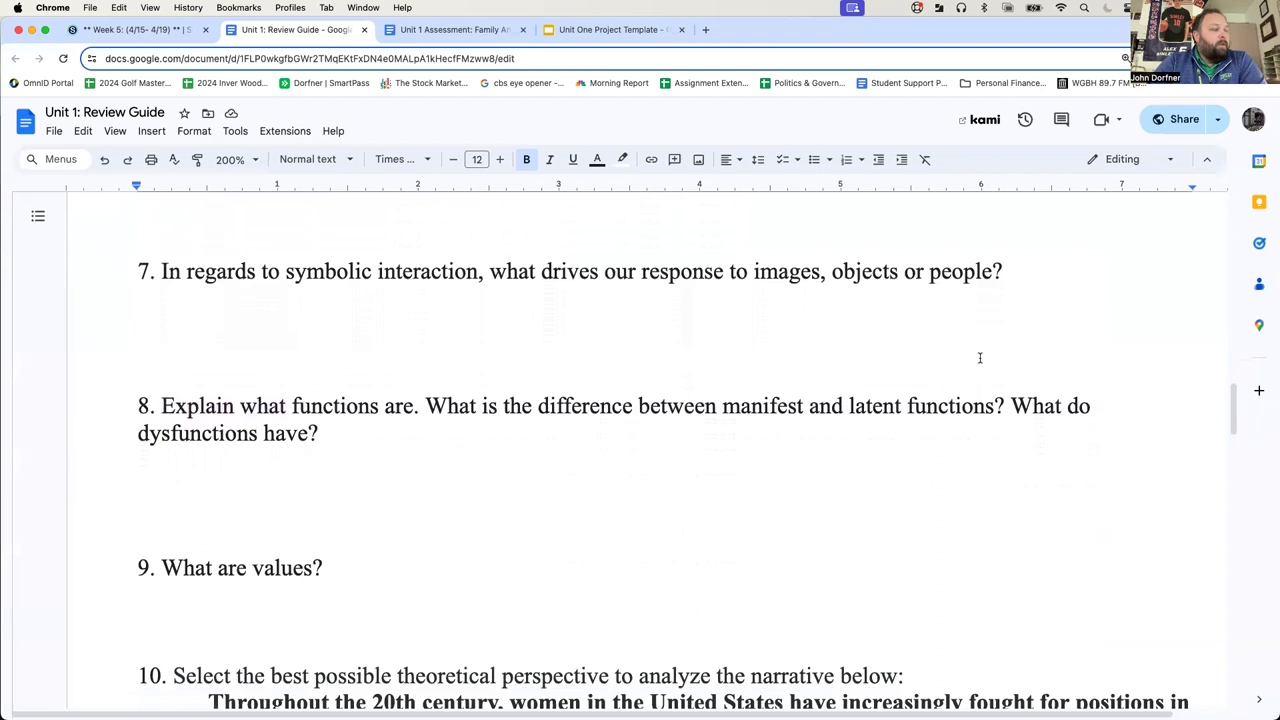
pyautogui.scroll(-3)
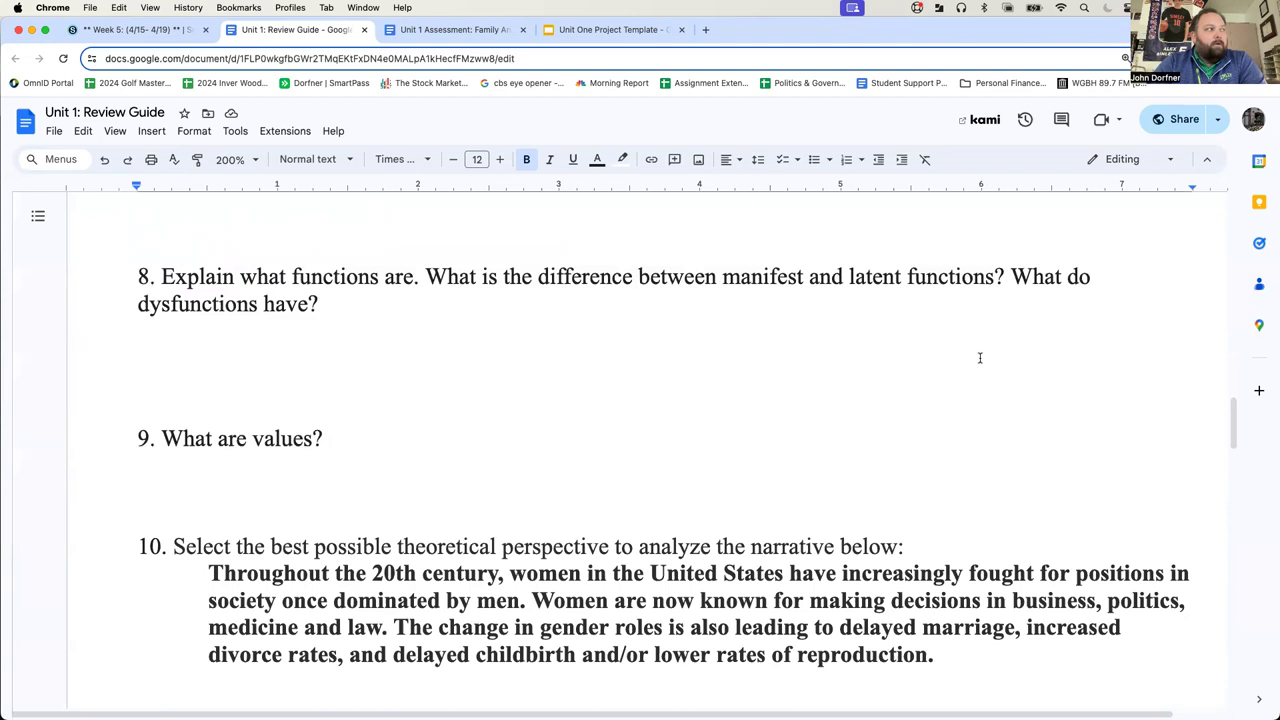
pyautogui.moveTo(238, 276); pyautogui.dragTo(412, 276)
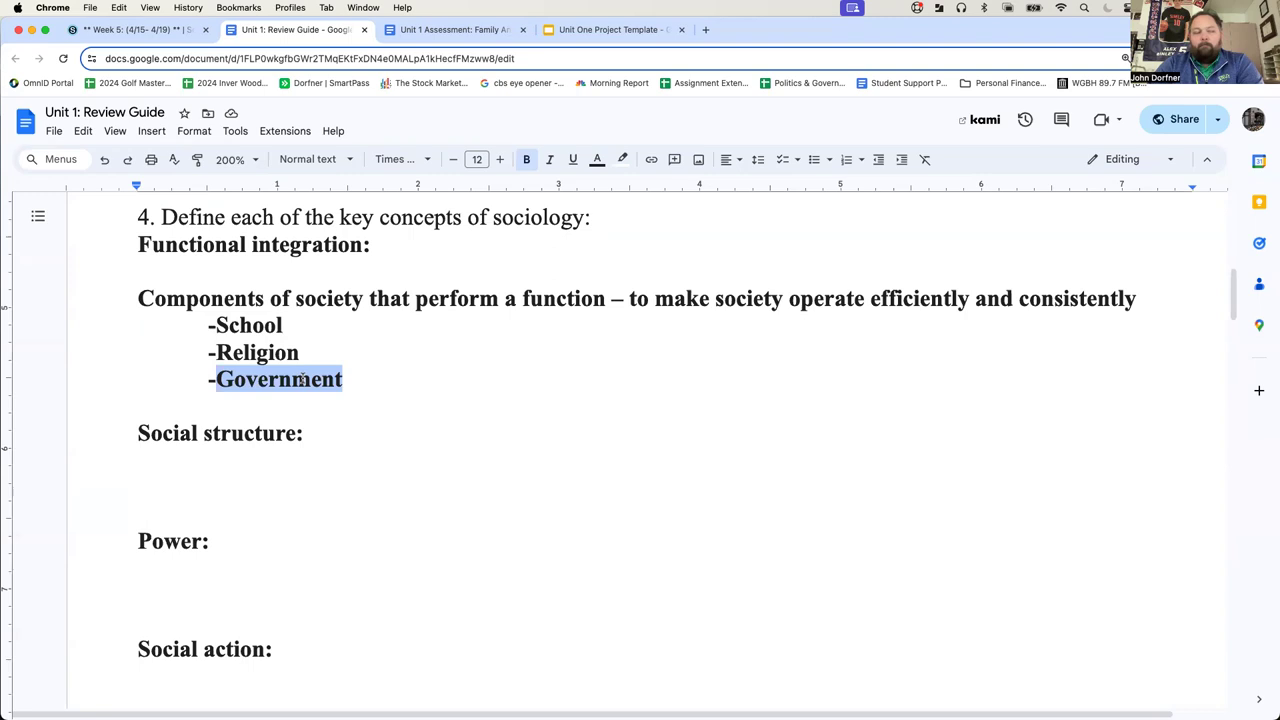
pyautogui.scroll(-3)
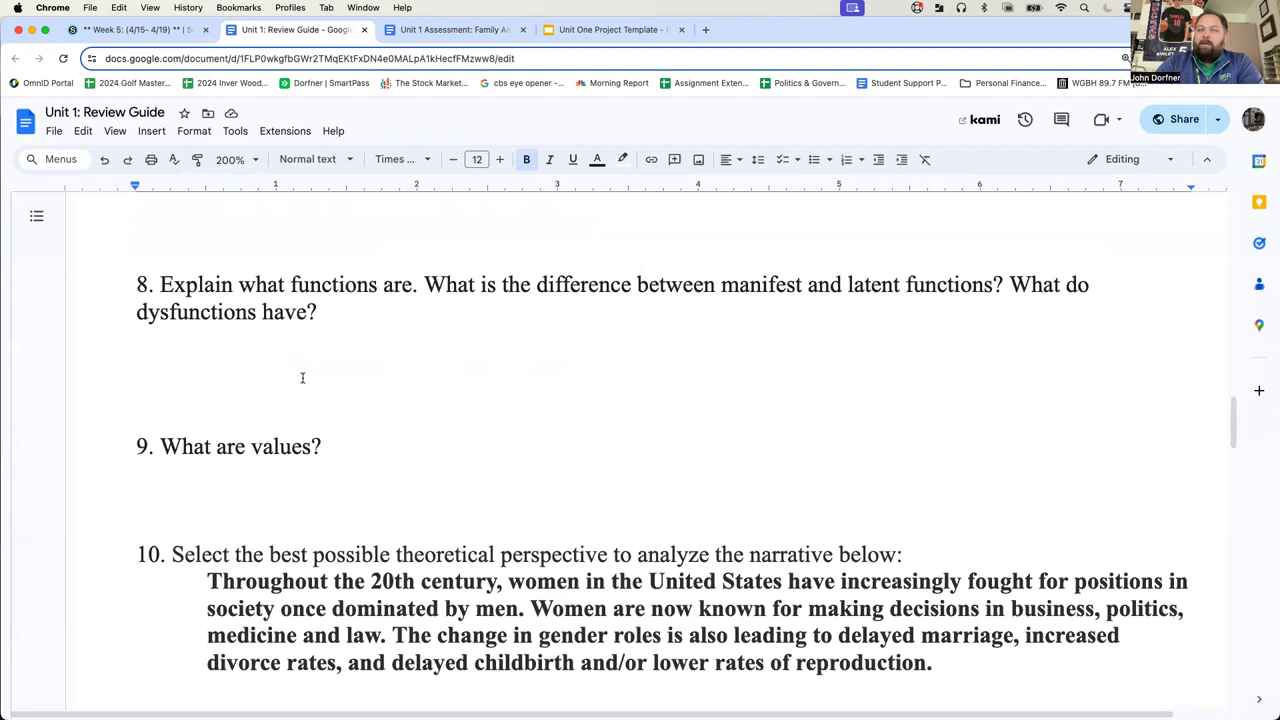
pyautogui.scroll(-3)
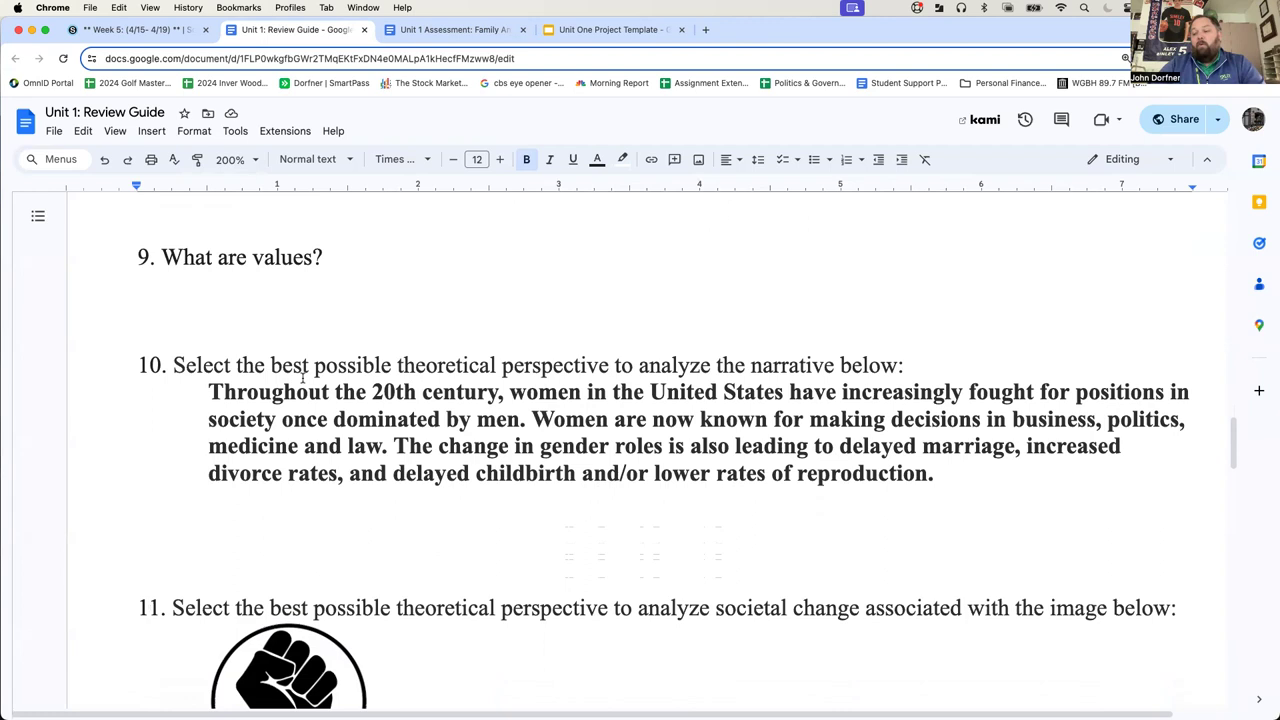
# Step: Scroll through Review Guide questions 10–13 without edits, reaching the Family Analysis project document
pyautogui.scroll(-3)
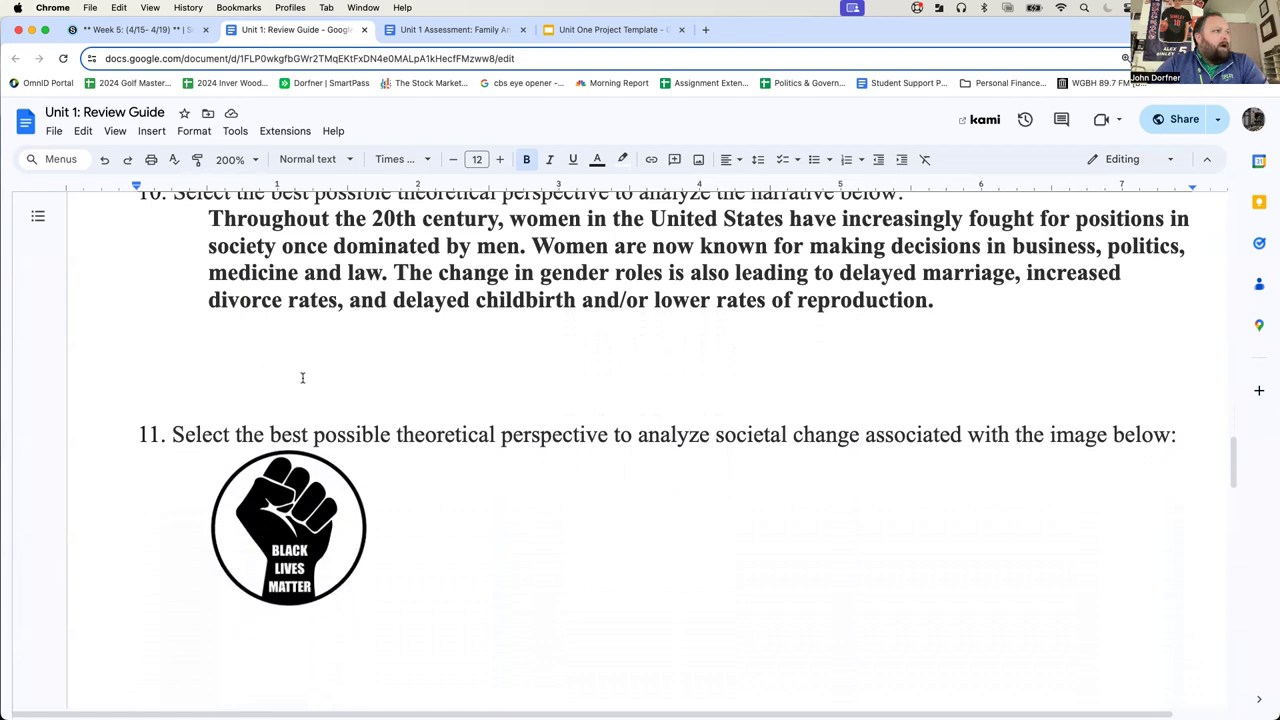
pyautogui.scroll(-3)
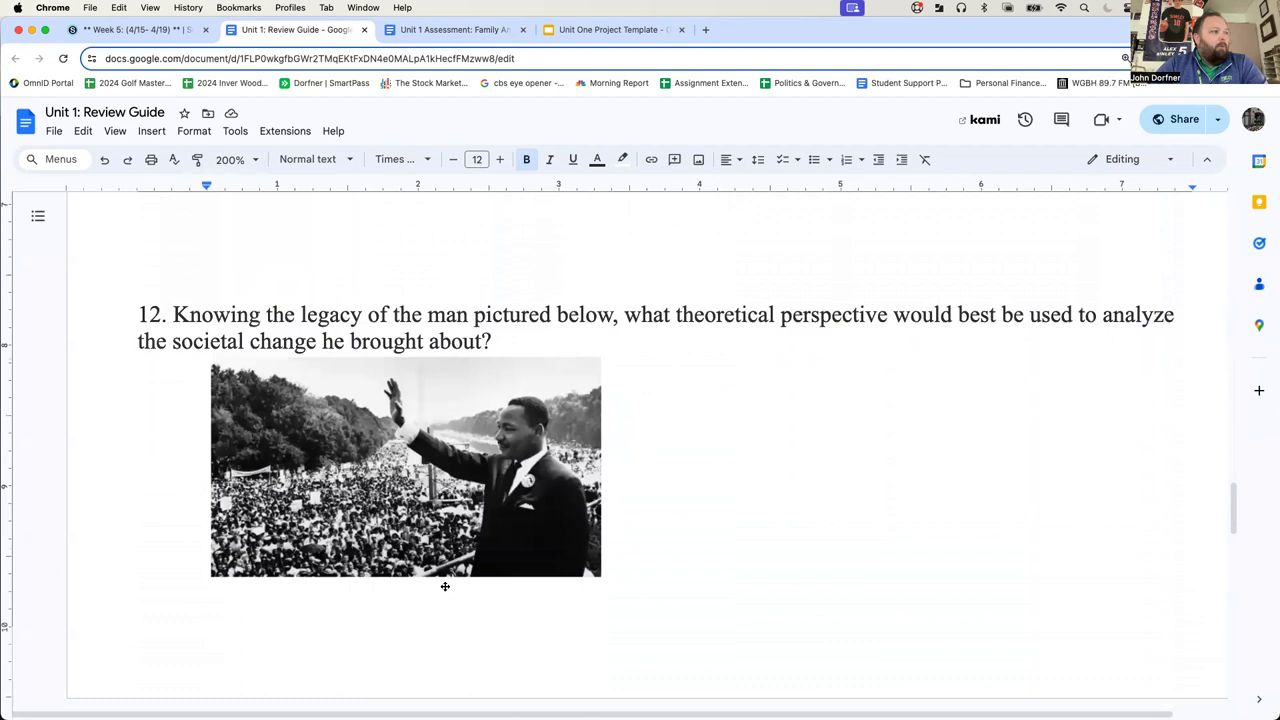
pyautogui.scroll(-3)
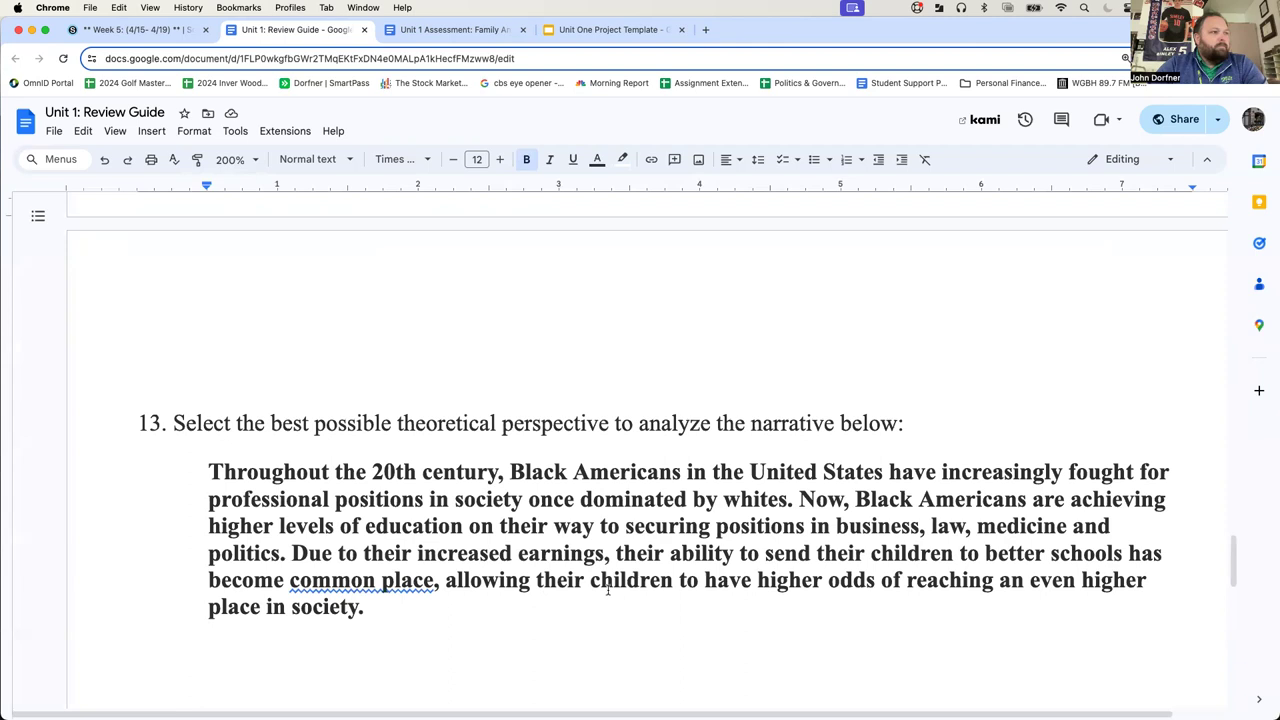
pyautogui.scroll(-3)
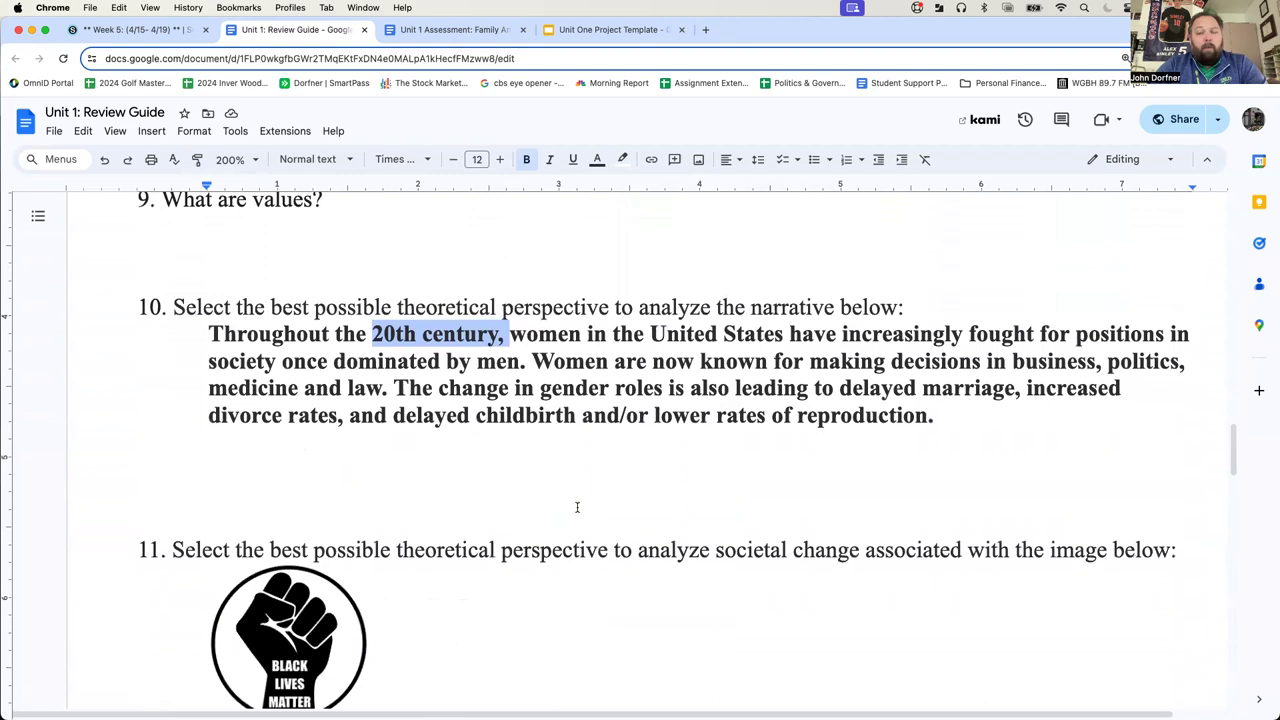
pyautogui.scroll(-3)
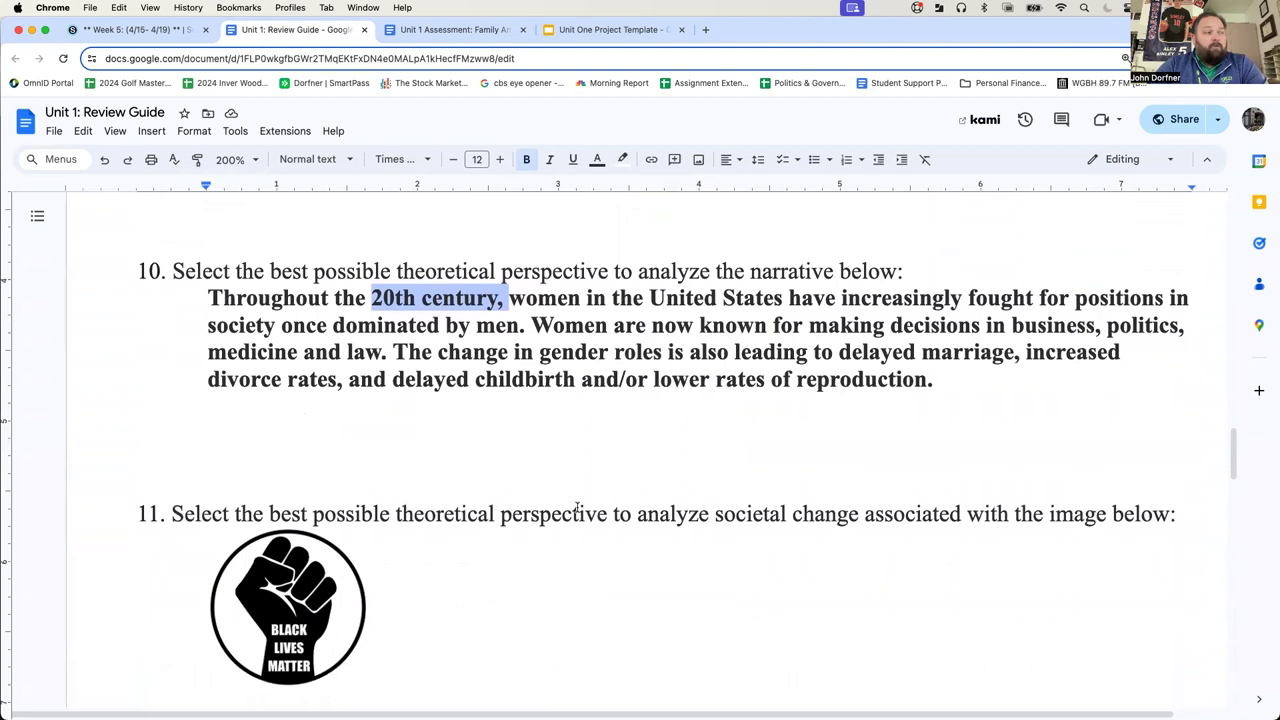
pyautogui.scroll(-3)
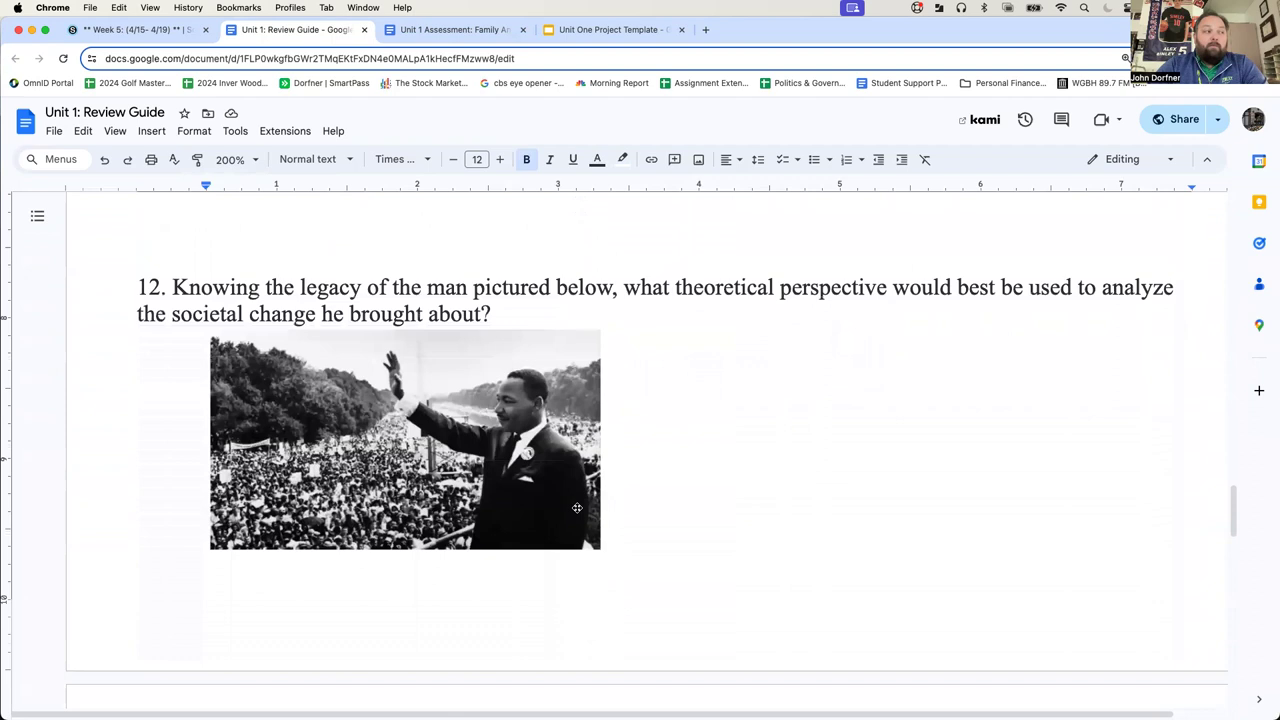
pyautogui.scroll(3)
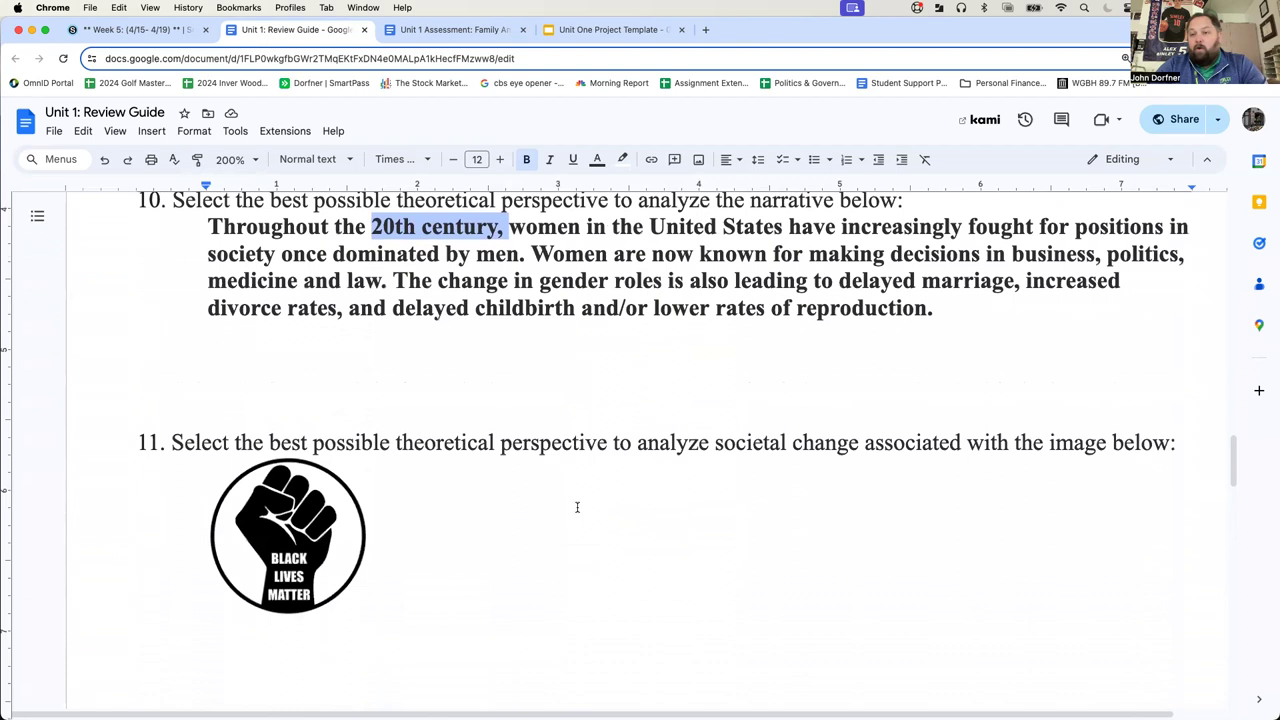
pyautogui.scroll(-3)
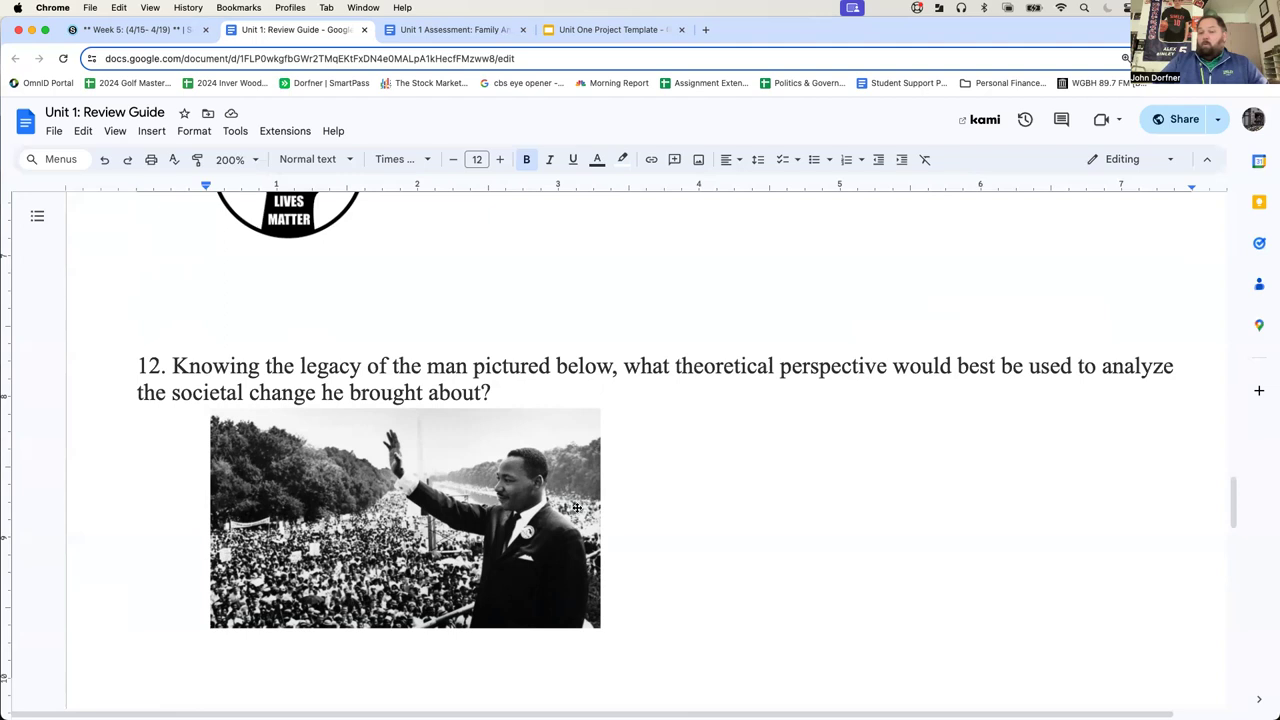
pyautogui.scroll(-3)
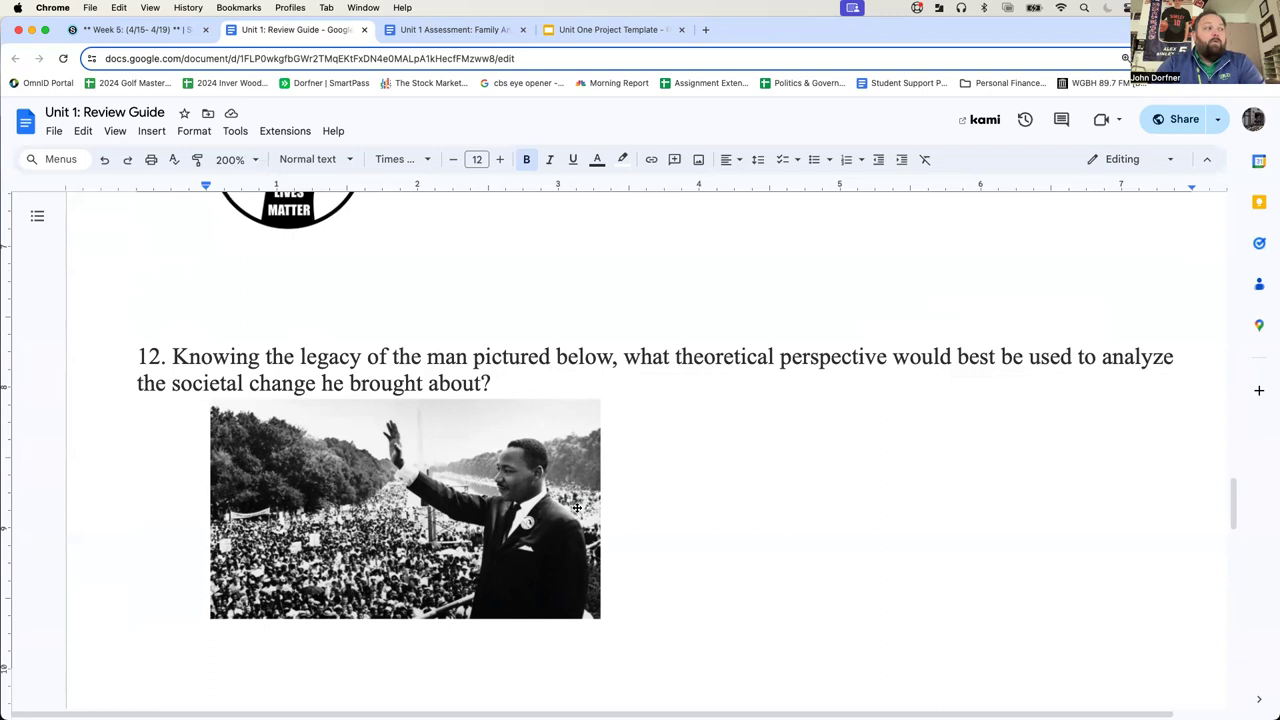
pyautogui.scroll(-3)
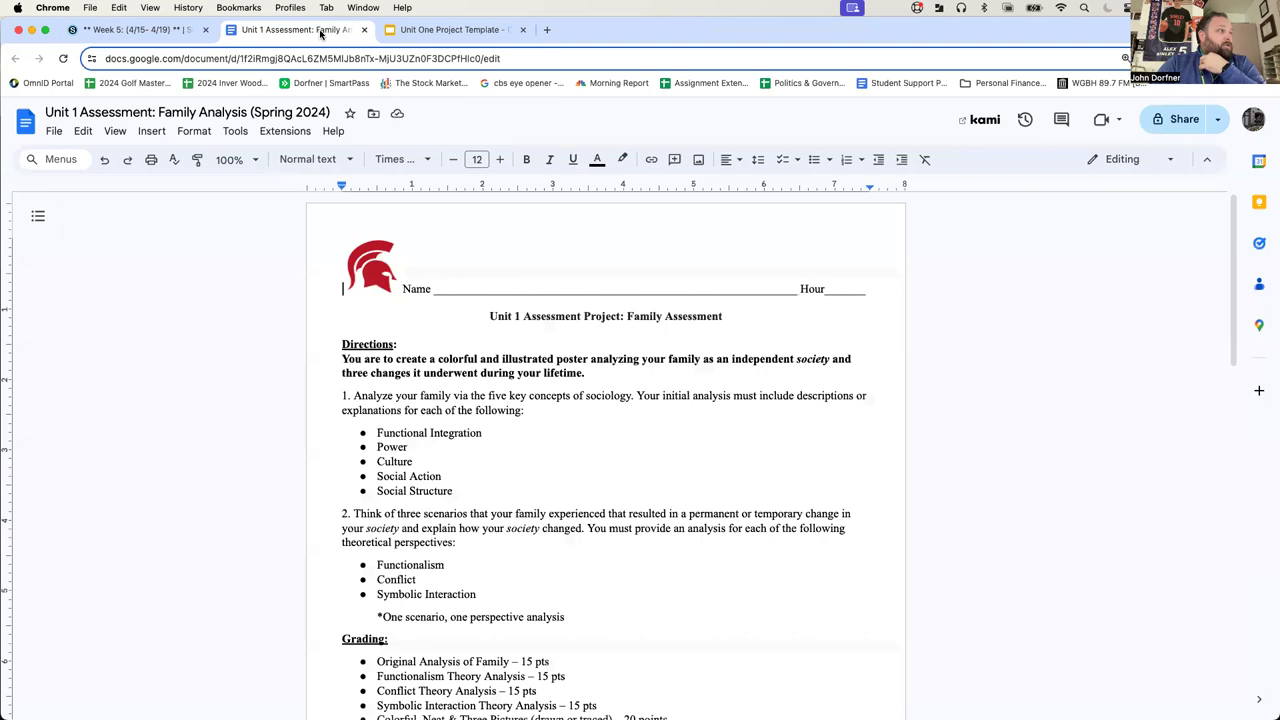
# Step: Read through direction 2, its three theoretical perspectives, and the grading points
pyautogui.click(230, 160)
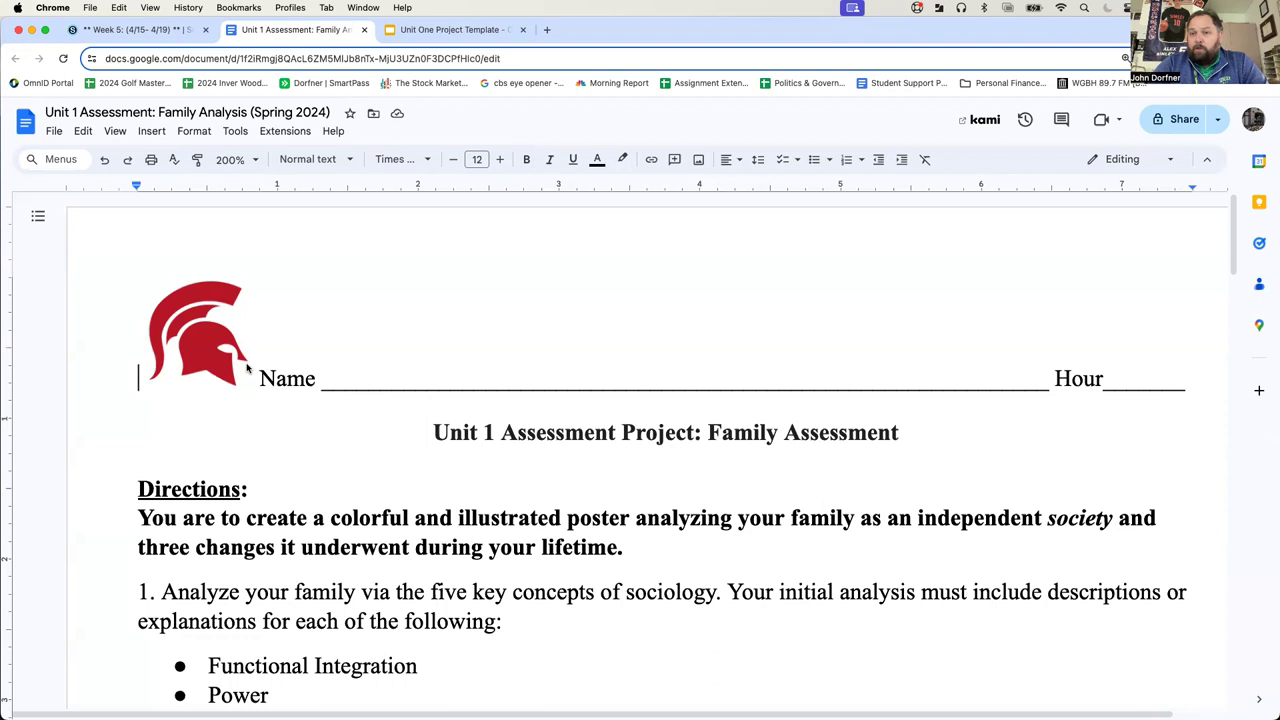
pyautogui.scroll(-3)
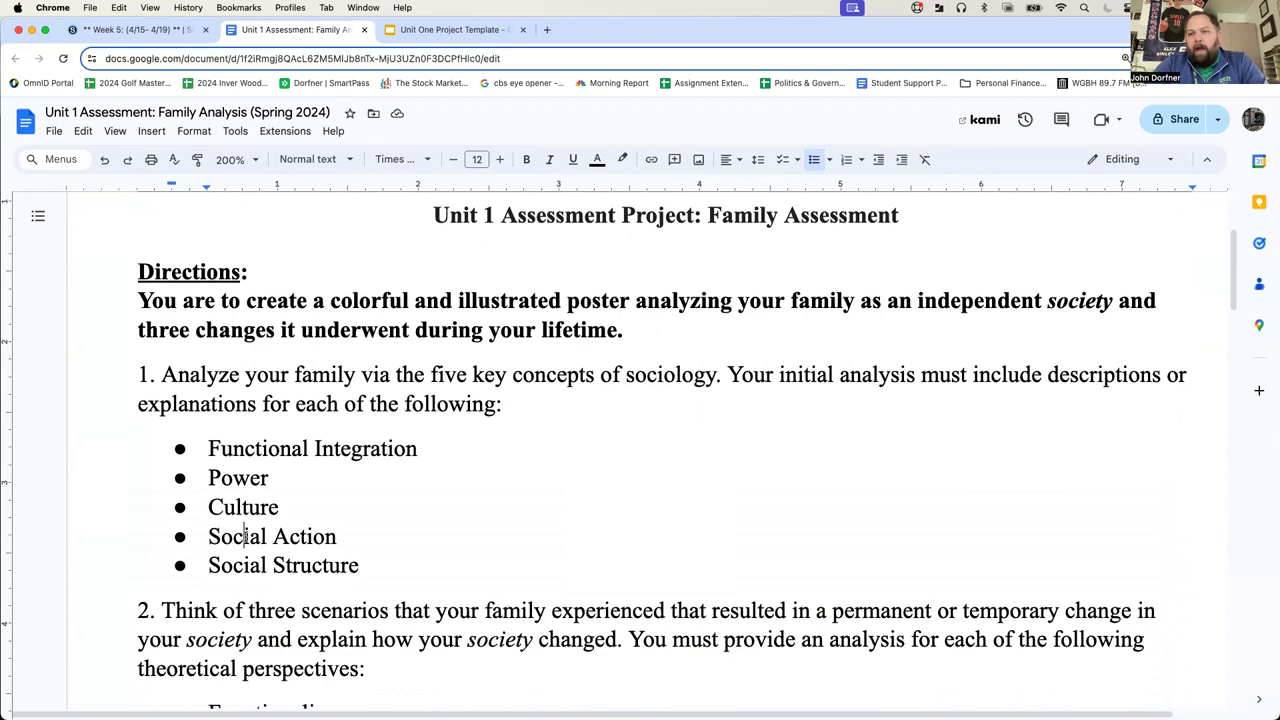
pyautogui.scroll(-3)
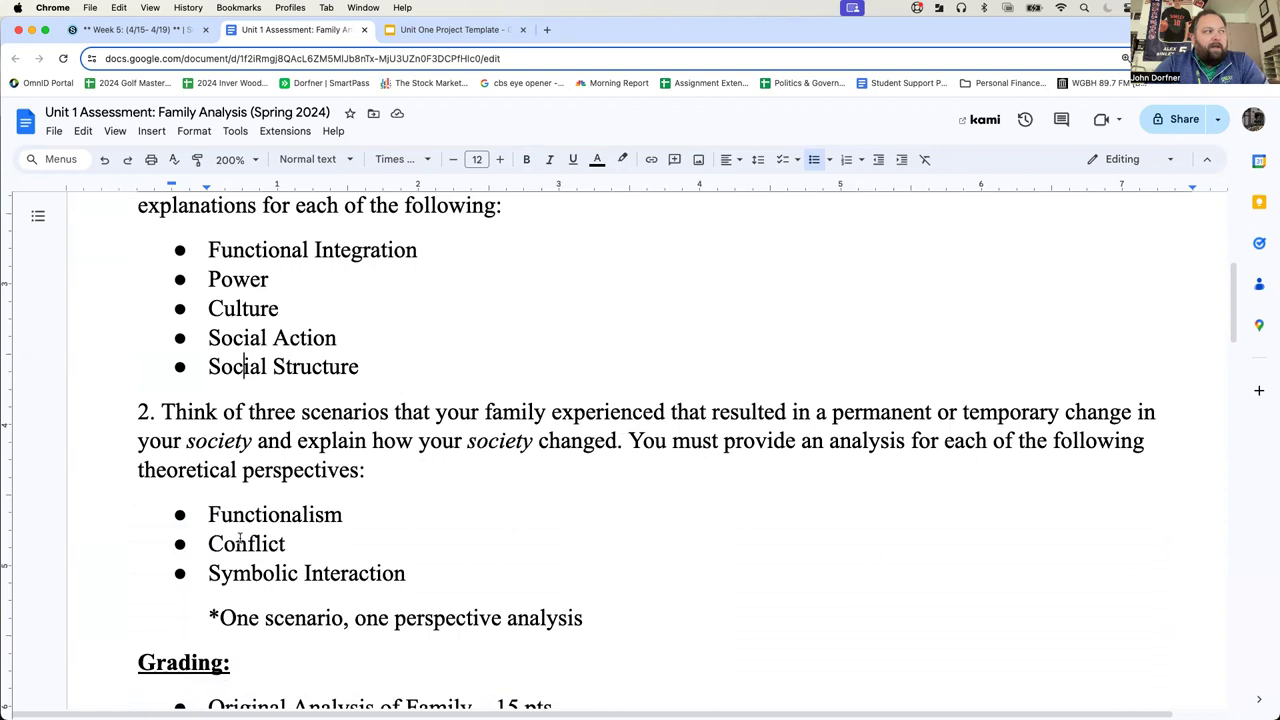
pyautogui.scroll(-3)
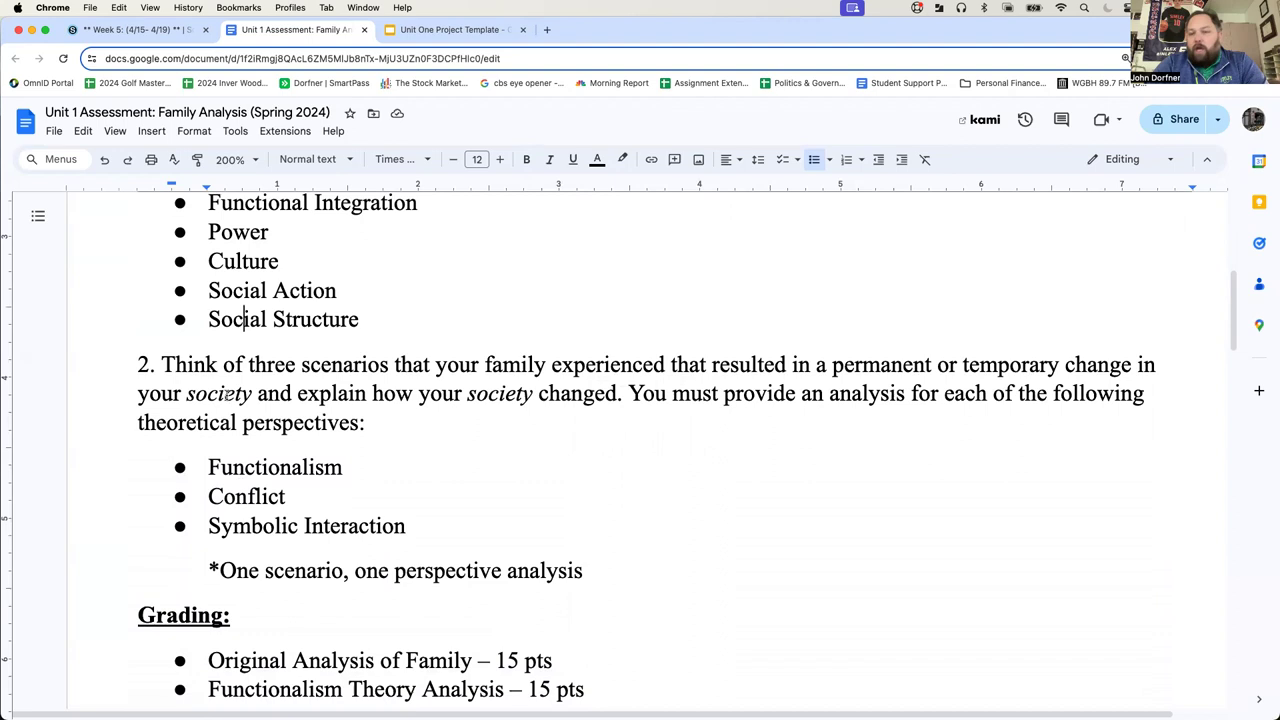
pyautogui.moveTo(164, 364); pyautogui.dragTo(370, 393)
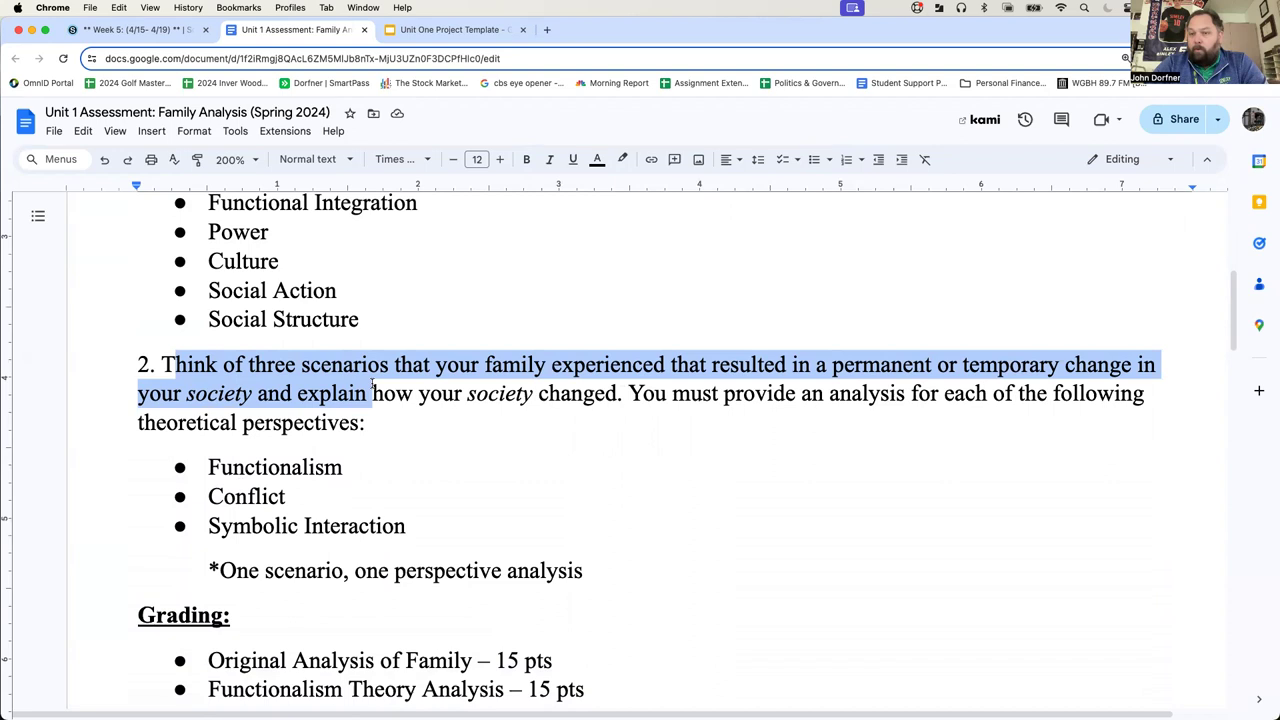
pyautogui.scroll(-3)
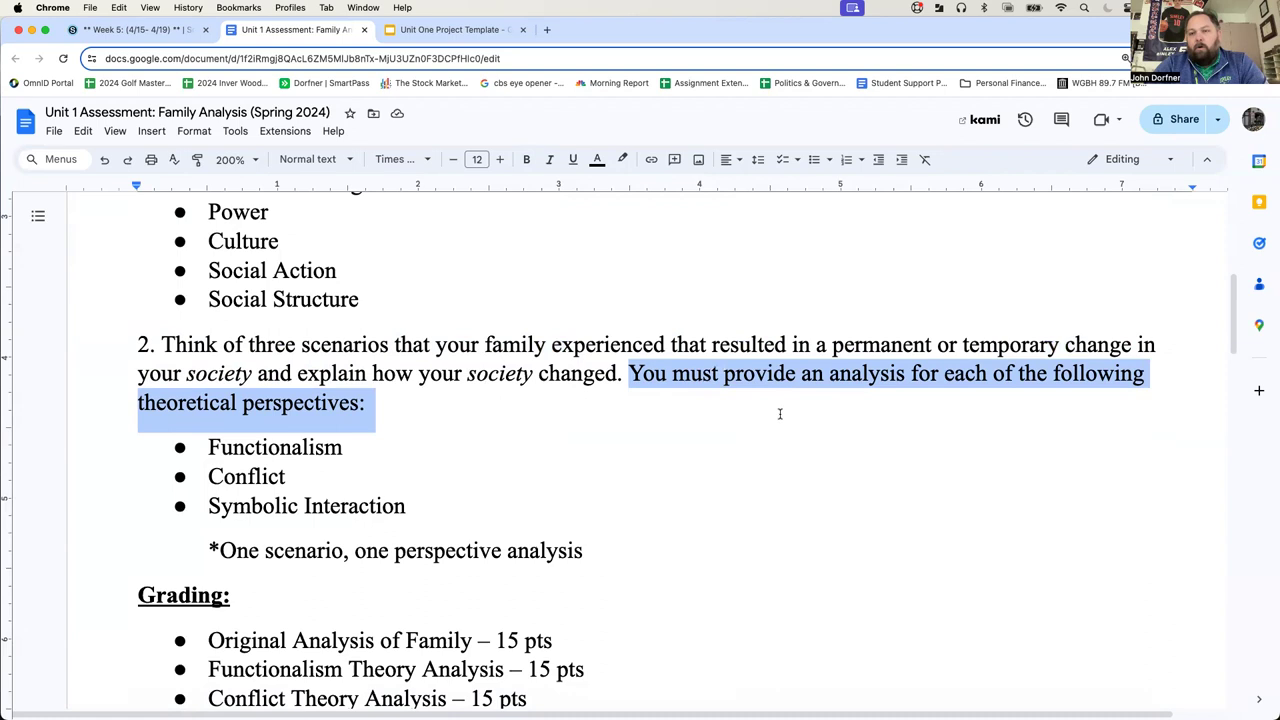
pyautogui.scroll(-3)
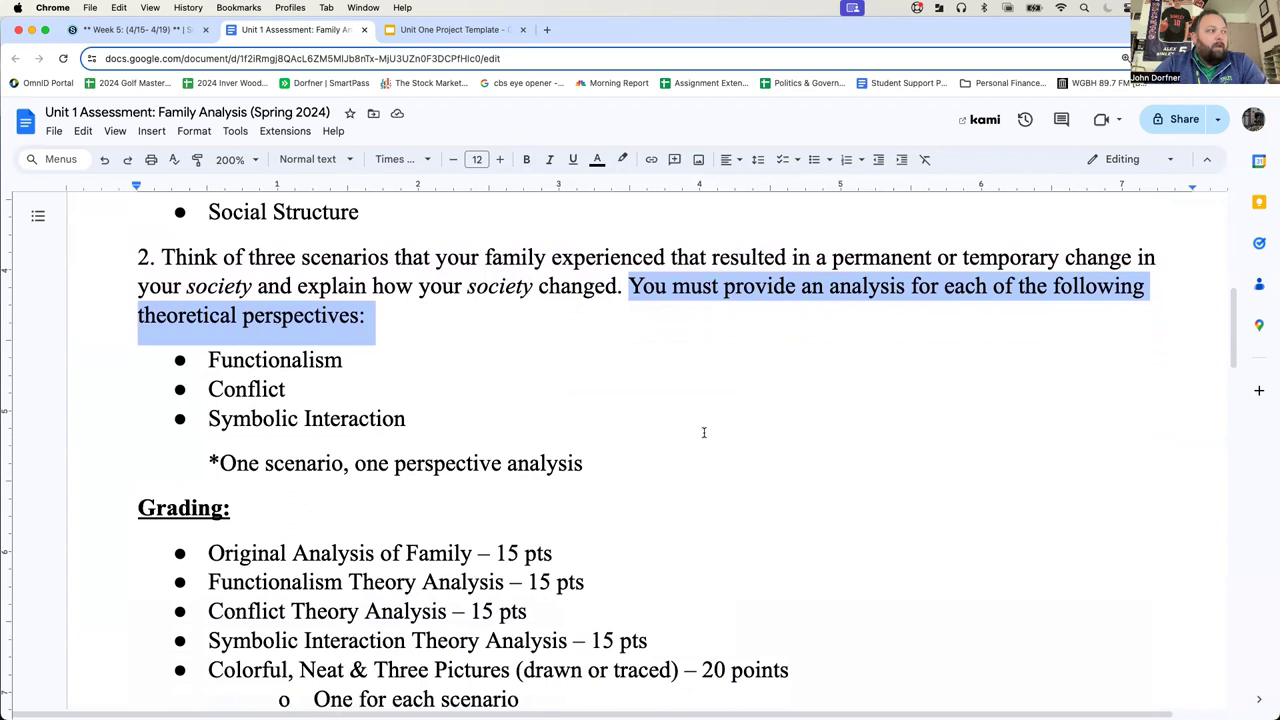
pyautogui.moveTo(312, 463)
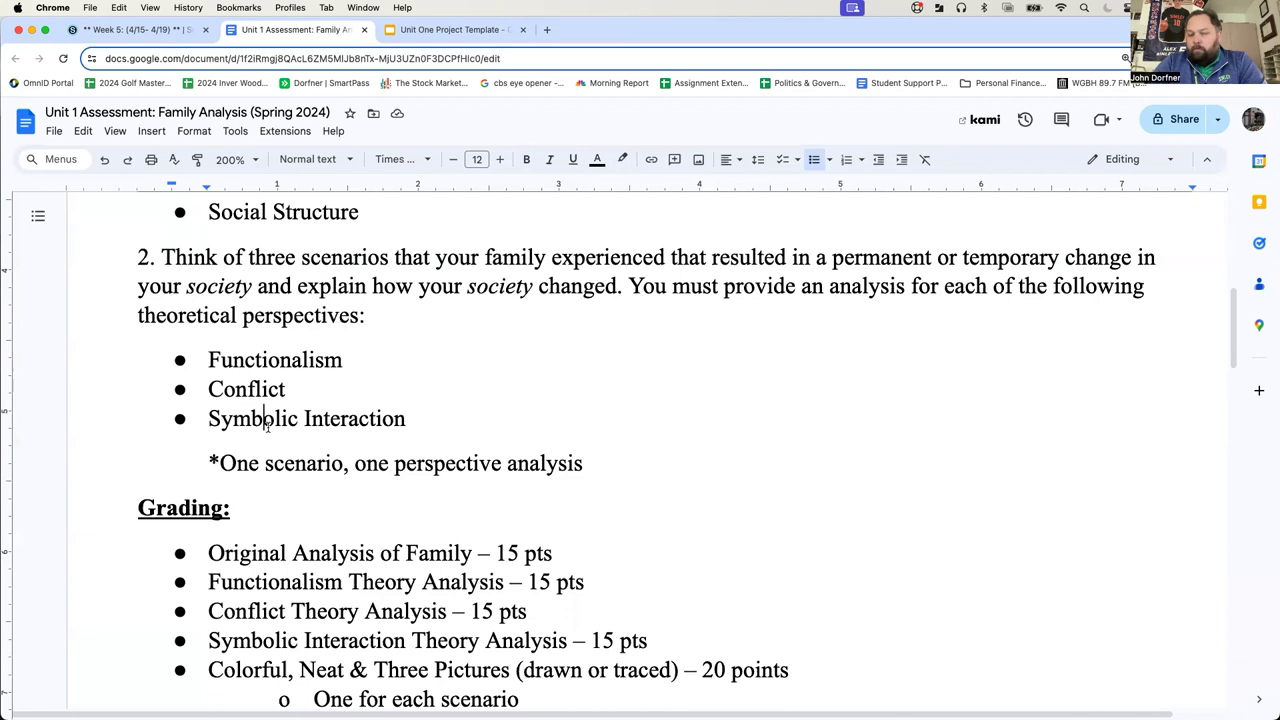
pyautogui.scroll(-3)
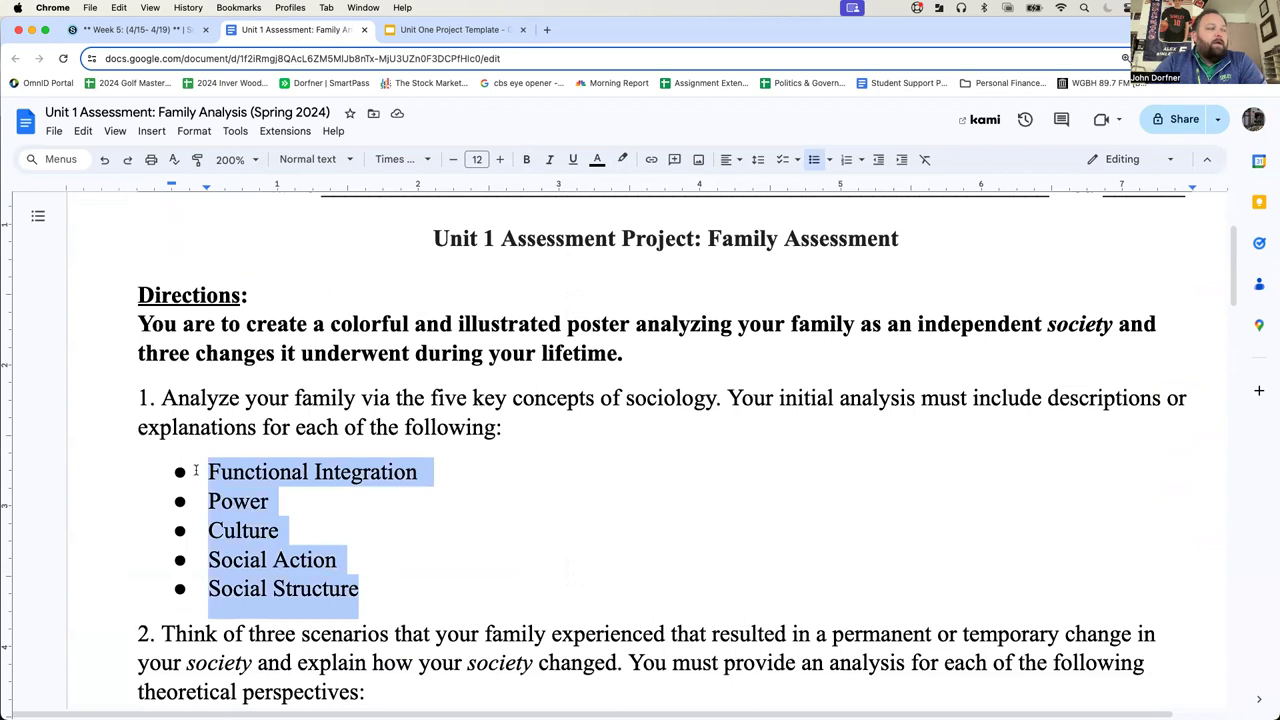
# Step: Scroll past the Grading section to the example Family Analysis template image
pyautogui.scroll(-3)
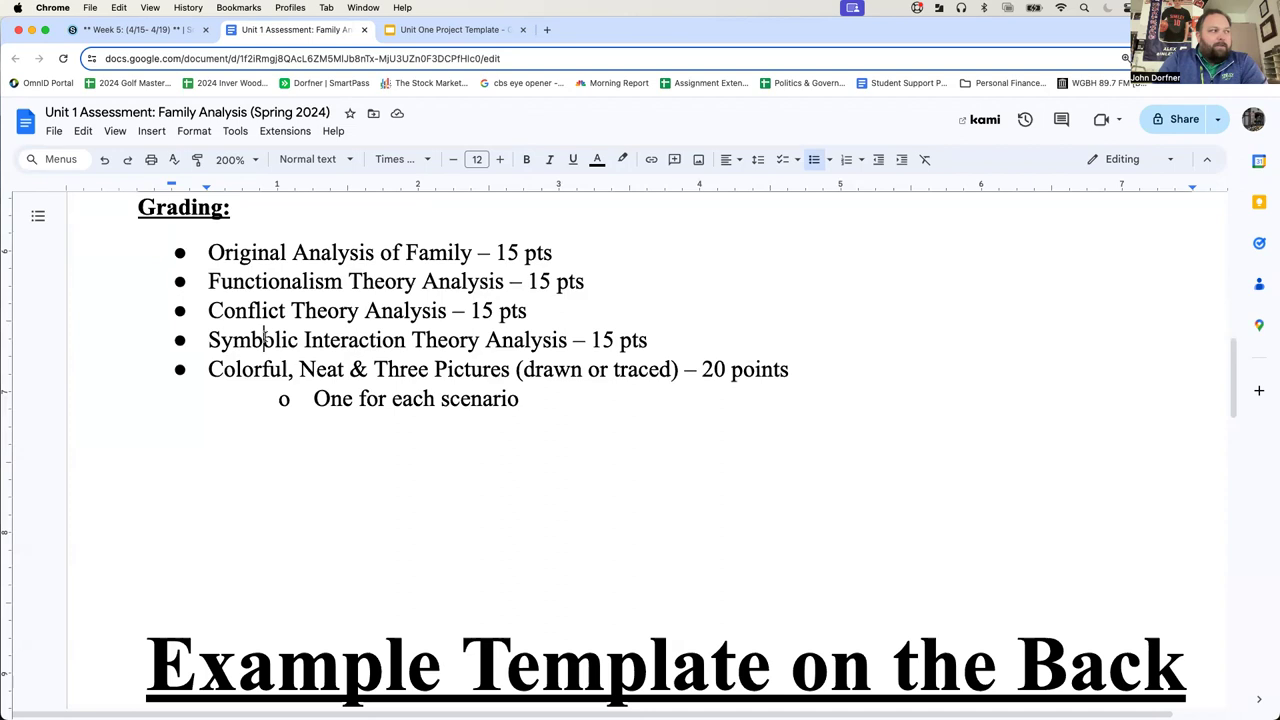
pyautogui.scroll(-3)
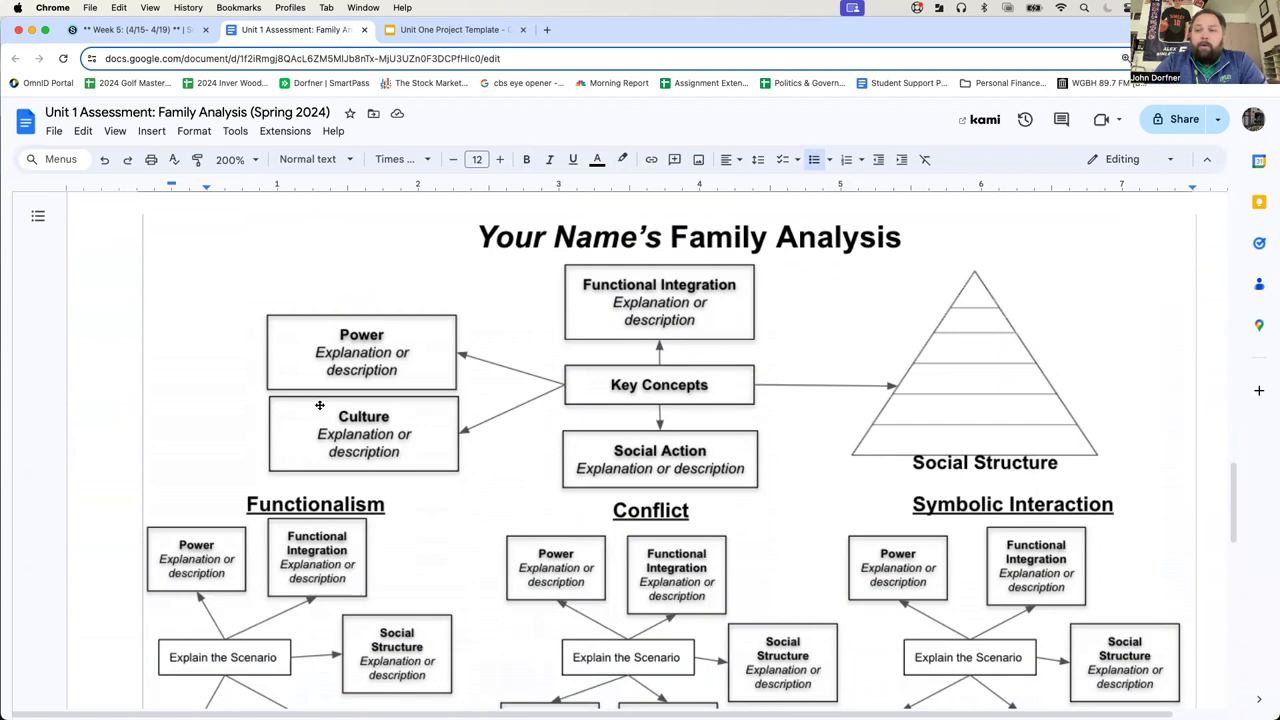
# Step: Zoom the document from 200% to 150% so the whole template diagram fits
pyautogui.scroll(-3)
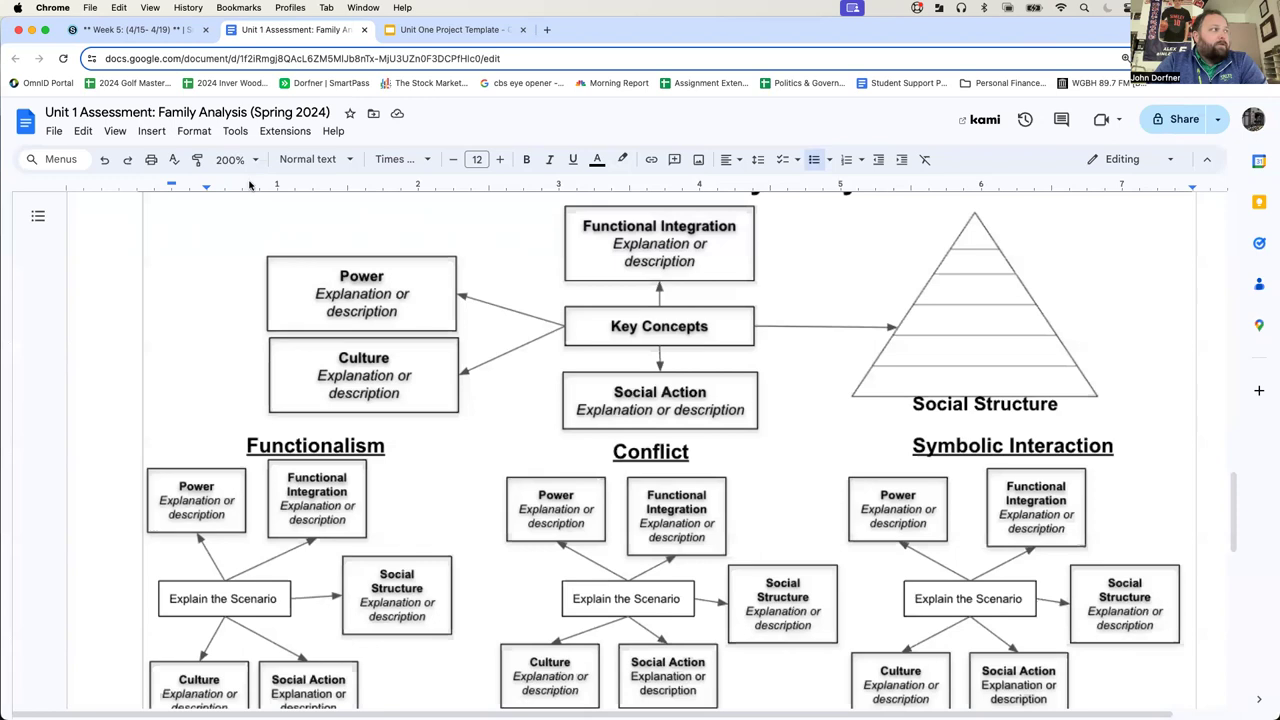
pyautogui.click(256, 159)
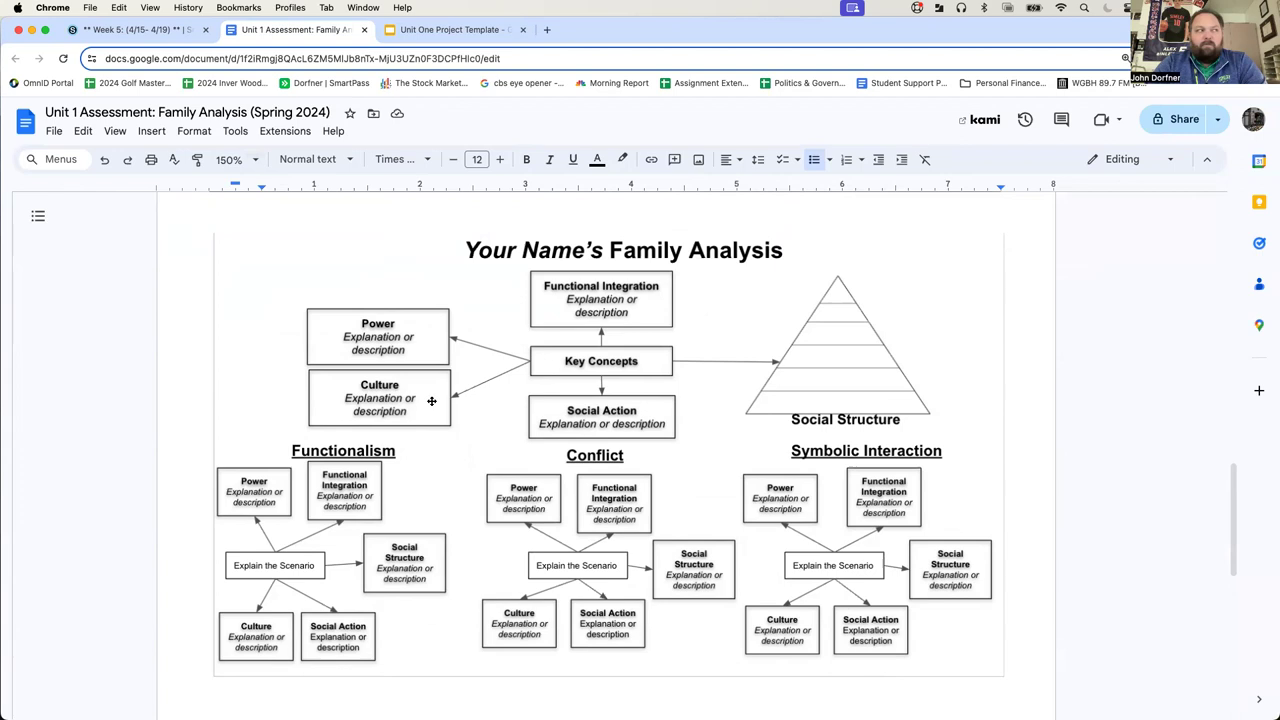
pyautogui.moveTo(678, 425)
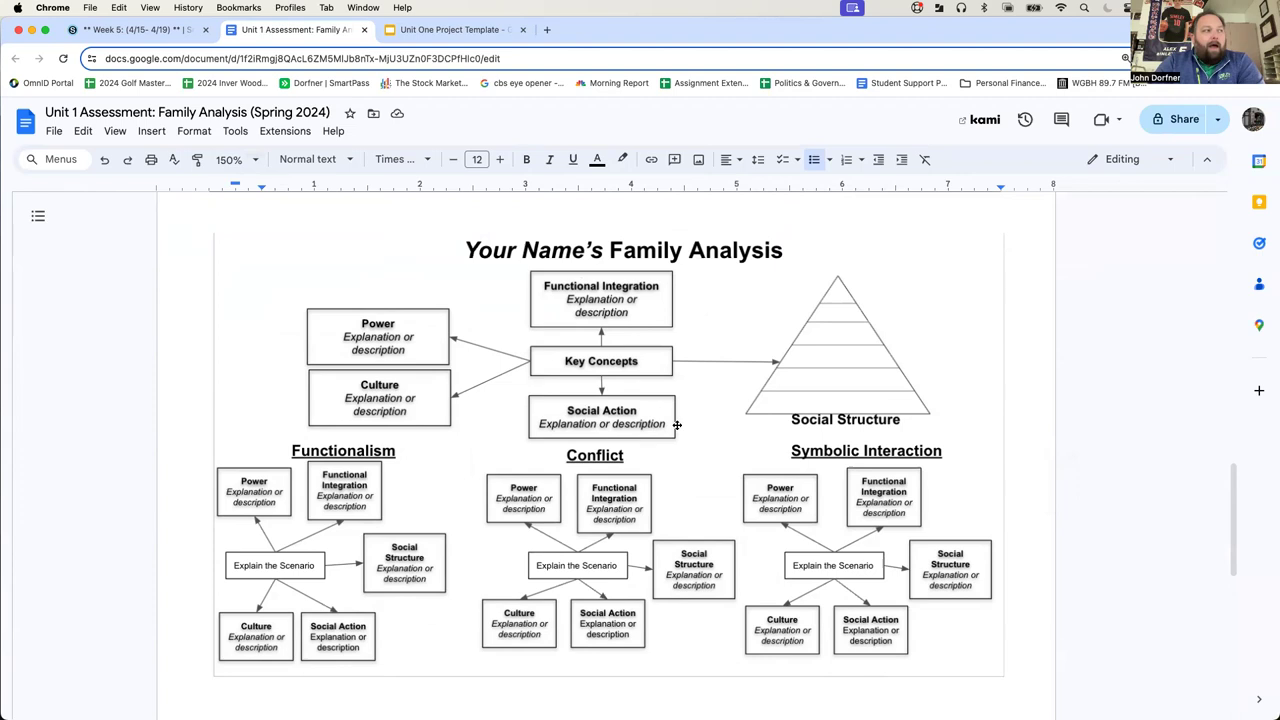
pyautogui.moveTo(844, 289)
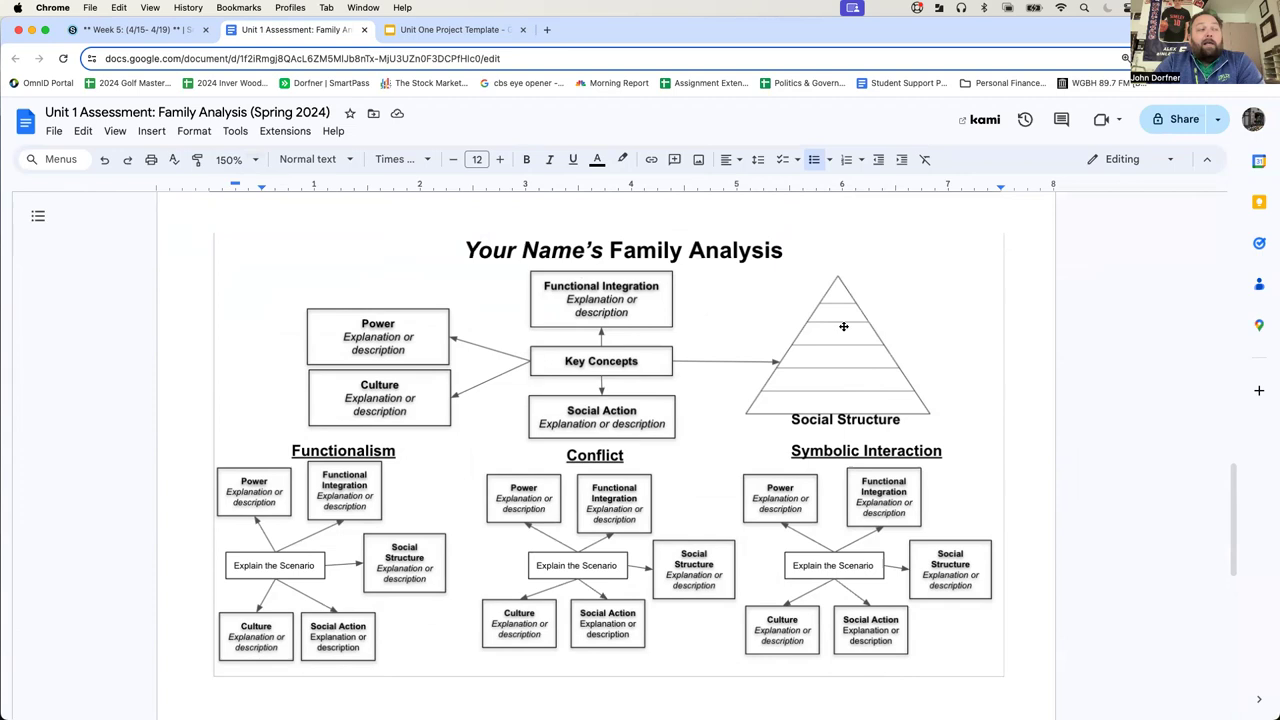
pyautogui.moveTo(846, 293)
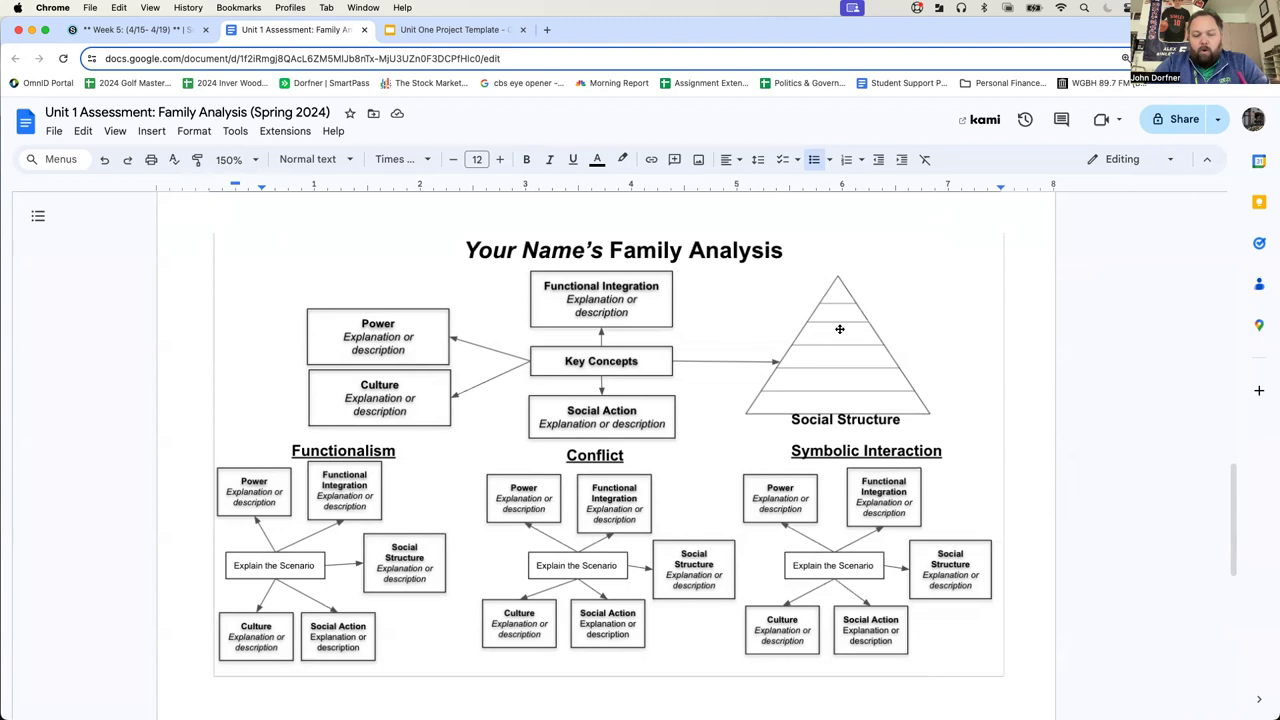
pyautogui.moveTo(835, 287)
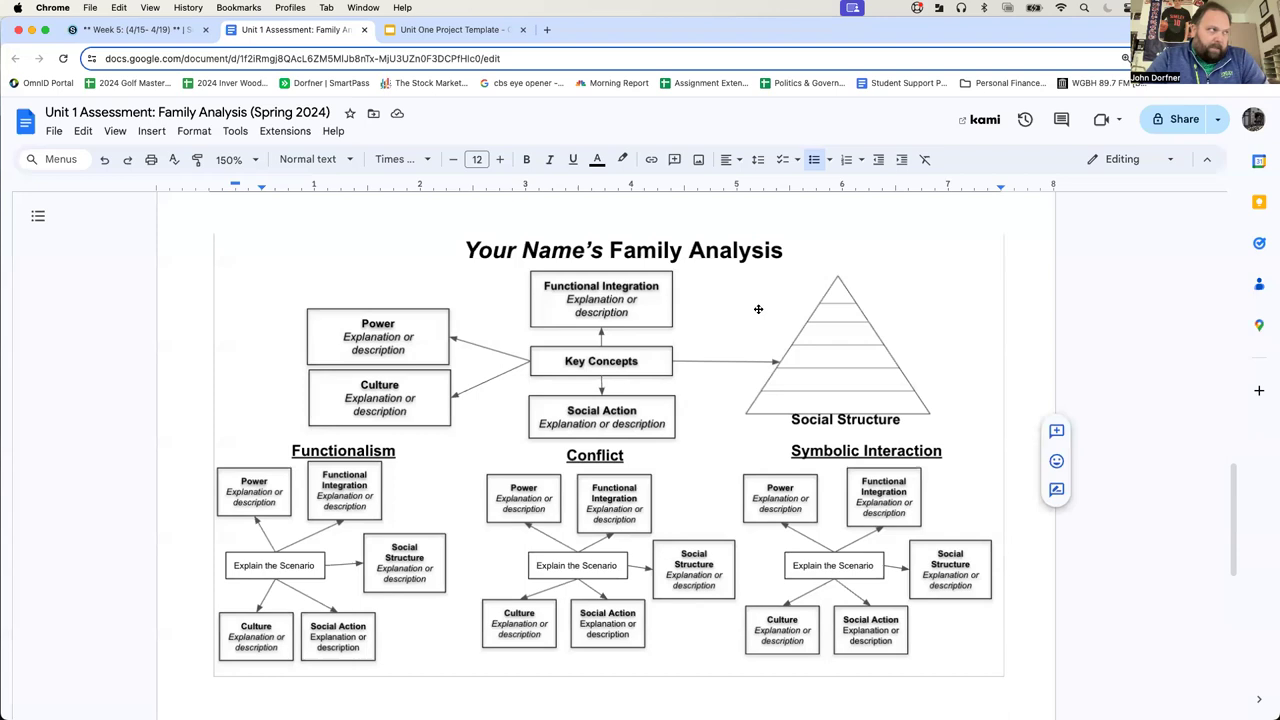
pyautogui.moveTo(870, 413)
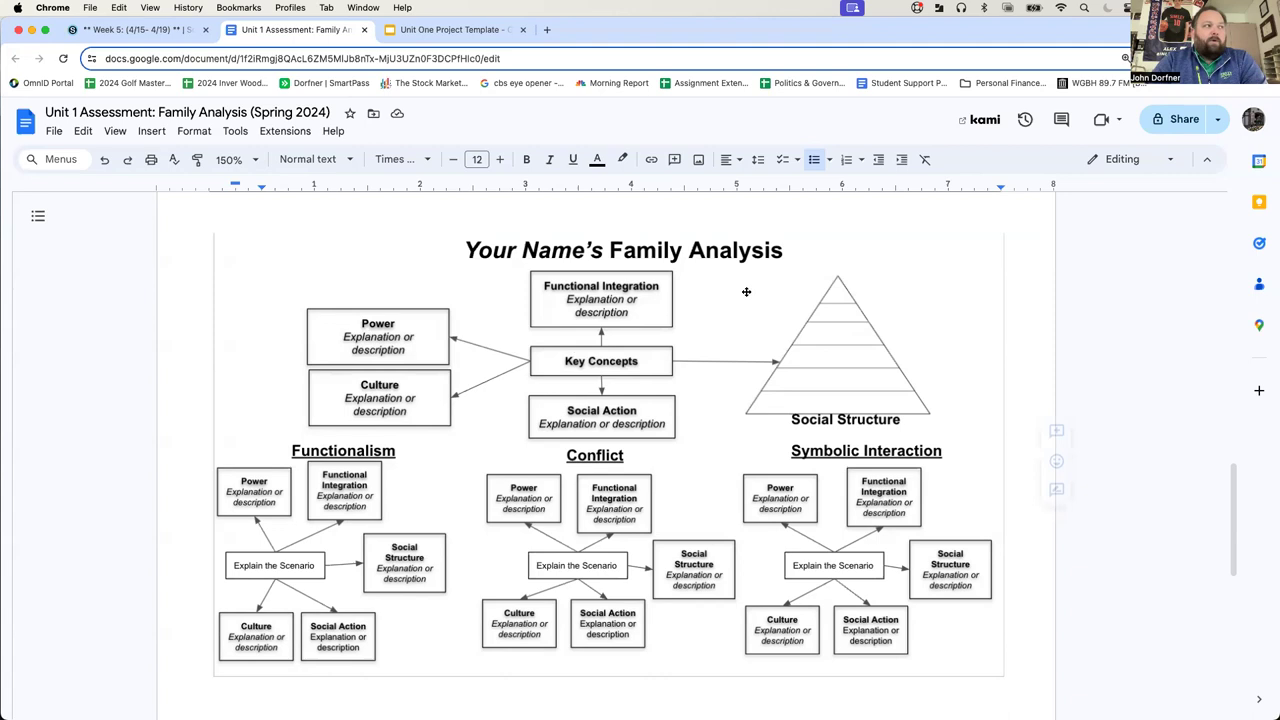
pyautogui.moveTo(591, 311)
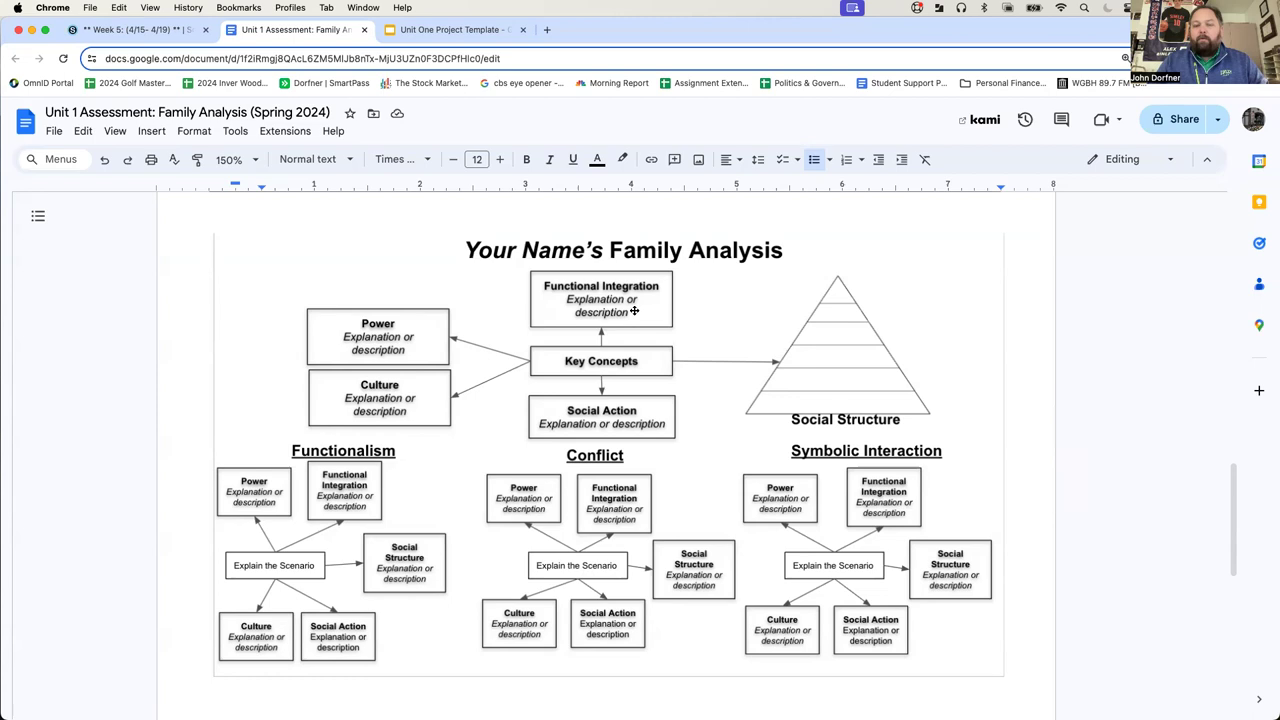
pyautogui.moveTo(230, 83)
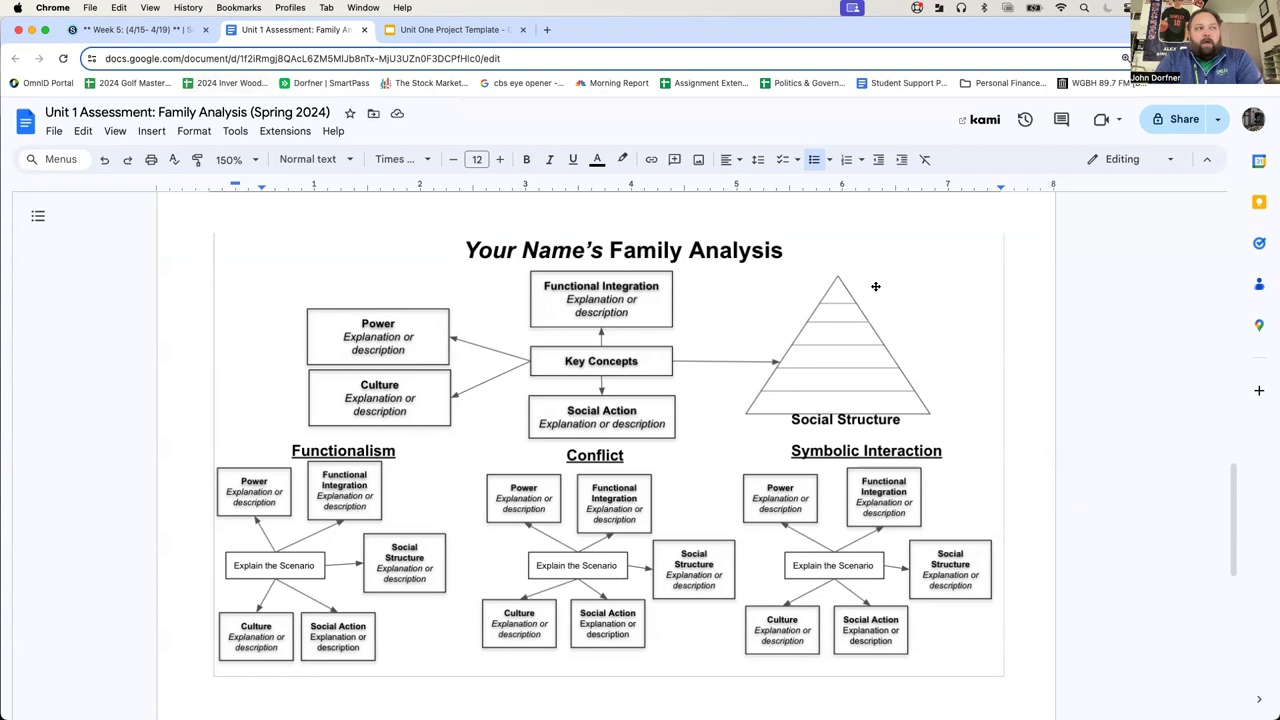
pyautogui.moveTo(848, 365)
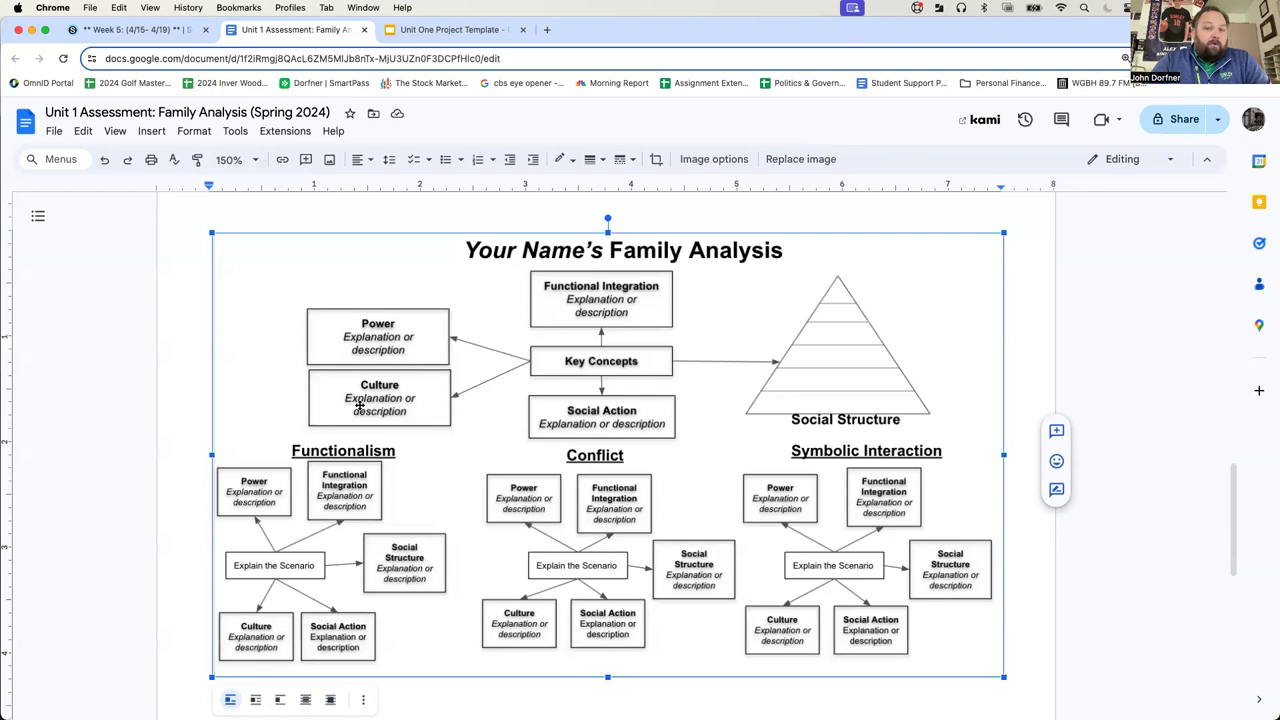
pyautogui.moveTo(581, 410)
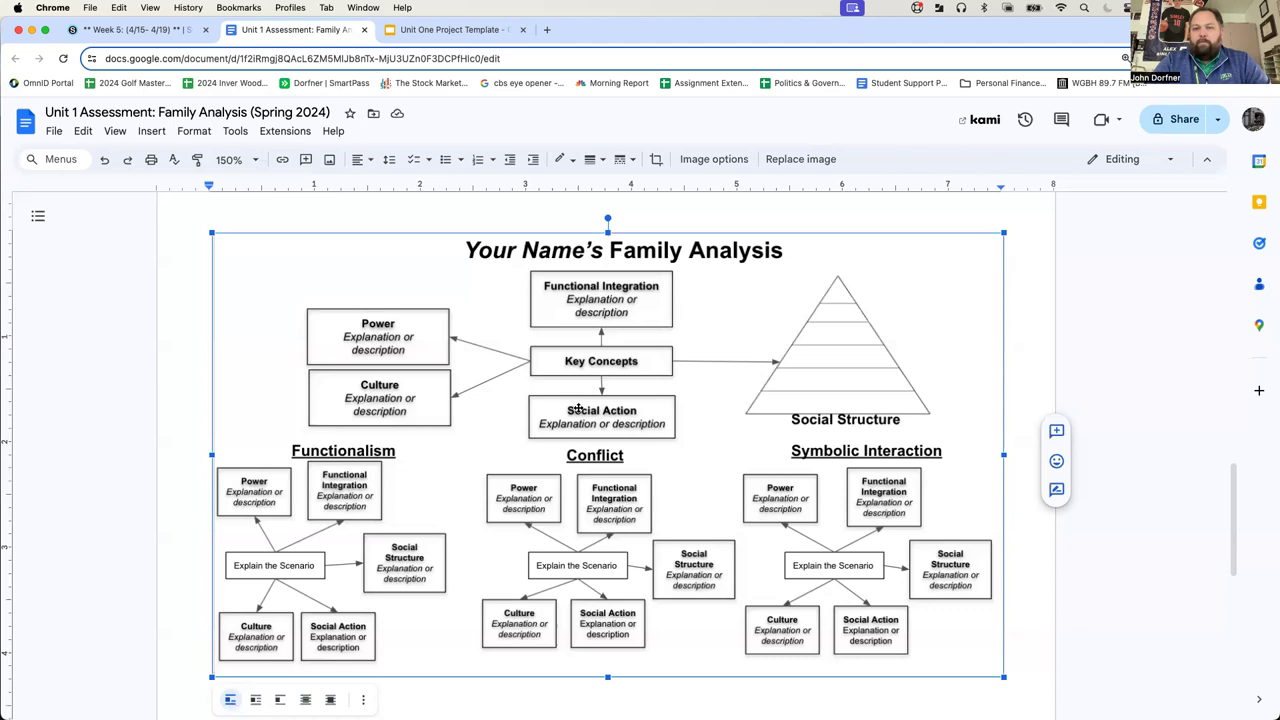
# Step: Finish reviewing the diagram image and switch to the Schoology Week 5 tab
pyautogui.scroll(-3)
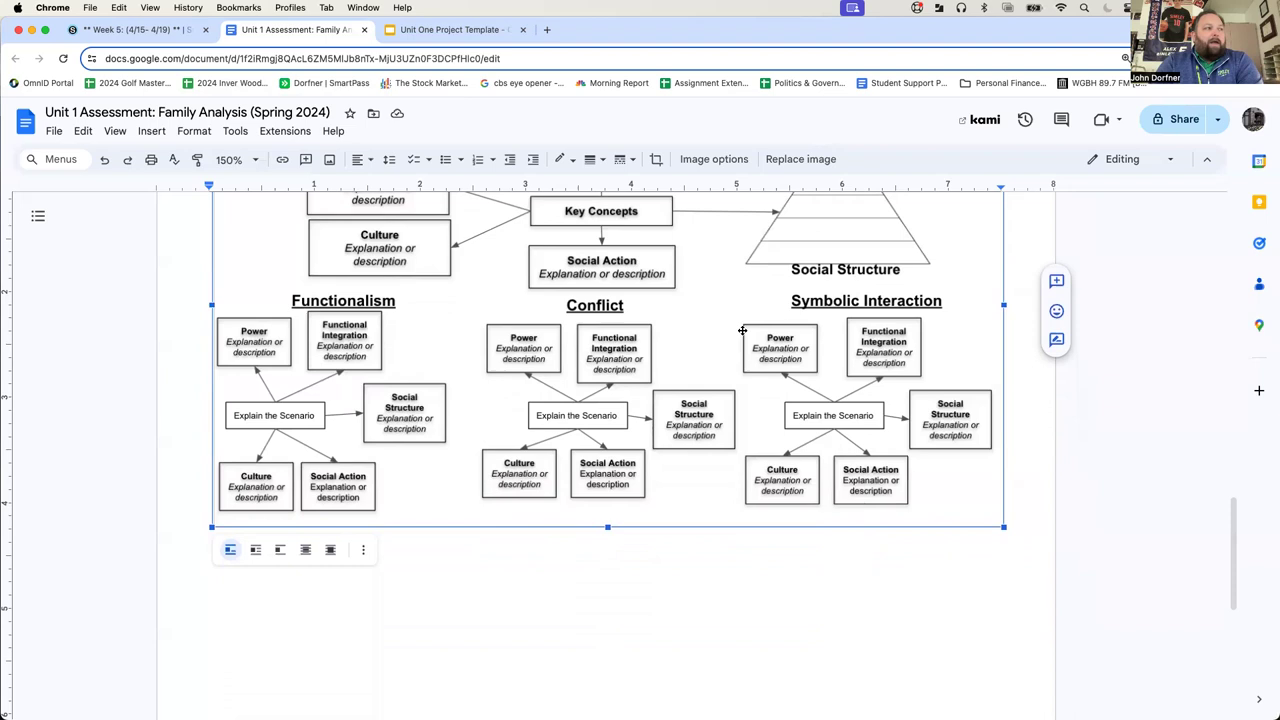
pyautogui.moveTo(265, 410)
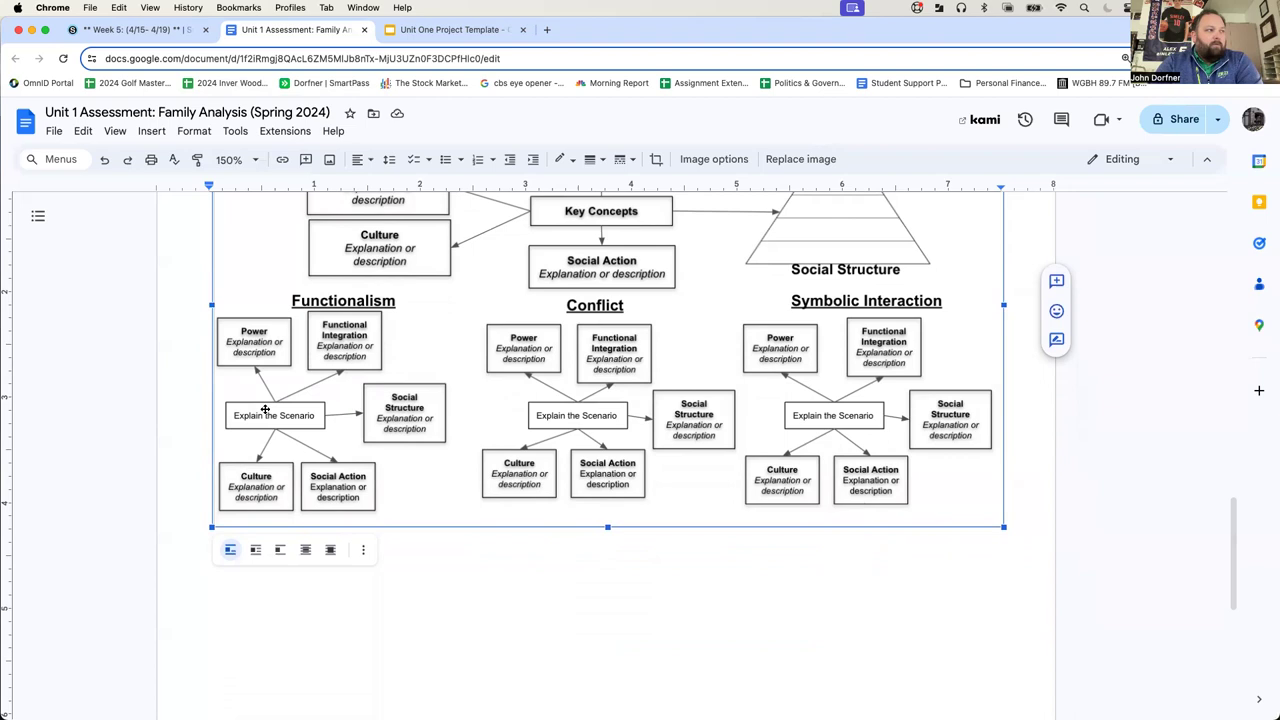
pyautogui.moveTo(573, 419)
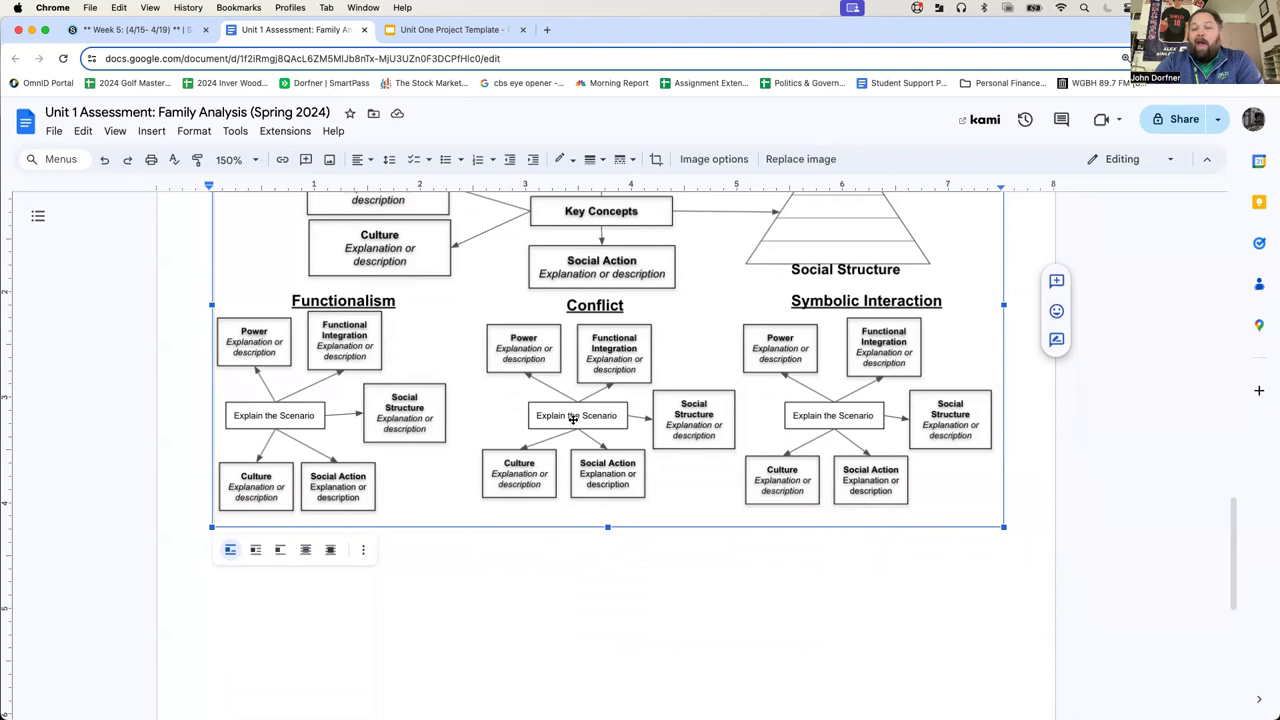
pyautogui.moveTo(837, 413)
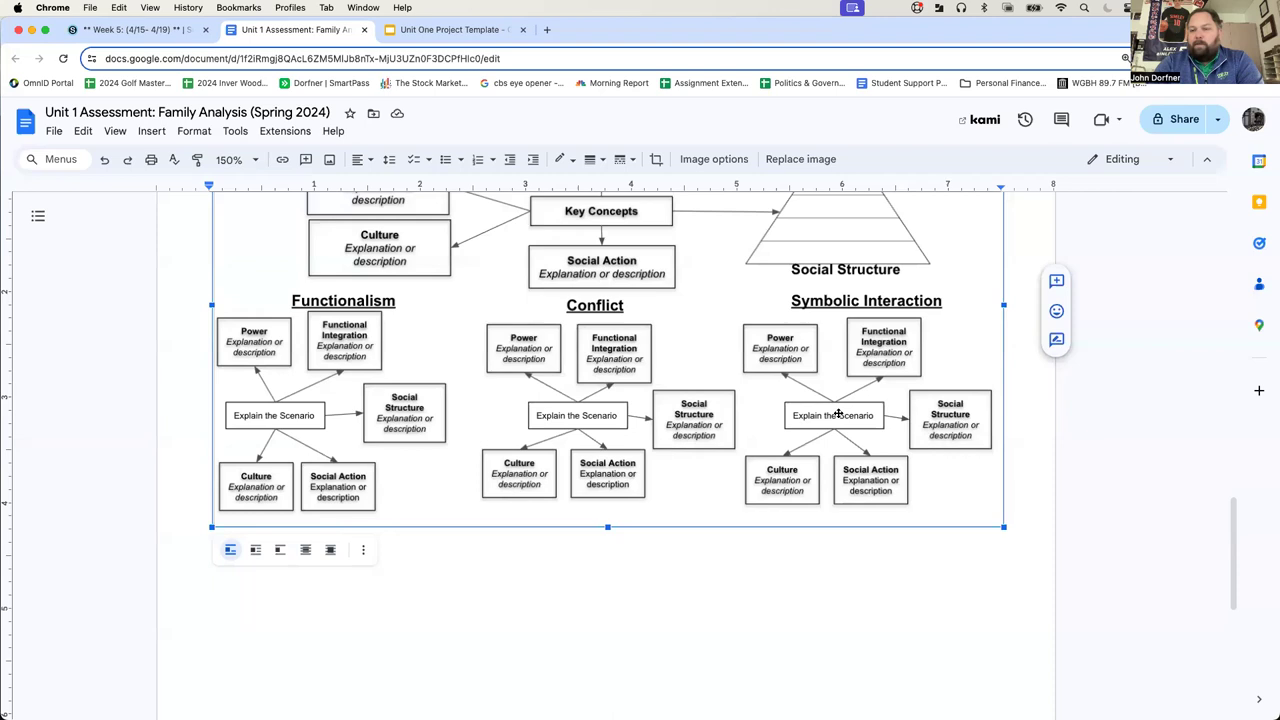
pyautogui.moveTo(874, 404)
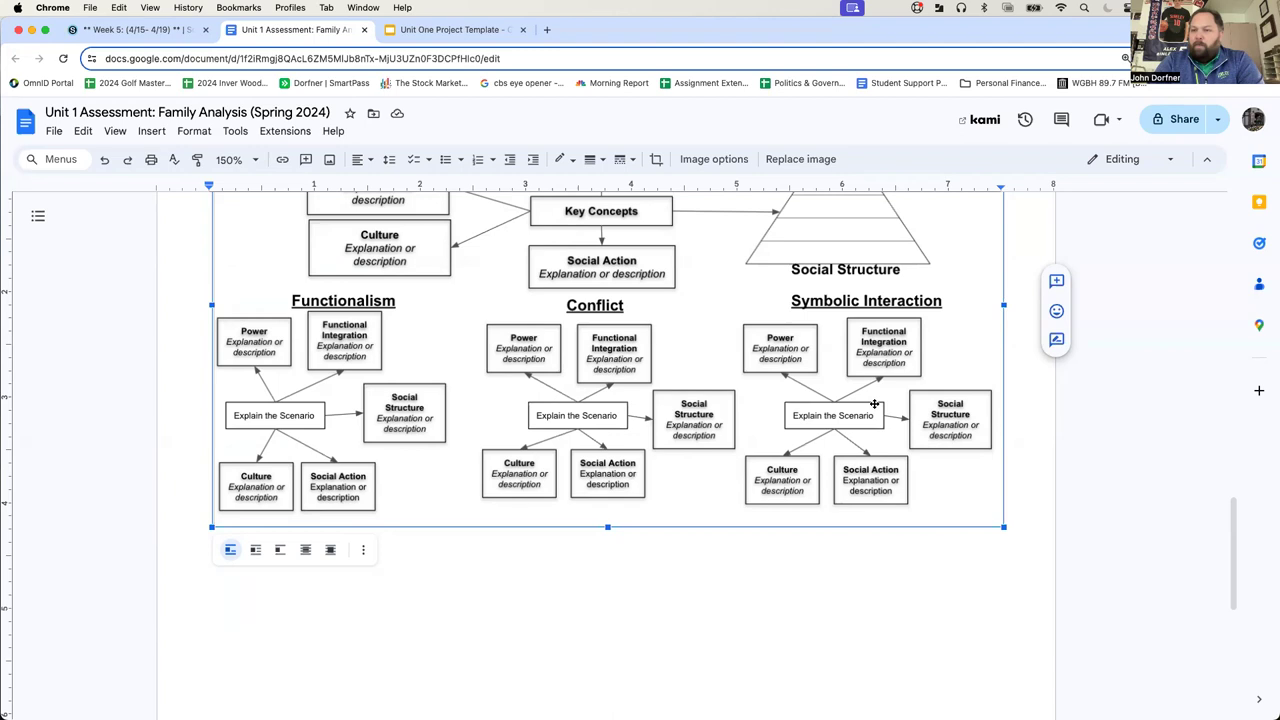
pyautogui.moveTo(379, 421)
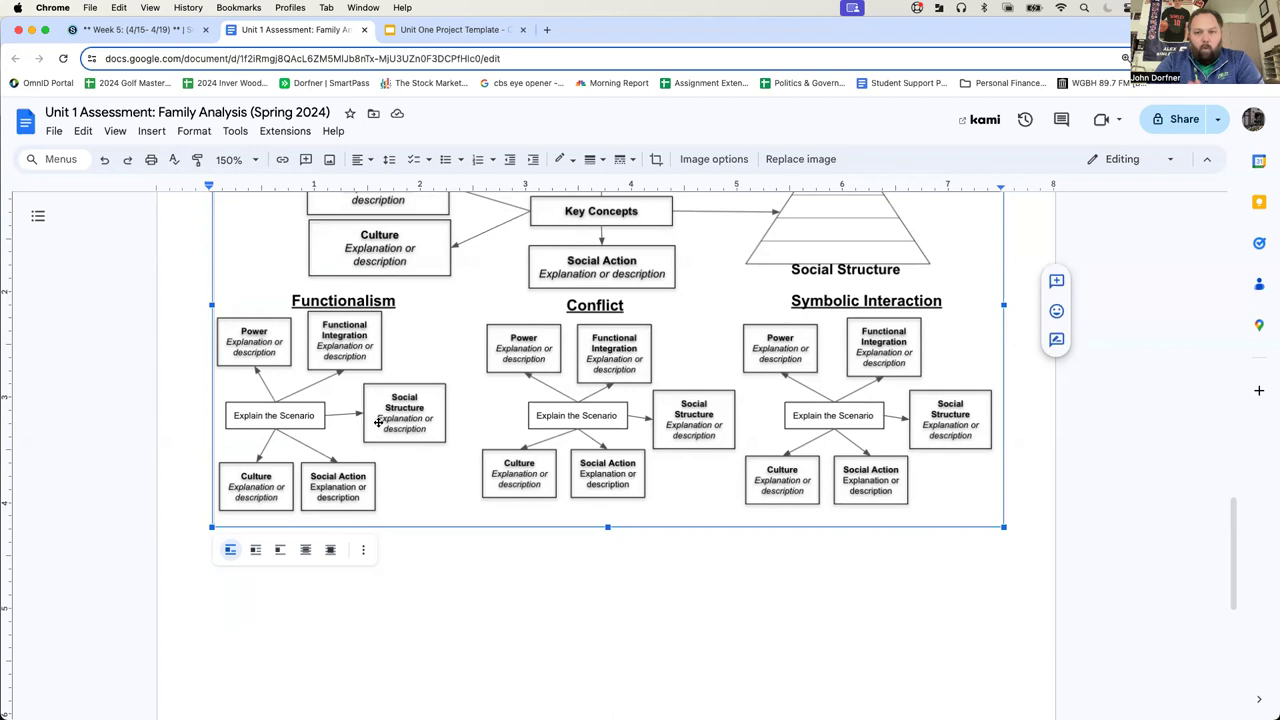
pyautogui.click(130, 29)
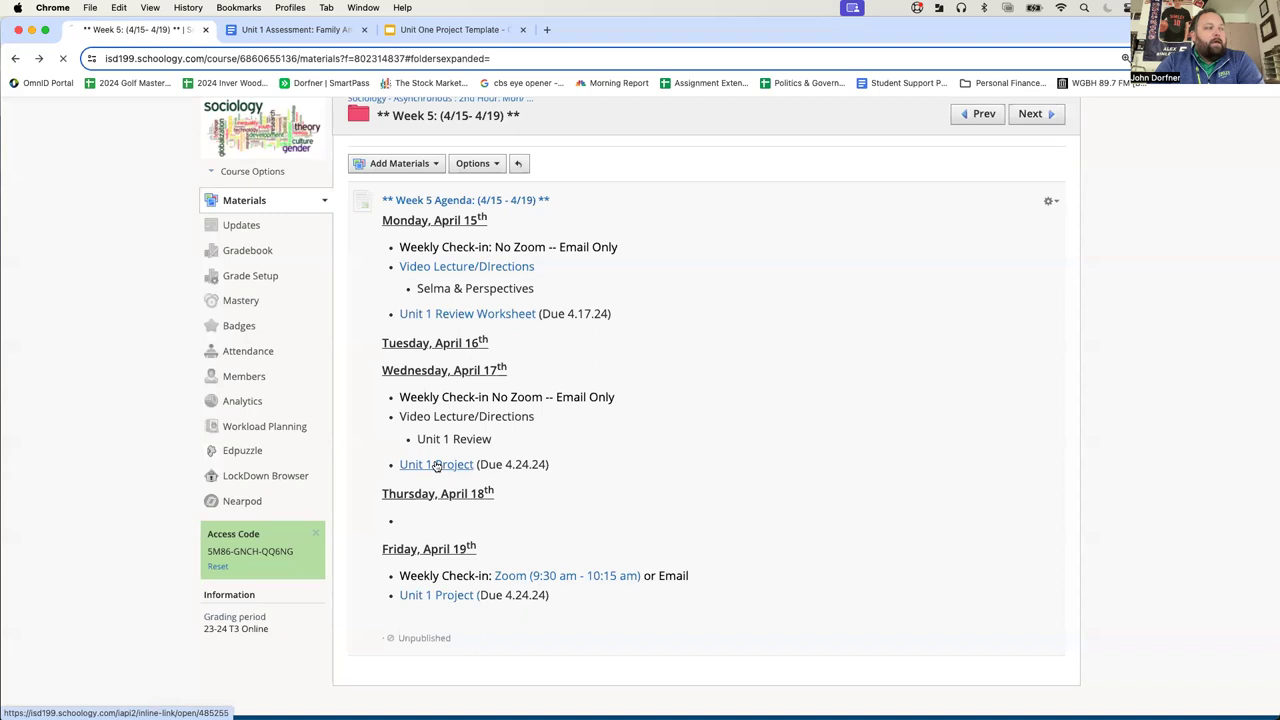
# Step: Open the Unit 1 Project assignment and its Unit One Project Template slides
pyautogui.click(436, 464)
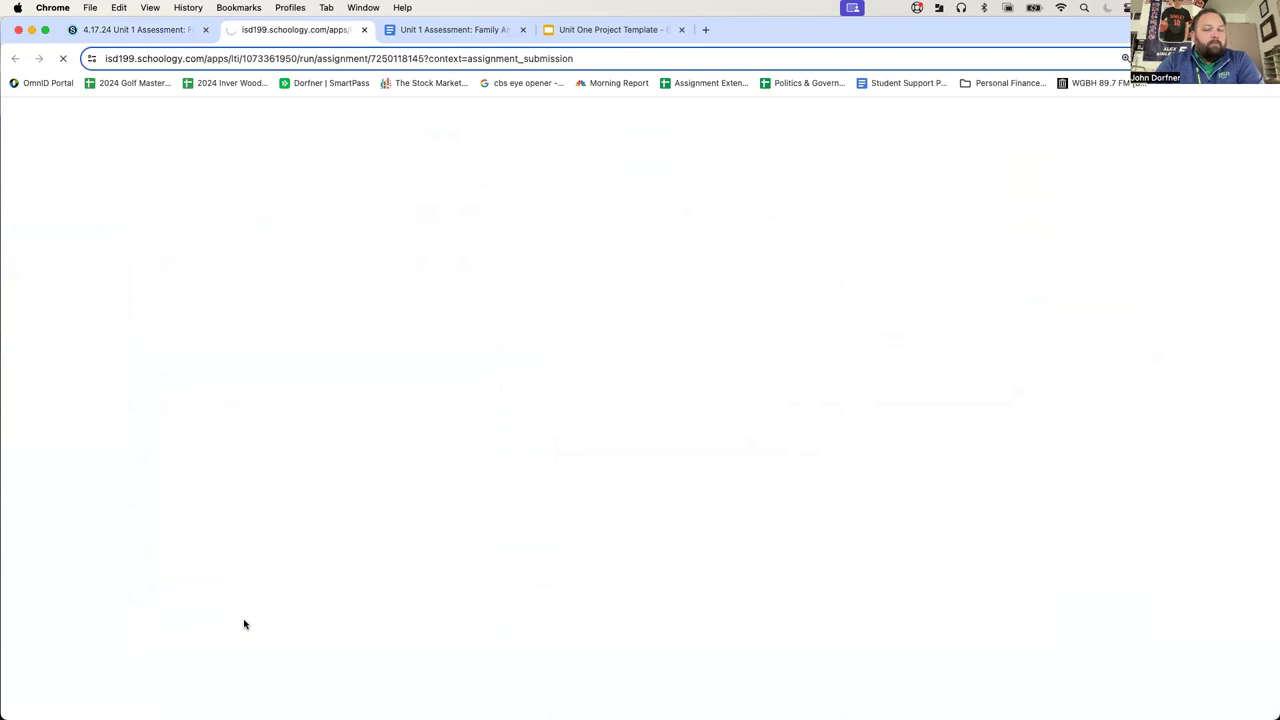
pyautogui.click(290, 30)
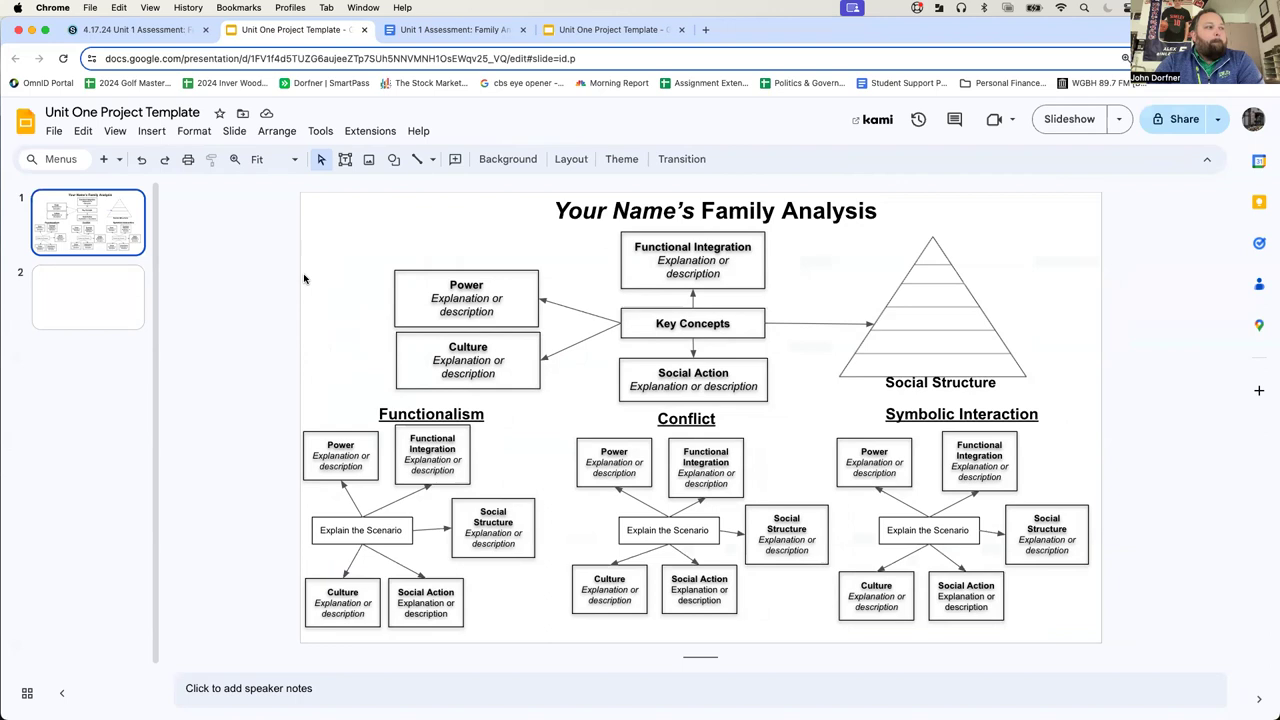
# Step: Select the Functional Integration box and pyramid, then draw a text box inside the Social Structure pyramid
pyautogui.click(430, 456)
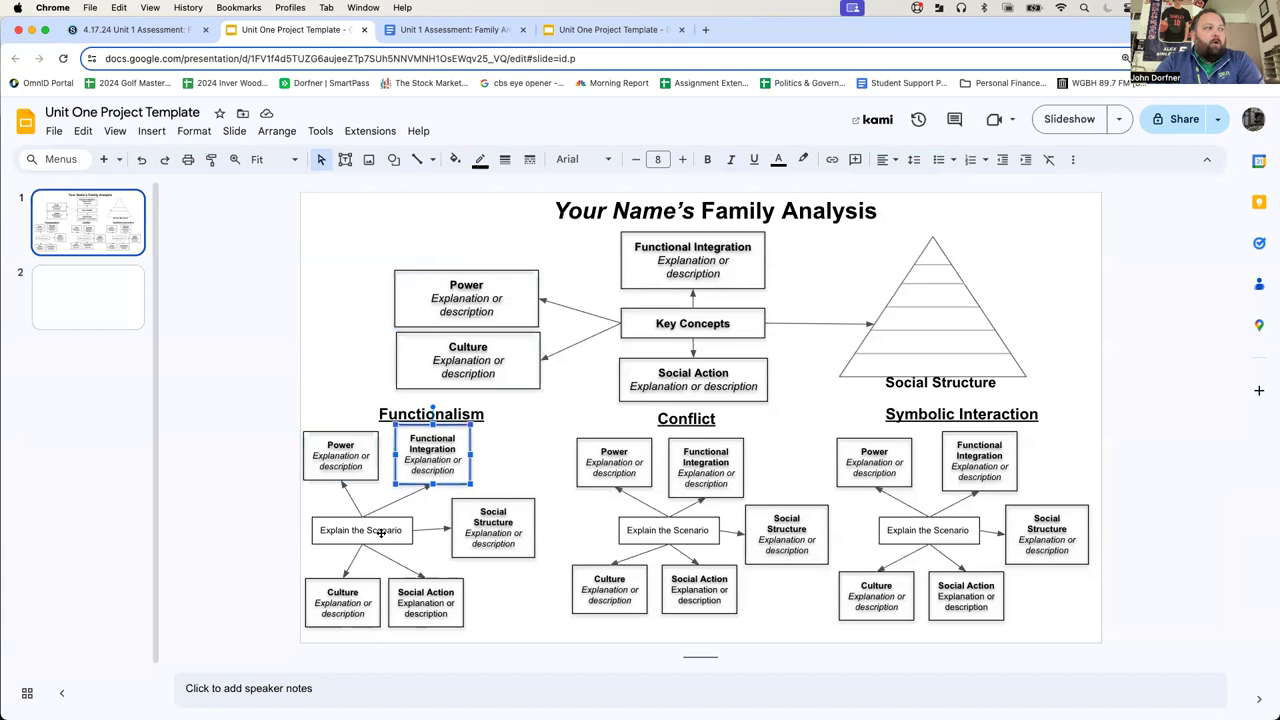
pyautogui.click(930, 325)
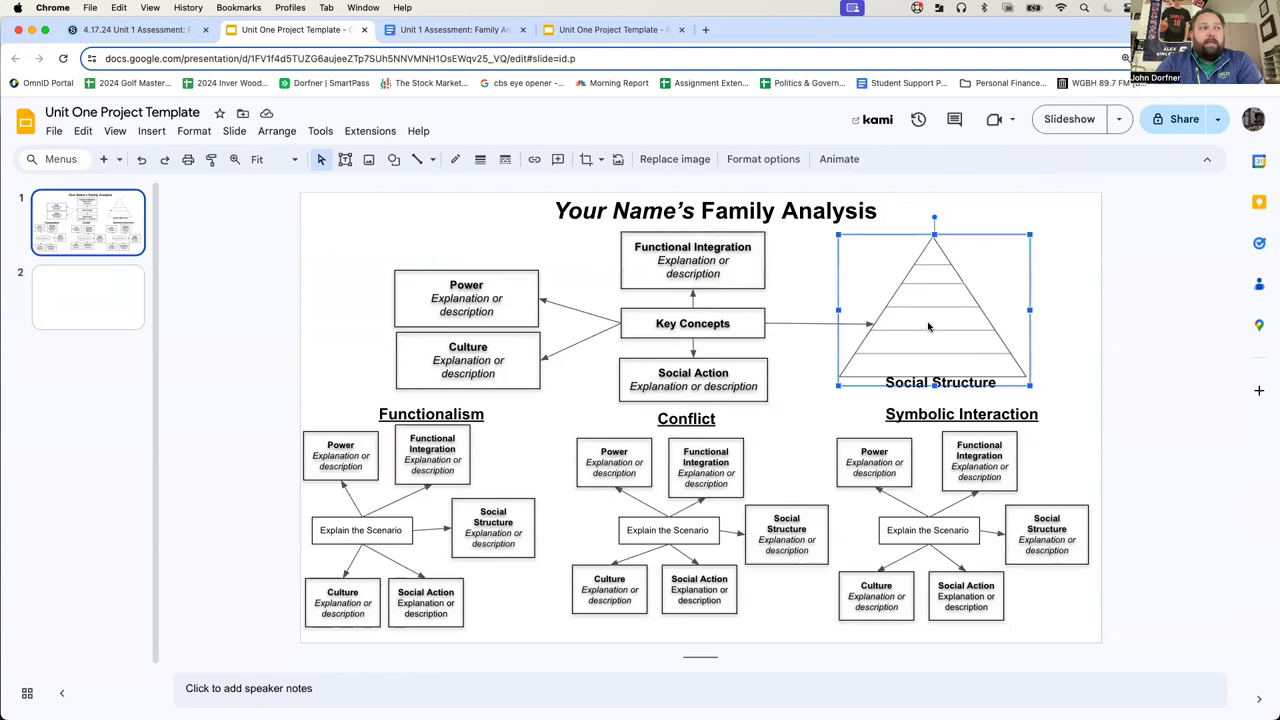
pyautogui.doubleClick(466, 305)
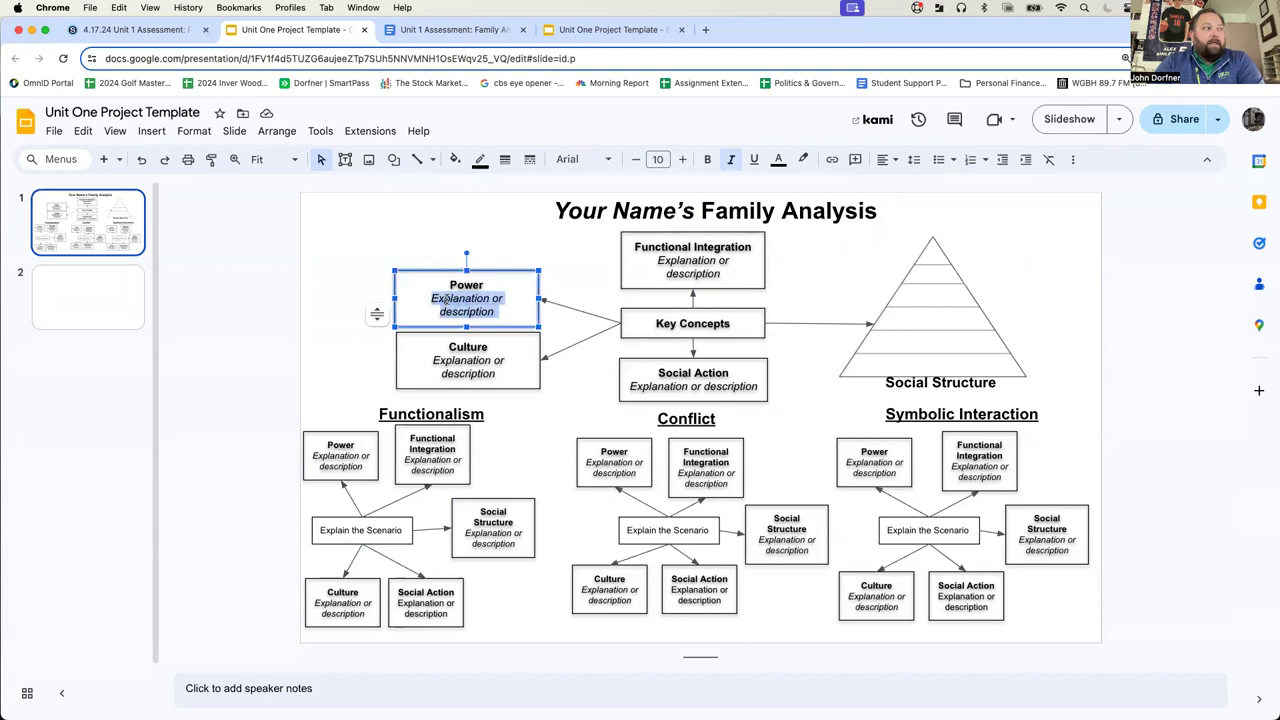
pyautogui.click(950, 313)
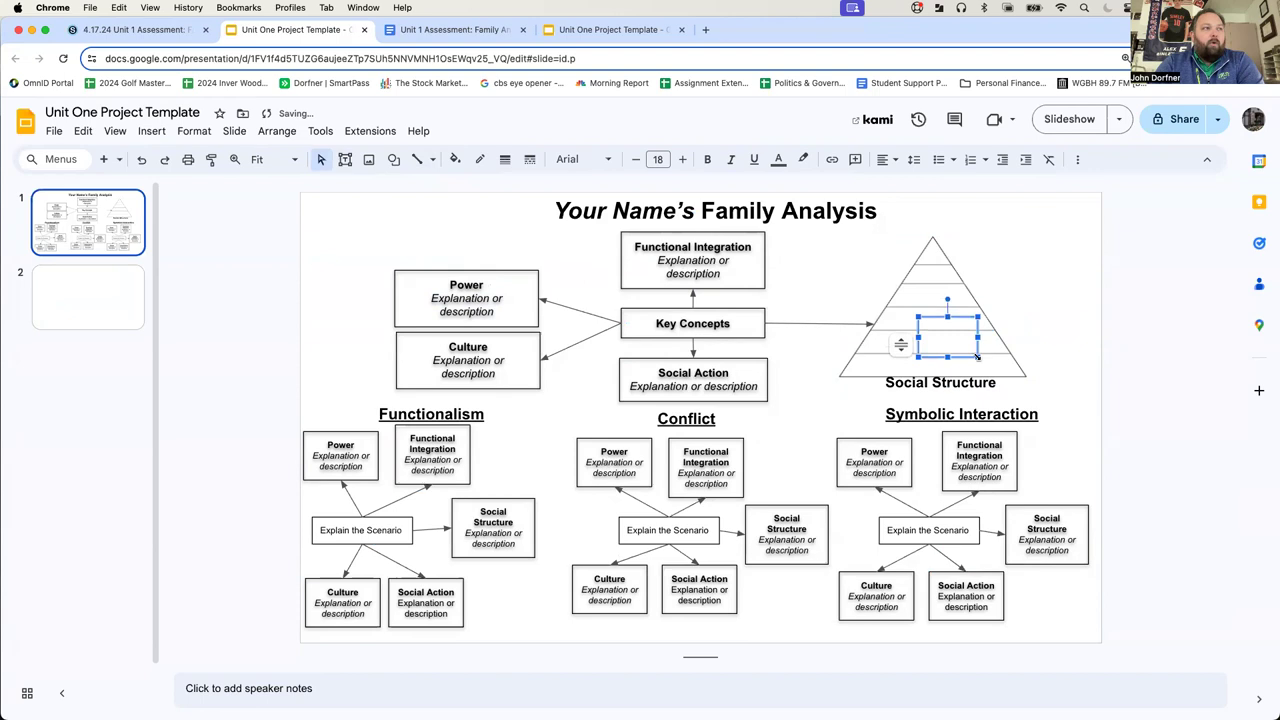
# Step: Select the new text box inside the pyramid
pyautogui.click(635, 159)
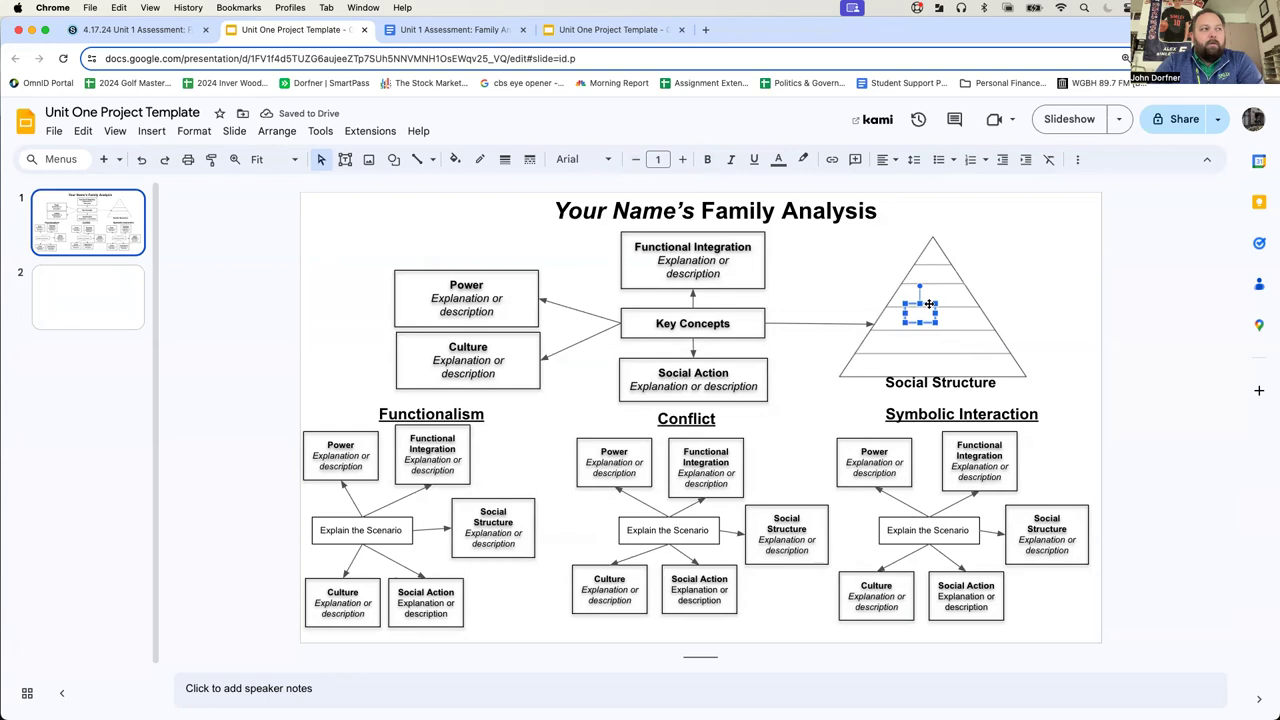
pyautogui.moveTo(142, 160)
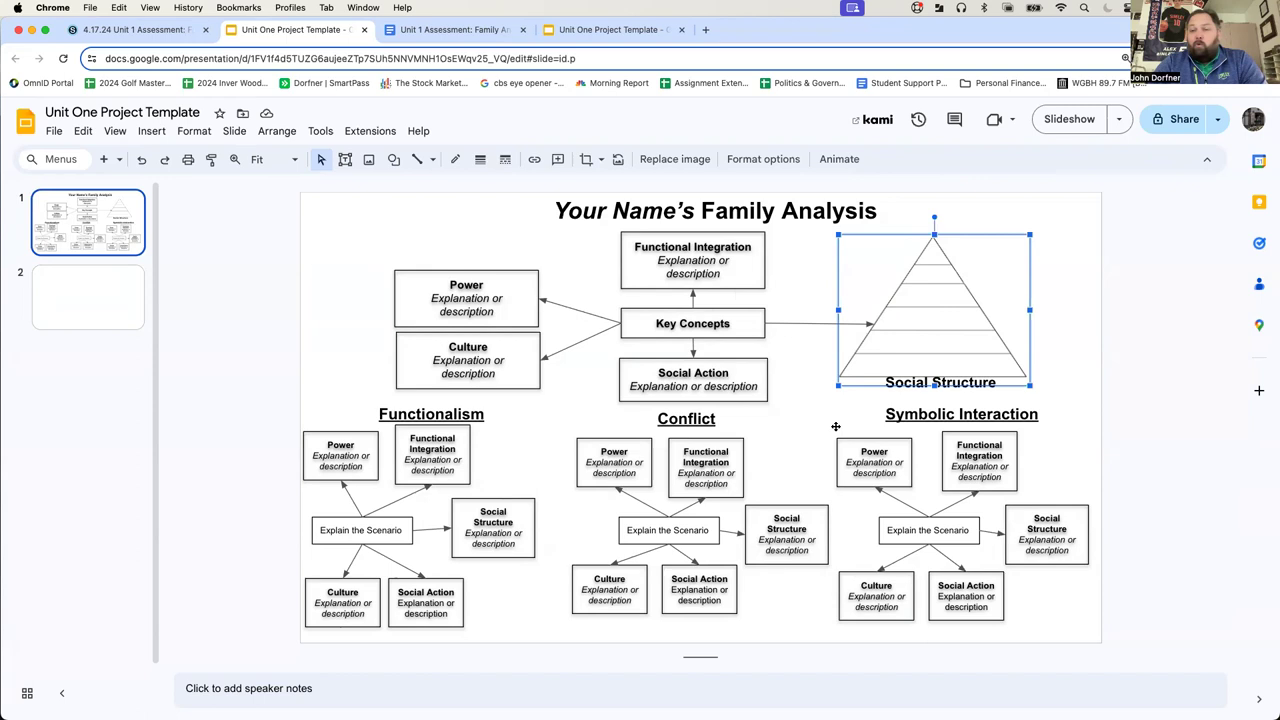
pyautogui.rightClick(88, 221)
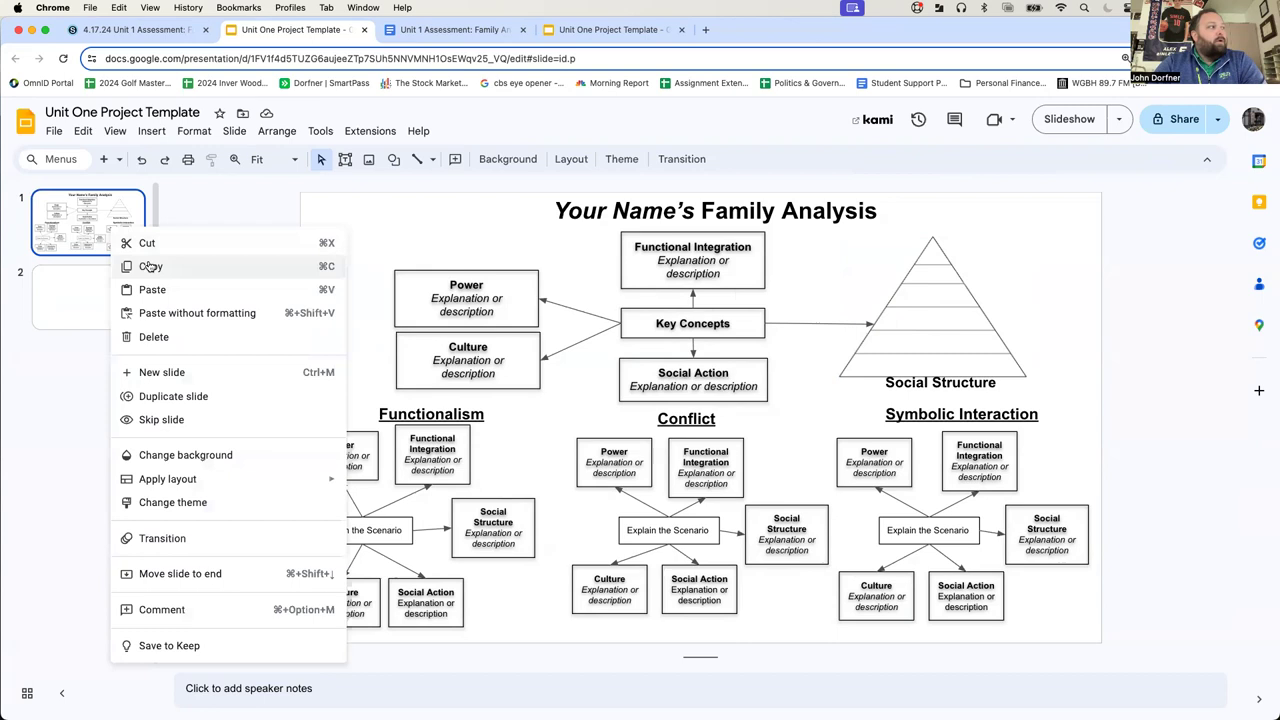
pyautogui.click(163, 396)
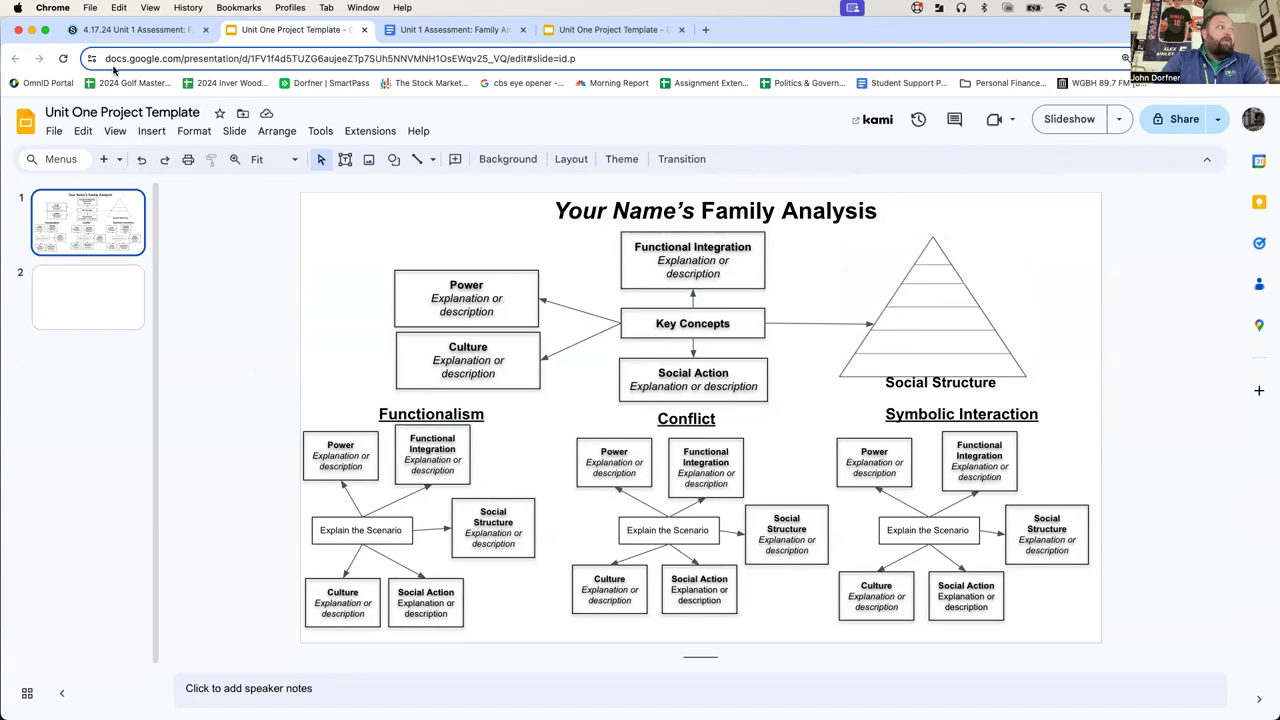
# Step: Leave the Unit 1 assessment assignment and return to the course's Week 4 agenda materials
pyautogui.click(135, 30)
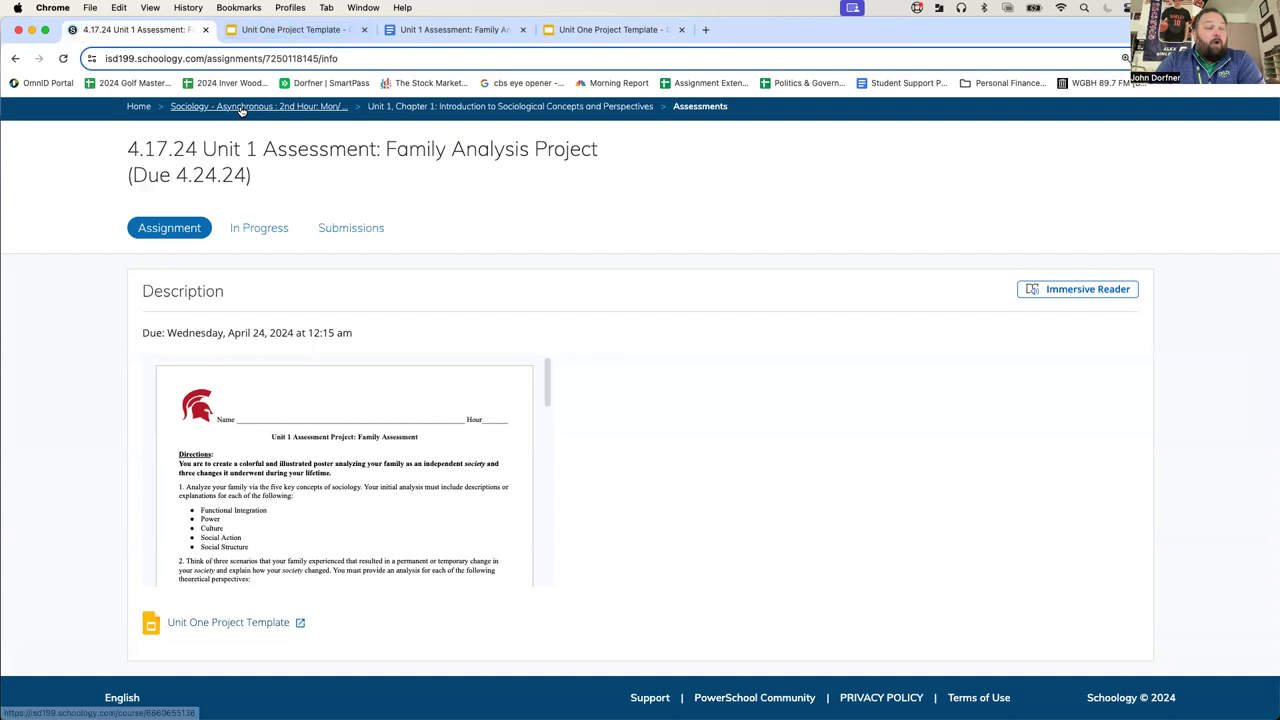
pyautogui.click(257, 107)
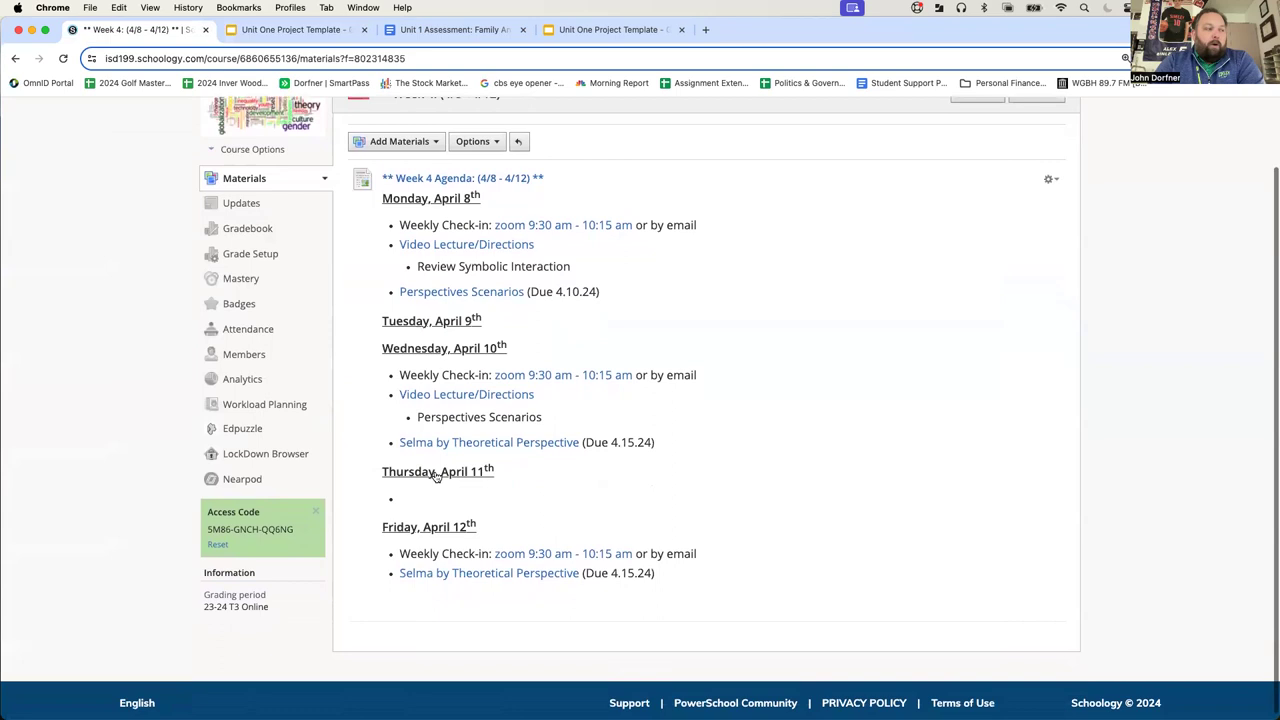